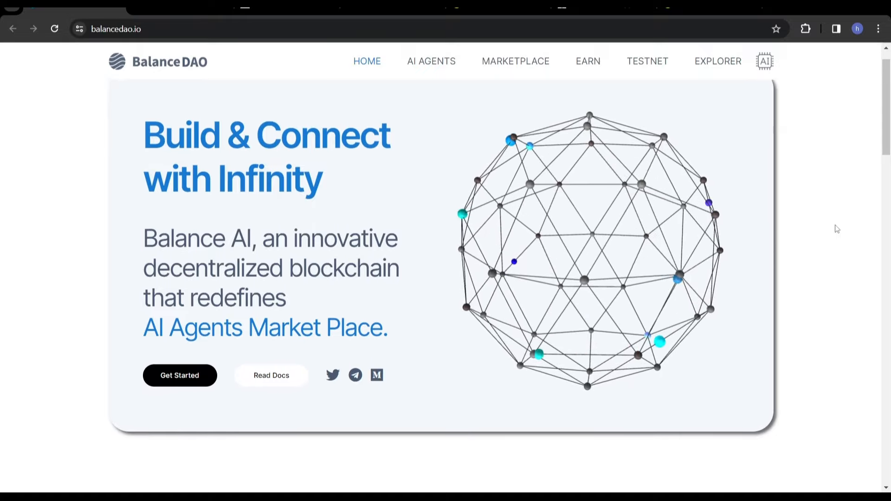
Scroll down the Balance DAO site and follow Read Docs into the GitBook documentation
{"action": "scroll", "scroll_direction": "down", "scroll_amount": 3}
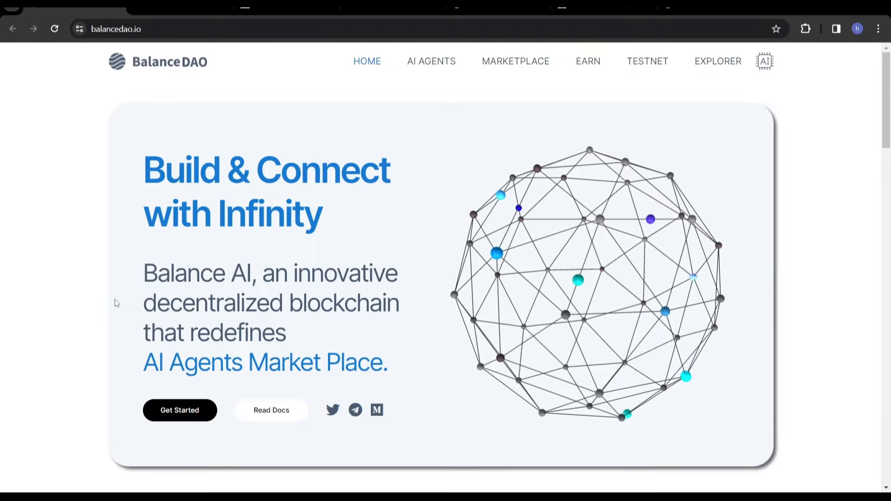
{"action": "scroll", "scroll_direction": "down", "scroll_amount": 3}
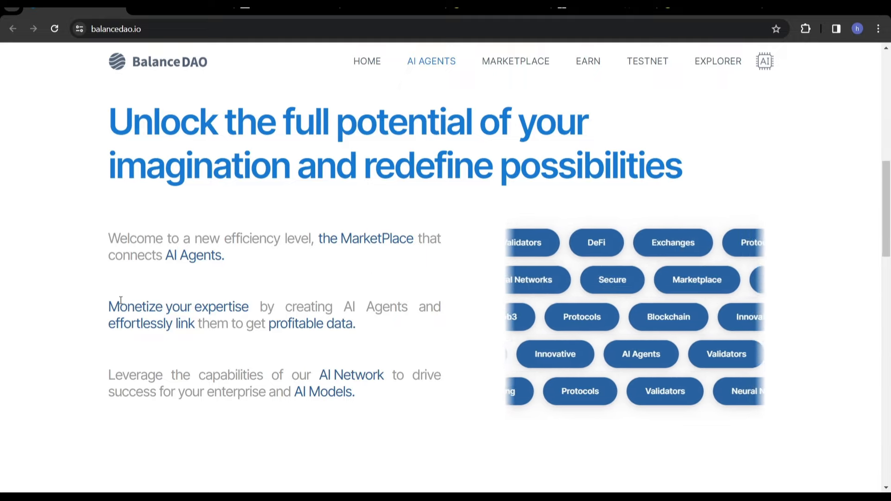
{"action": "scroll", "scroll_direction": "down", "scroll_amount": 3}
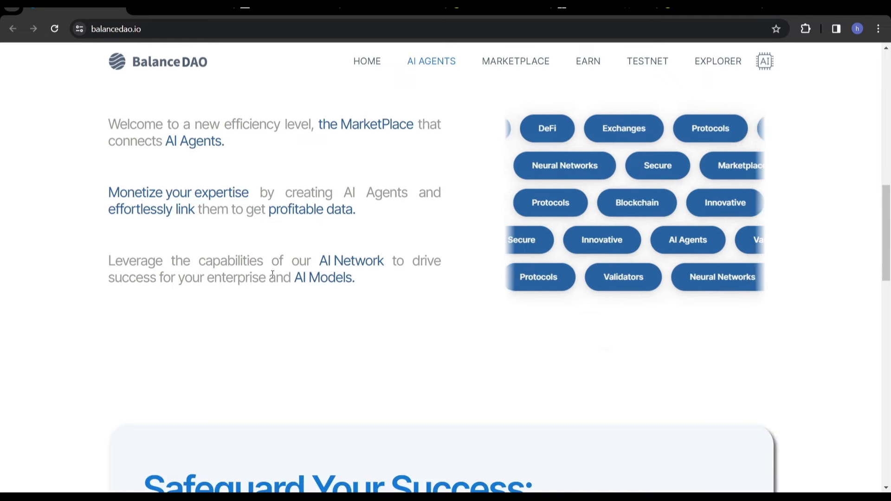
{"action": "scroll", "scroll_direction": "down", "scroll_amount": 3}
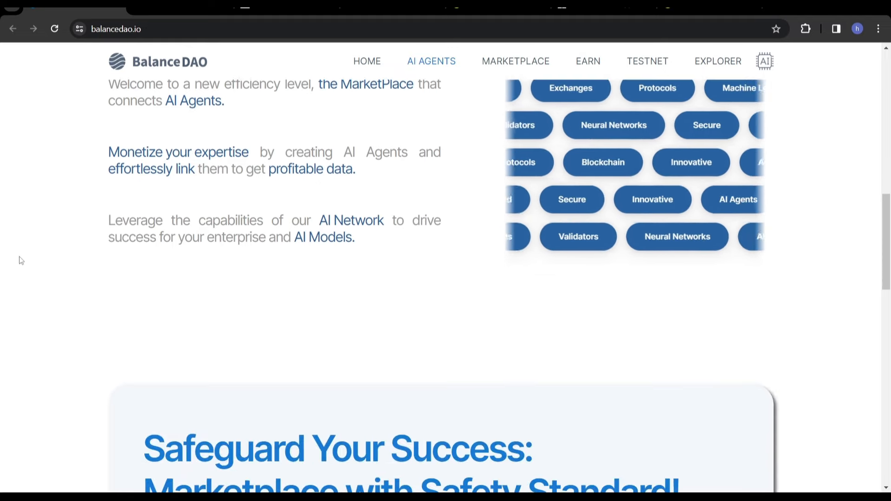
{"action": "scroll", "scroll_direction": "down", "scroll_amount": 3}
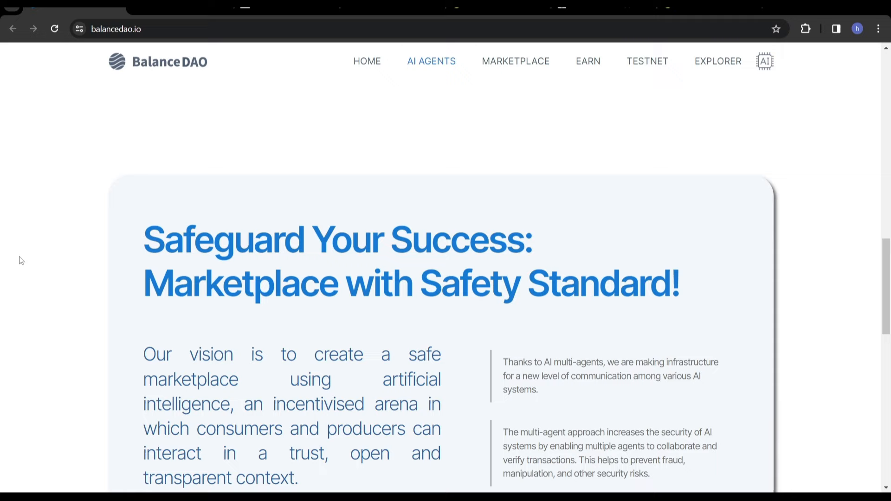
{"action": "scroll", "scroll_direction": "down", "scroll_amount": 3}
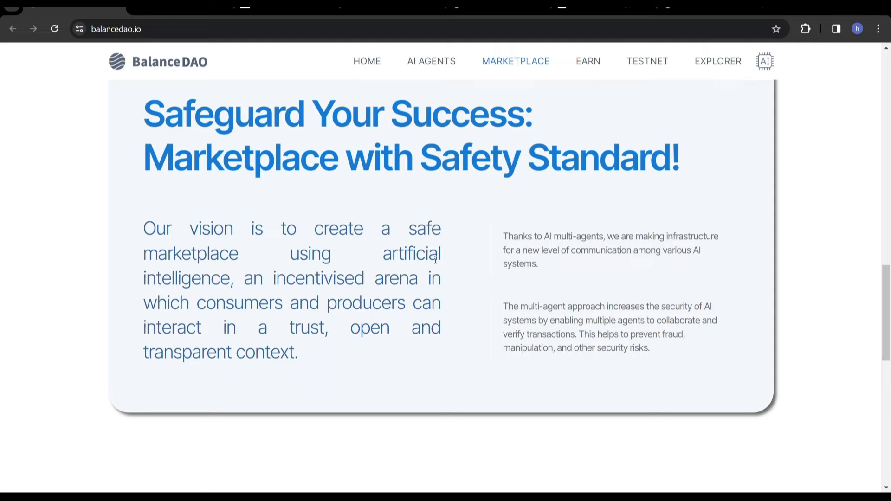
{"action": "mouse_move", "coordinate": [230, 287]}
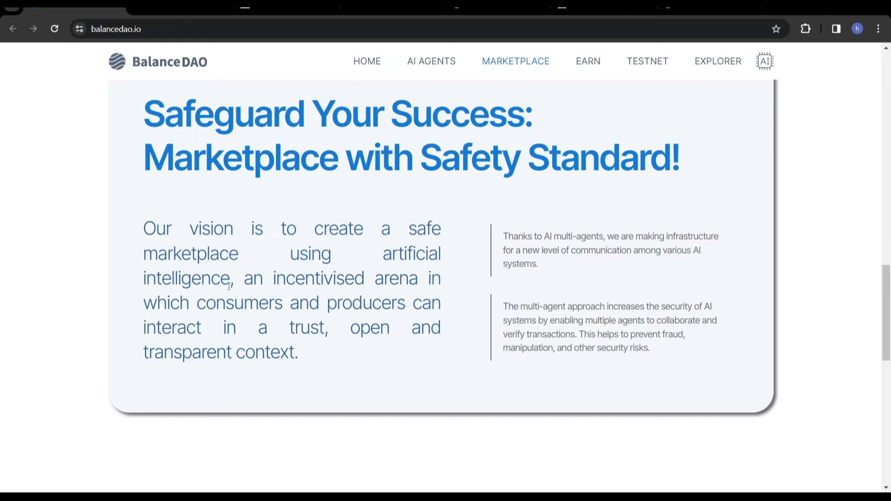
{"action": "scroll", "scroll_direction": "down", "scroll_amount": 3}
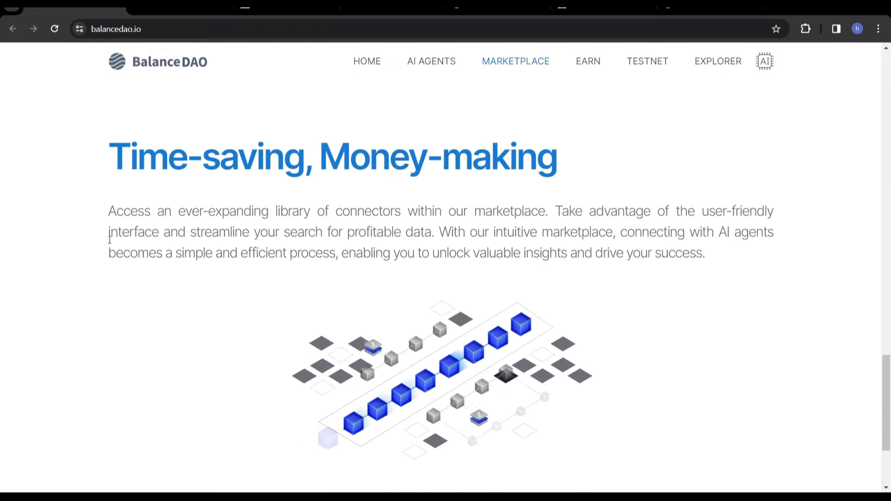
{"action": "scroll", "scroll_direction": "down", "scroll_amount": 3}
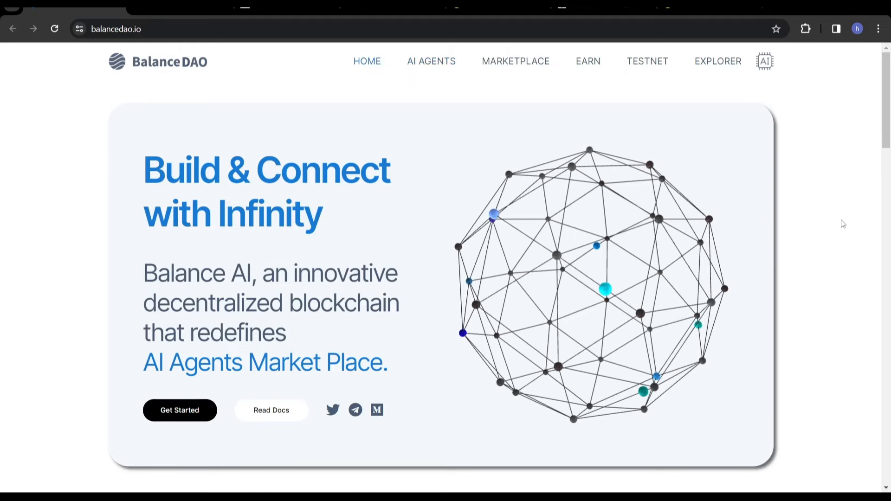
{"action": "left_click", "coordinate": [271, 409]}
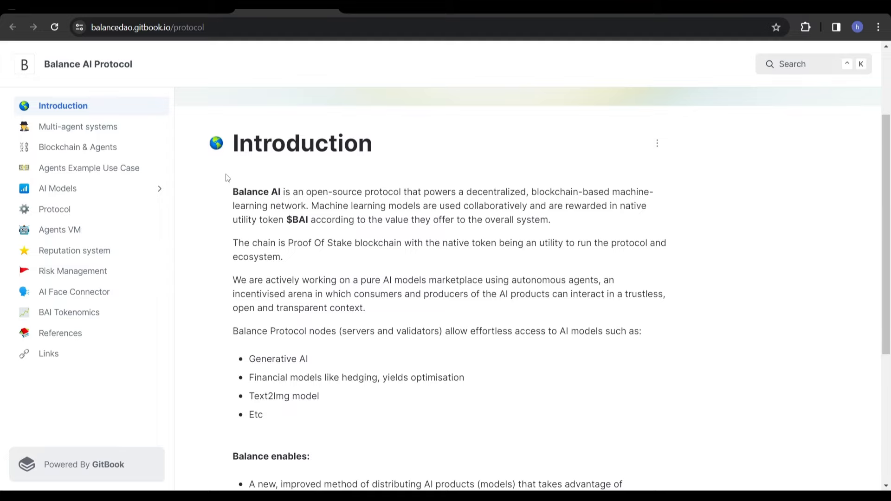
{"action": "mouse_move", "coordinate": [460, 230]}
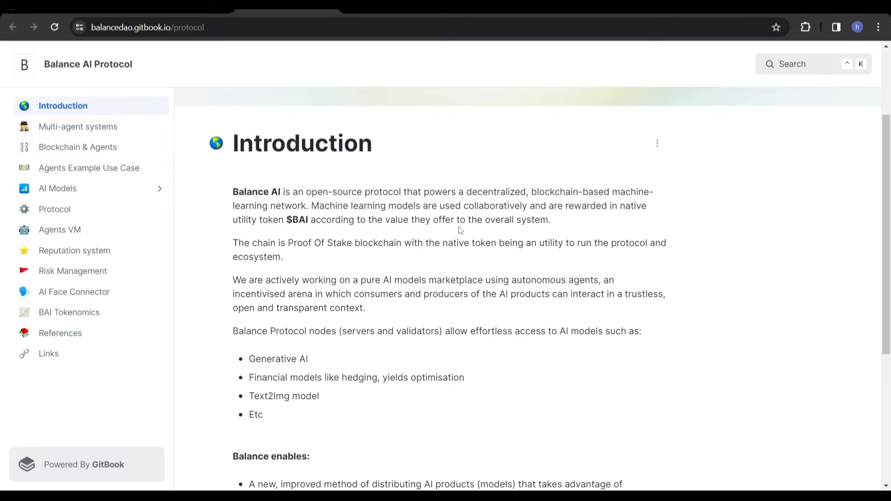
{"action": "mouse_move", "coordinate": [491, 211]}
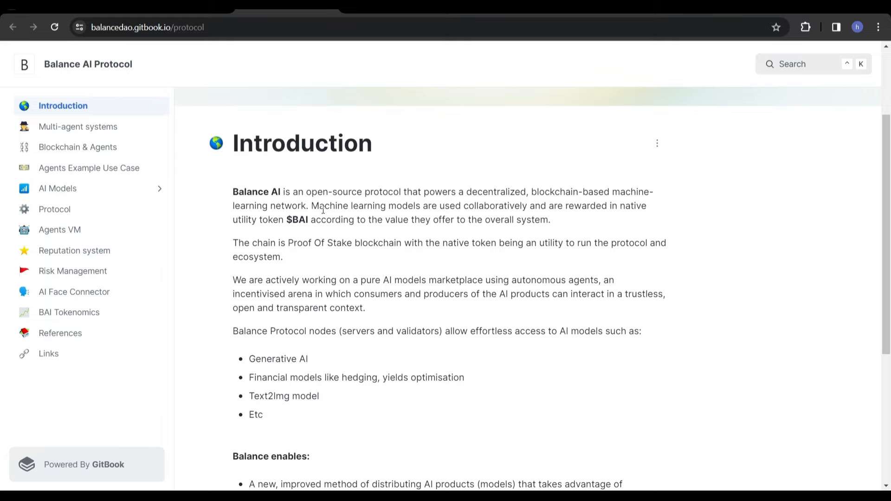
{"action": "mouse_move", "coordinate": [467, 264]}
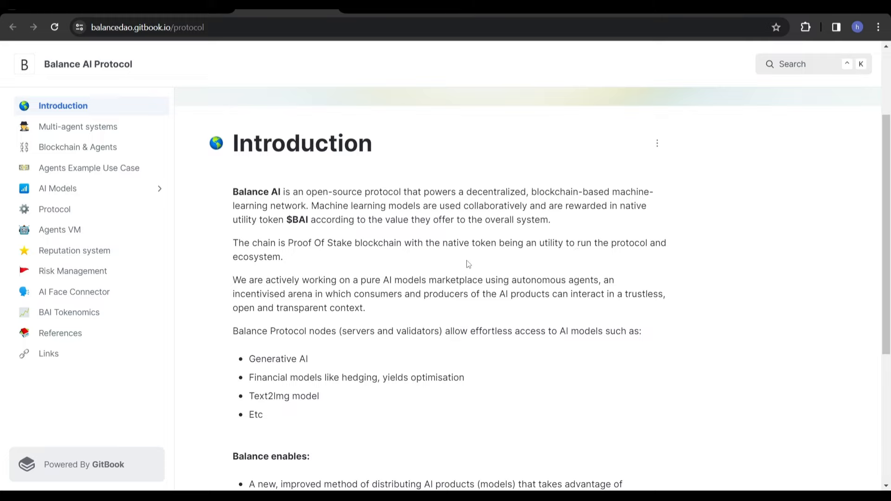
{"action": "mouse_move", "coordinate": [400, 290]}
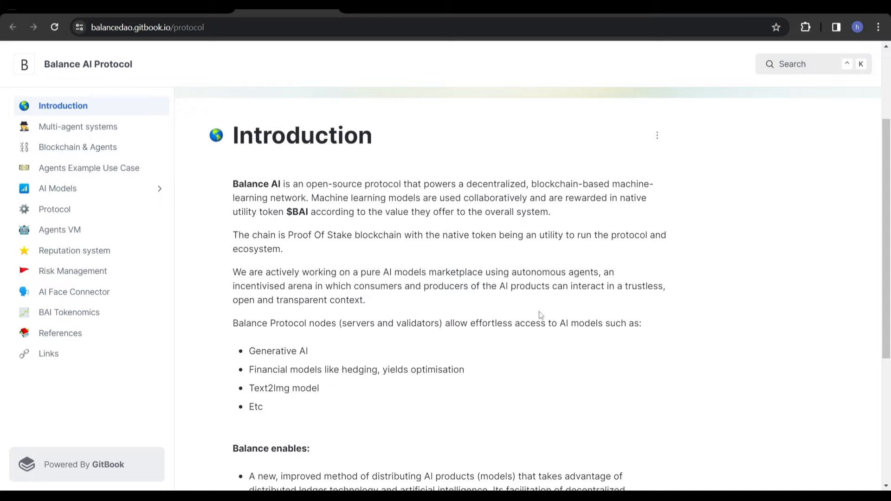
Read through the Introduction page on supported AI models and what Balance enables
{"action": "scroll", "scroll_direction": "down", "scroll_amount": 3}
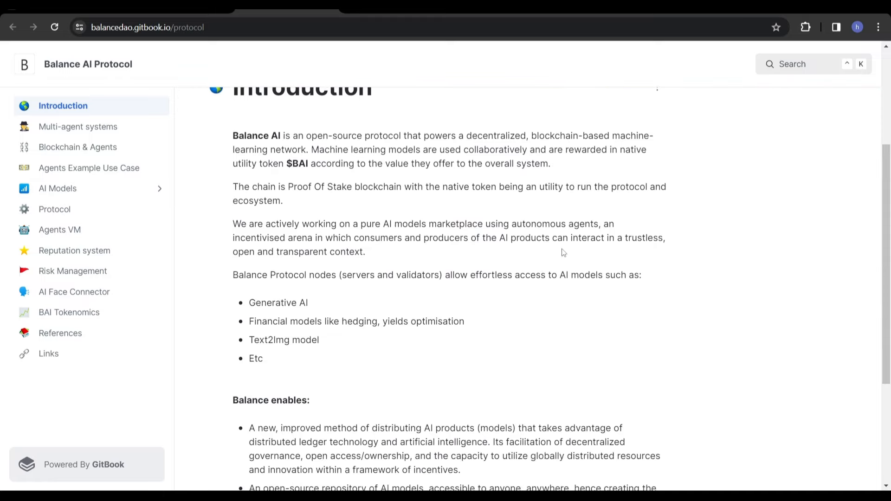
{"action": "mouse_move", "coordinate": [346, 301]}
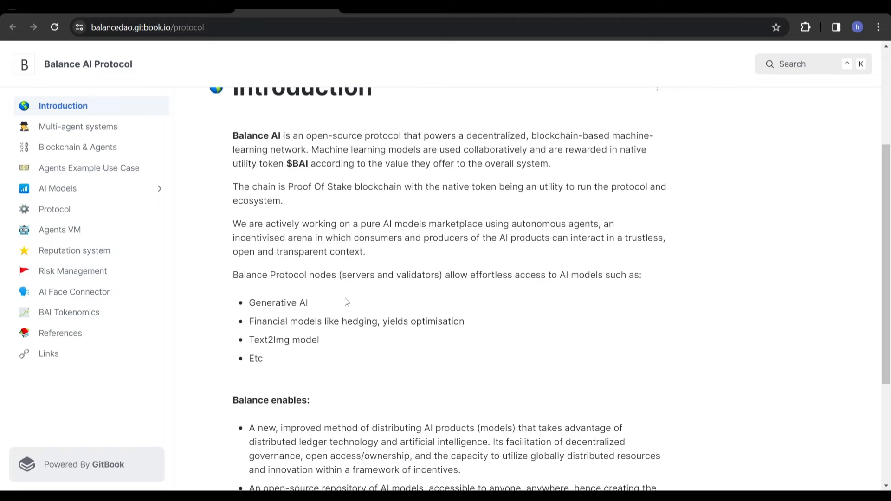
{"action": "mouse_move", "coordinate": [316, 343]}
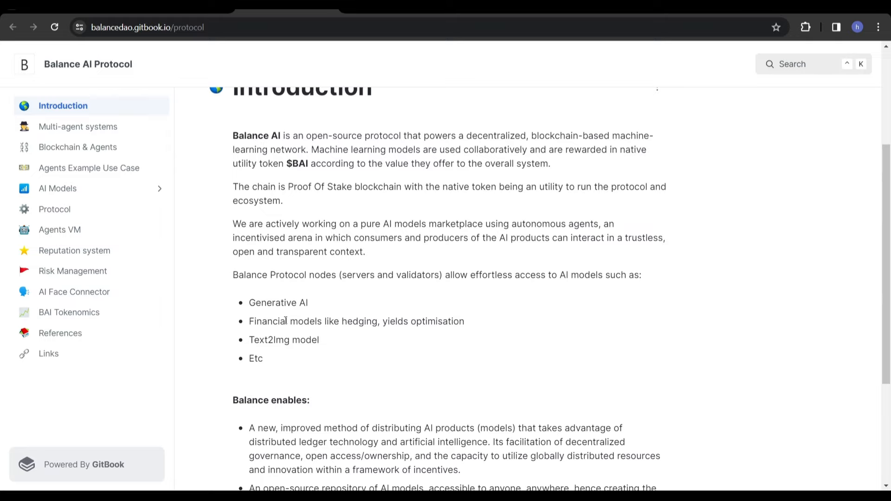
{"action": "scroll", "scroll_direction": "down", "scroll_amount": 3}
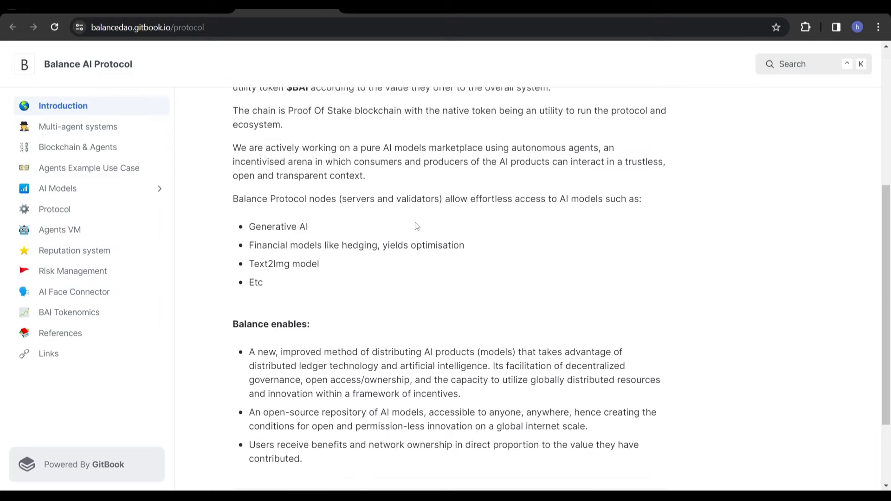
{"action": "mouse_move", "coordinate": [494, 279]}
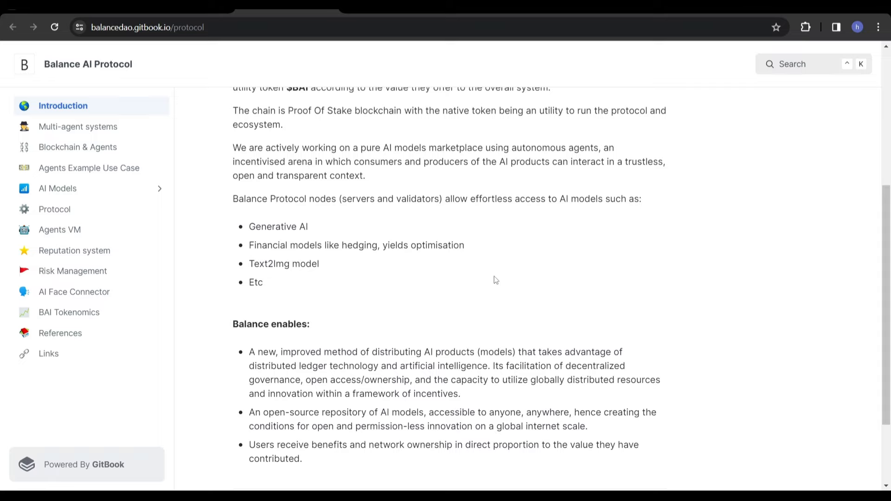
{"action": "mouse_move", "coordinate": [384, 259]}
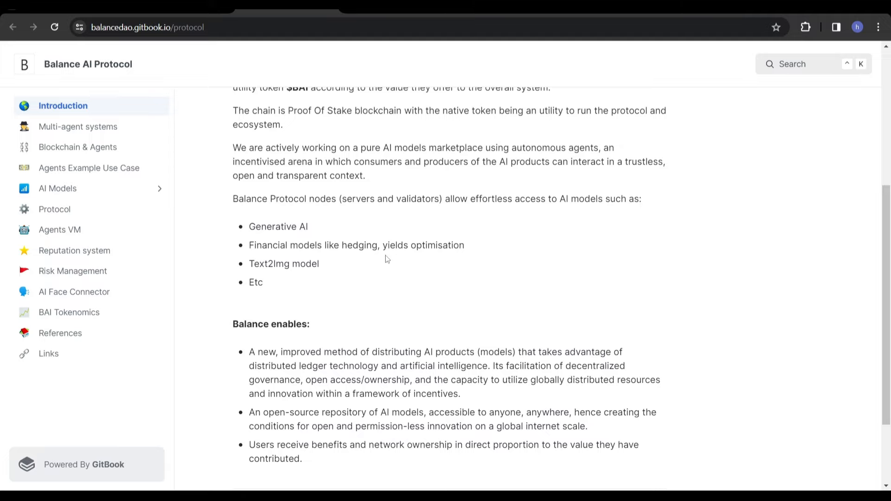
{"action": "scroll", "scroll_direction": "down", "scroll_amount": 3}
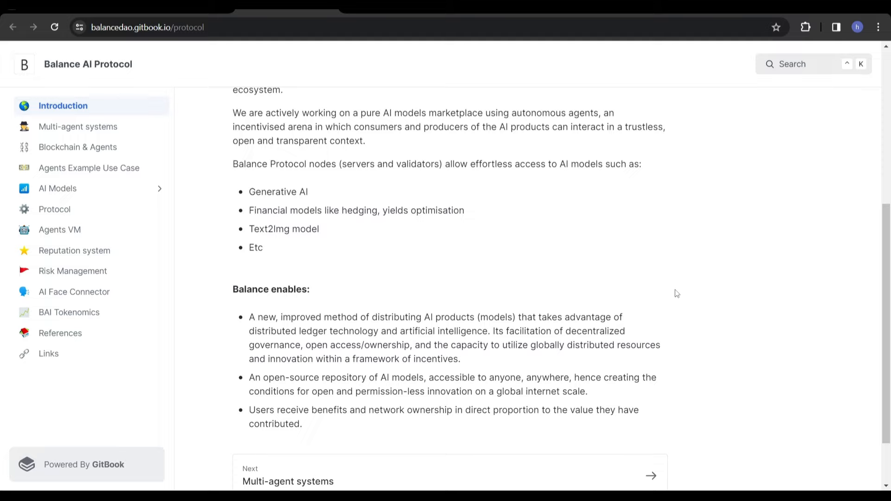
{"action": "scroll", "scroll_direction": "down", "scroll_amount": 3}
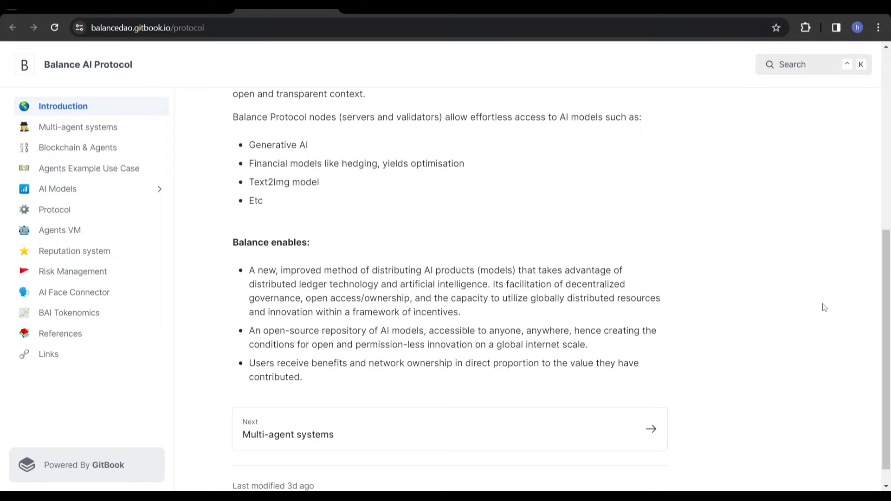
{"action": "scroll", "scroll_direction": "up", "scroll_amount": 3}
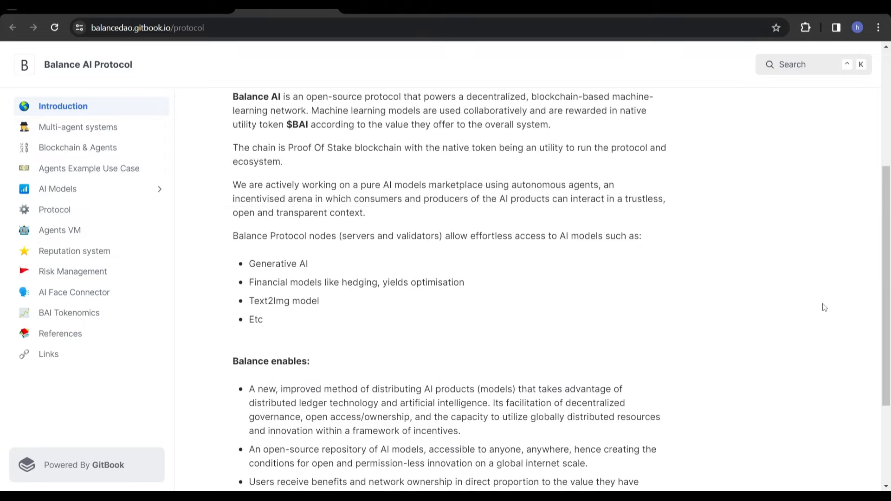
{"action": "scroll", "scroll_direction": "up", "scroll_amount": 3}
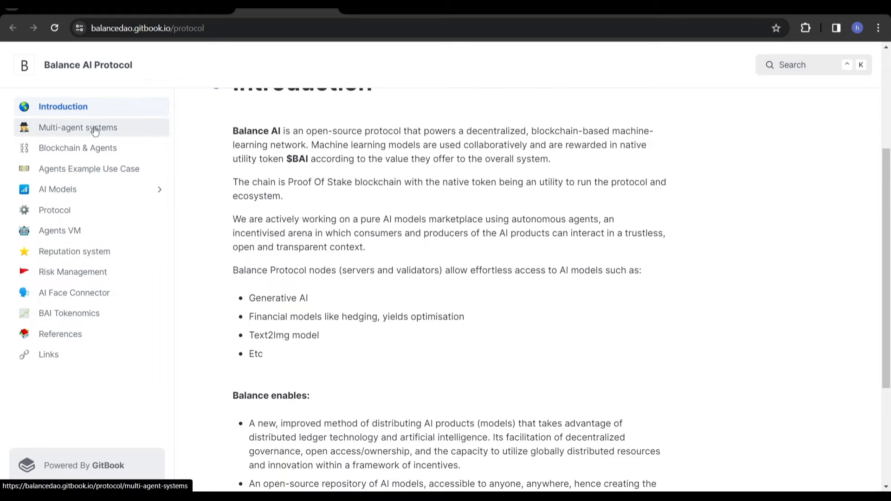
{"action": "left_click", "coordinate": [78, 128]}
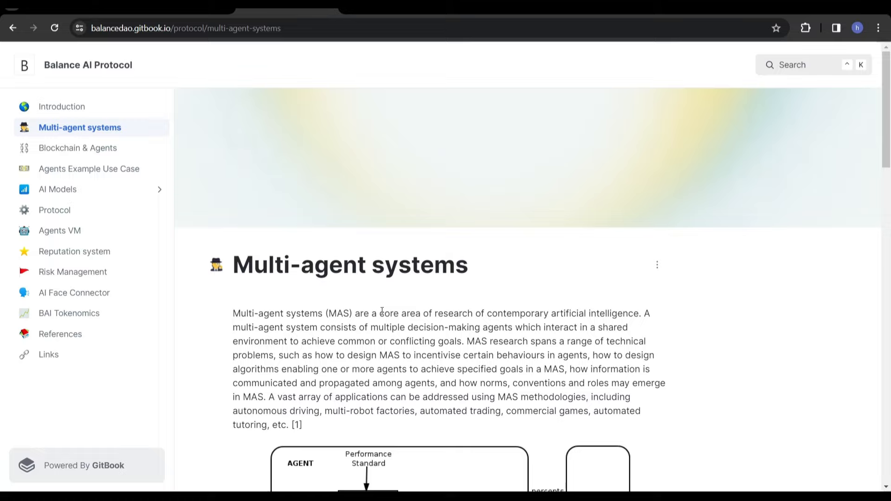
{"action": "scroll", "scroll_direction": "down", "scroll_amount": 3}
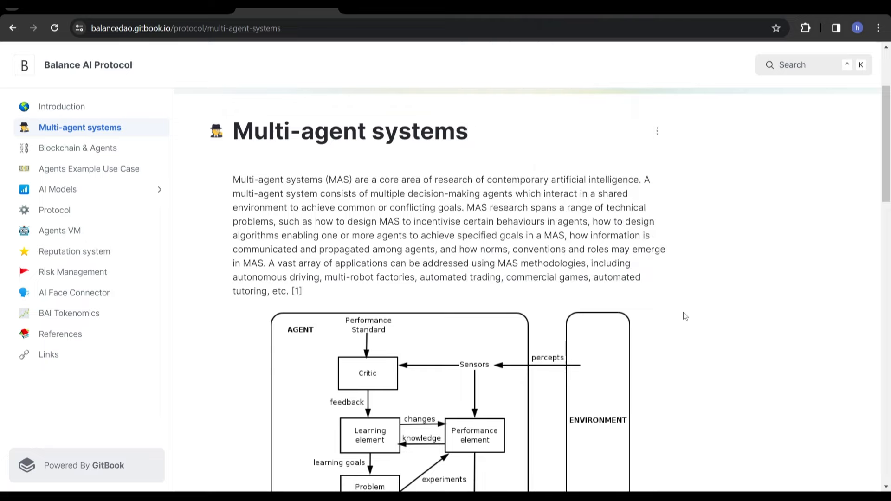
{"action": "mouse_move", "coordinate": [436, 241]}
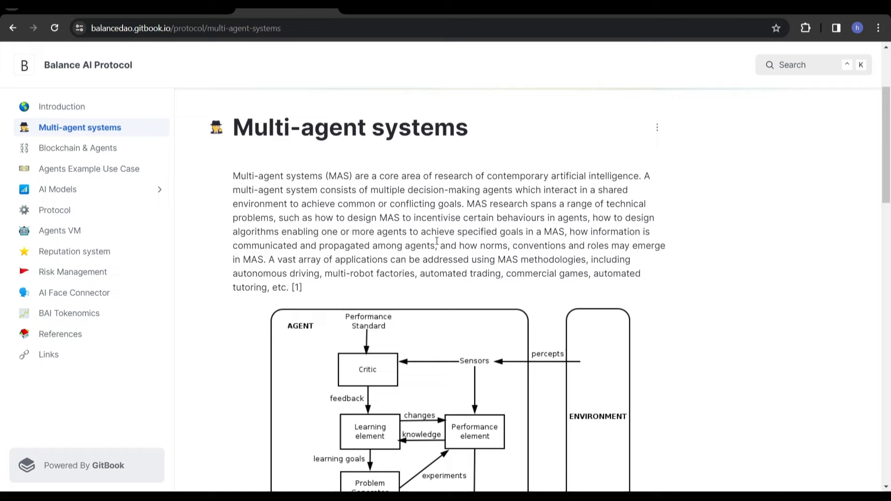
{"action": "scroll", "scroll_direction": "down", "scroll_amount": 3}
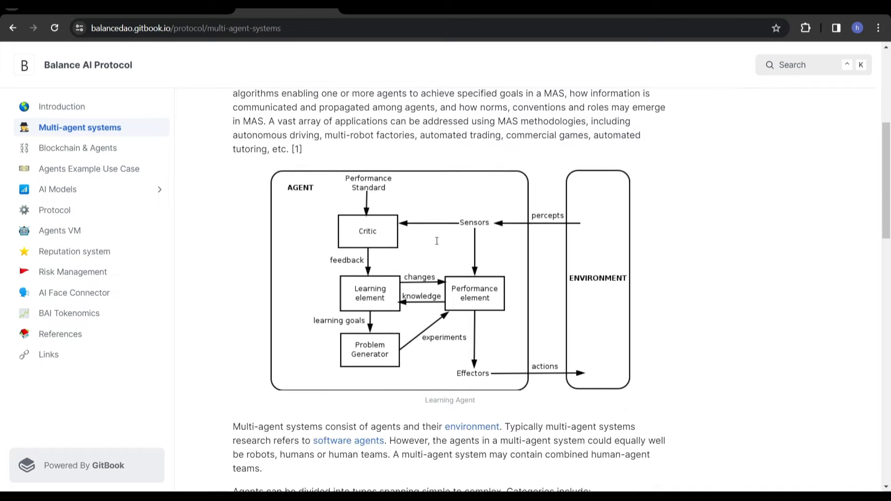
{"action": "mouse_move", "coordinate": [437, 245]}
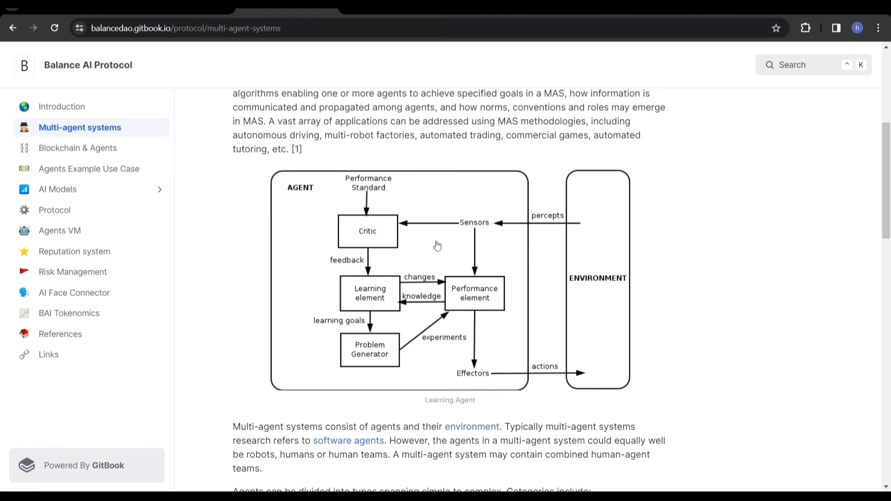
{"action": "scroll", "scroll_direction": "down", "scroll_amount": 3}
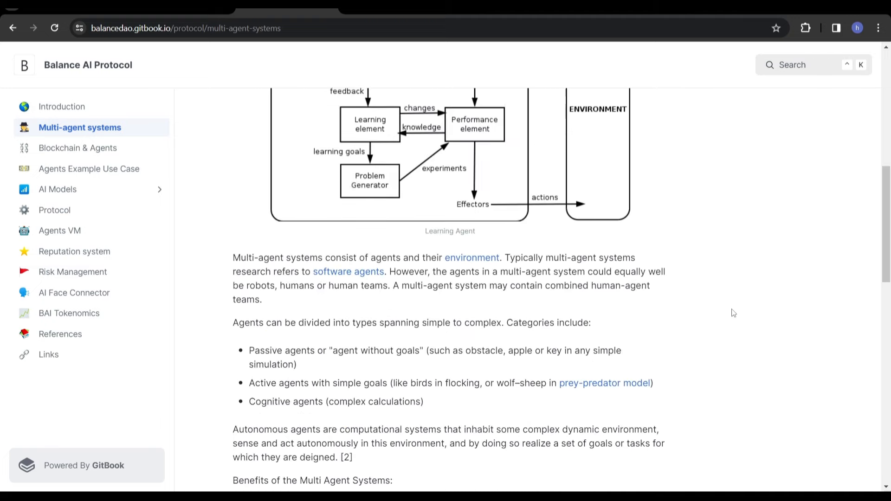
{"action": "scroll", "scroll_direction": "up", "scroll_amount": 3}
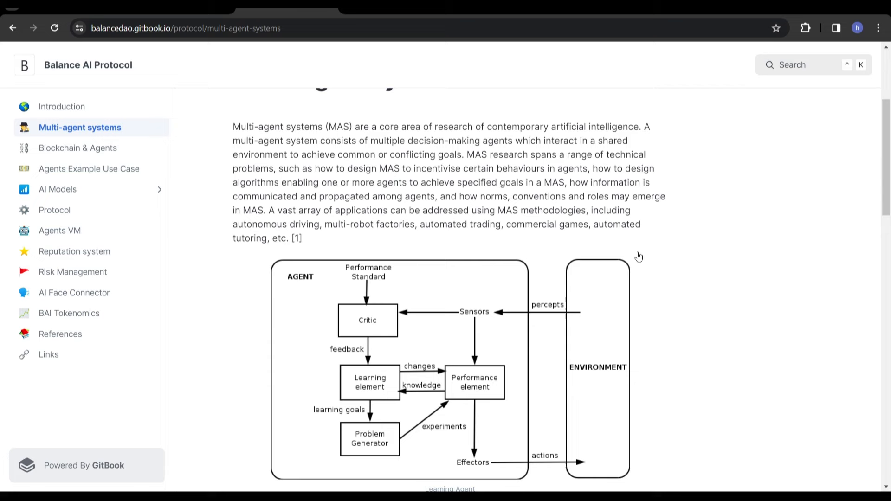
{"action": "scroll", "scroll_direction": "down", "scroll_amount": 3}
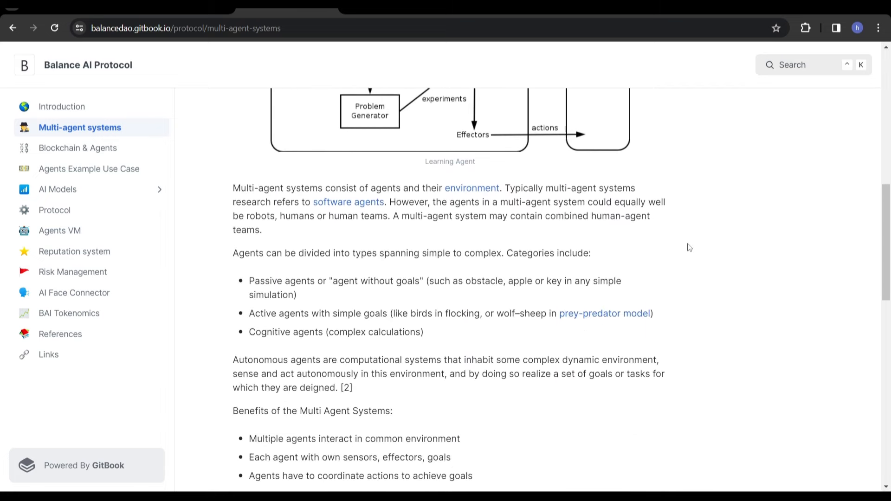
{"action": "scroll", "scroll_direction": "down", "scroll_amount": 3}
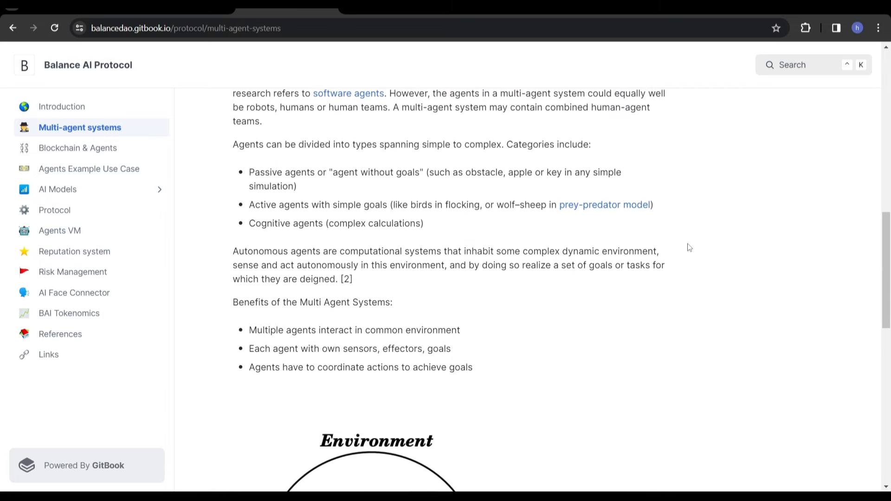
{"action": "scroll", "scroll_direction": "down", "scroll_amount": 3}
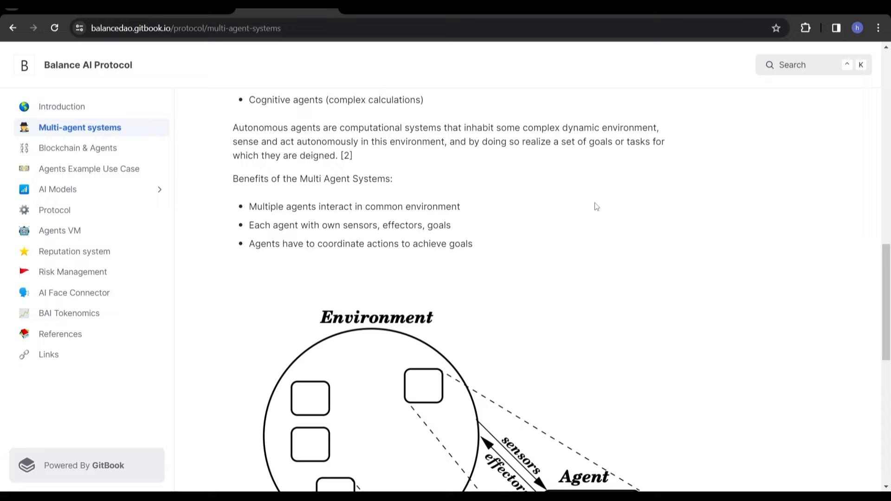
{"action": "mouse_move", "coordinate": [535, 206]}
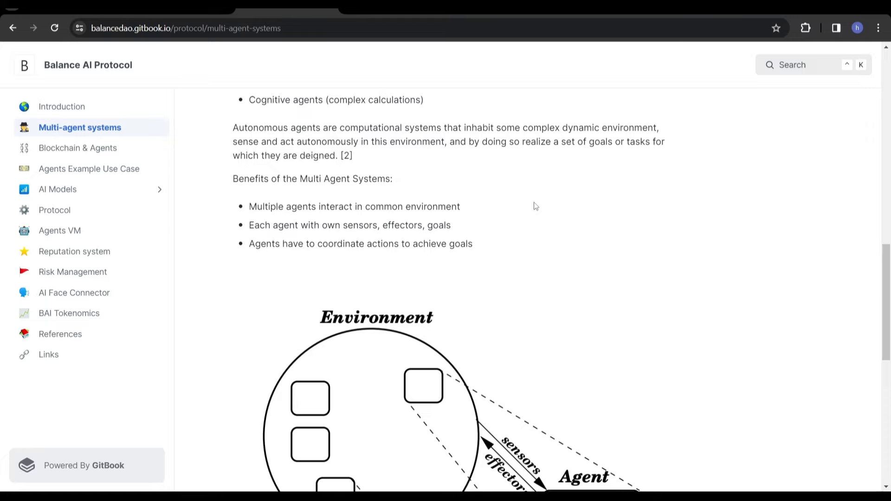
{"action": "scroll", "scroll_direction": "down", "scroll_amount": 3}
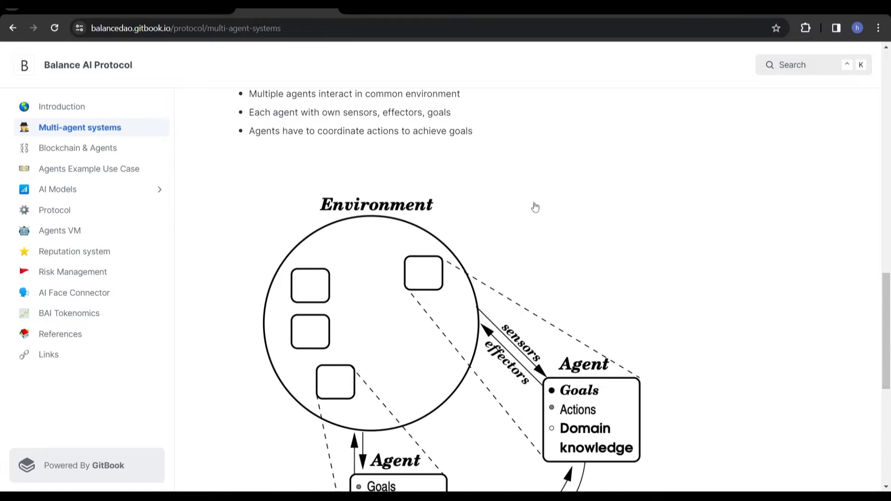
{"action": "scroll", "scroll_direction": "down", "scroll_amount": 3}
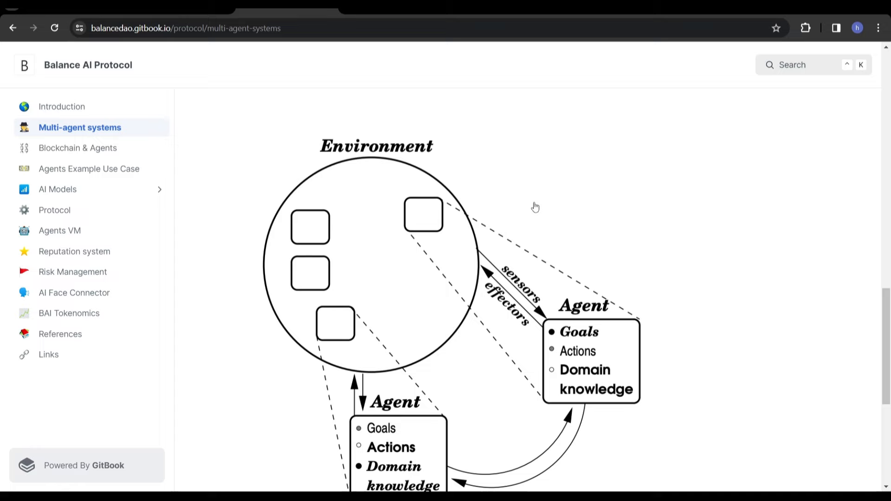
{"action": "scroll", "scroll_direction": "up", "scroll_amount": 3}
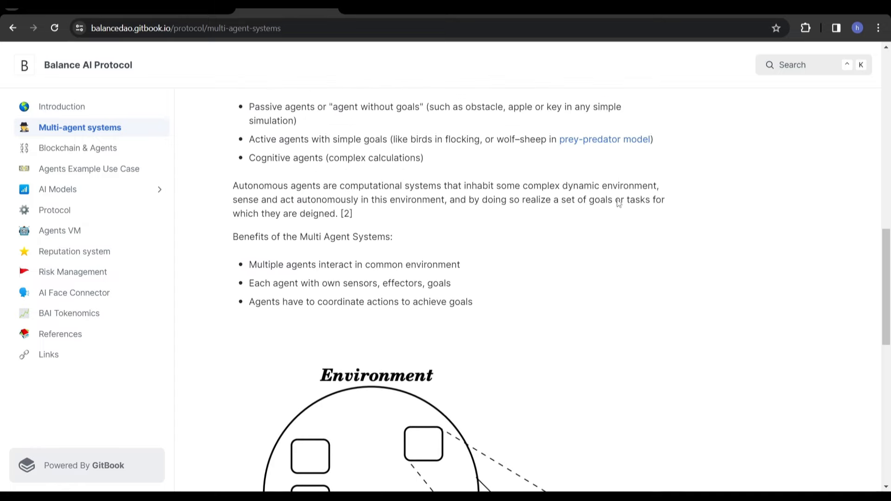
{"action": "scroll", "scroll_direction": "up", "scroll_amount": 3}
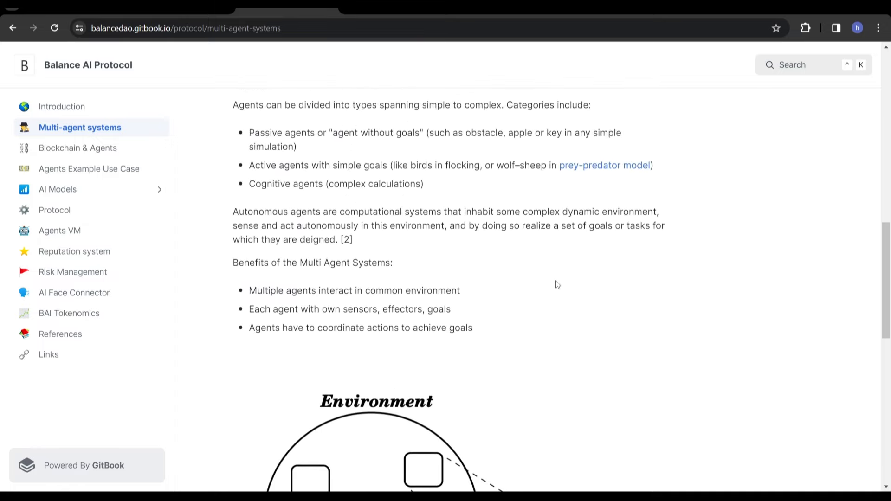
{"action": "scroll", "scroll_direction": "up", "scroll_amount": 3}
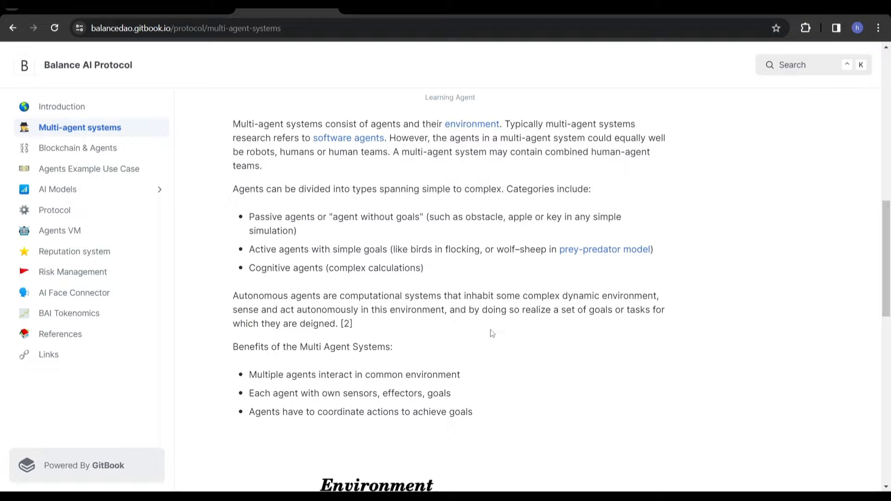
{"action": "scroll", "scroll_direction": "down", "scroll_amount": 3}
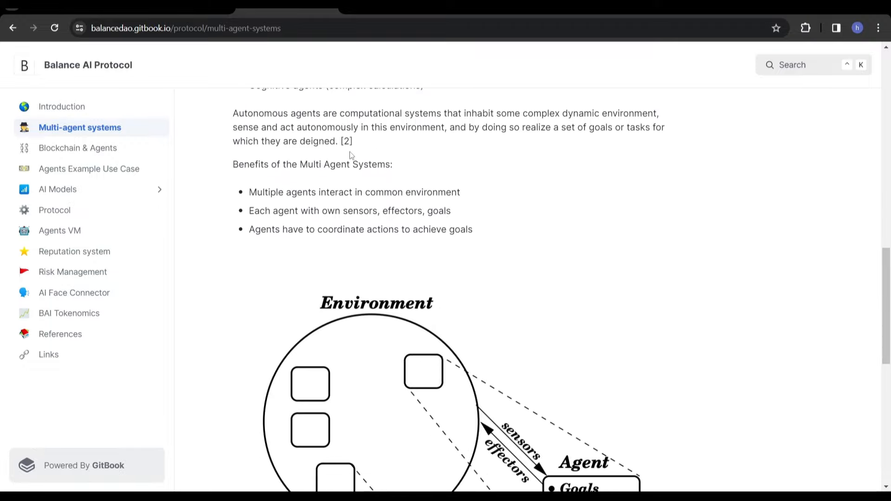
{"action": "mouse_move", "coordinate": [376, 212]}
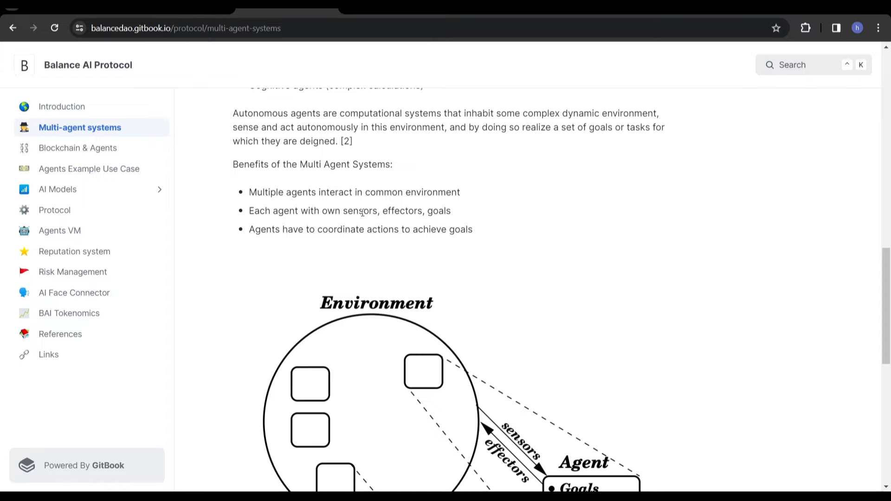
{"action": "mouse_move", "coordinate": [307, 233]}
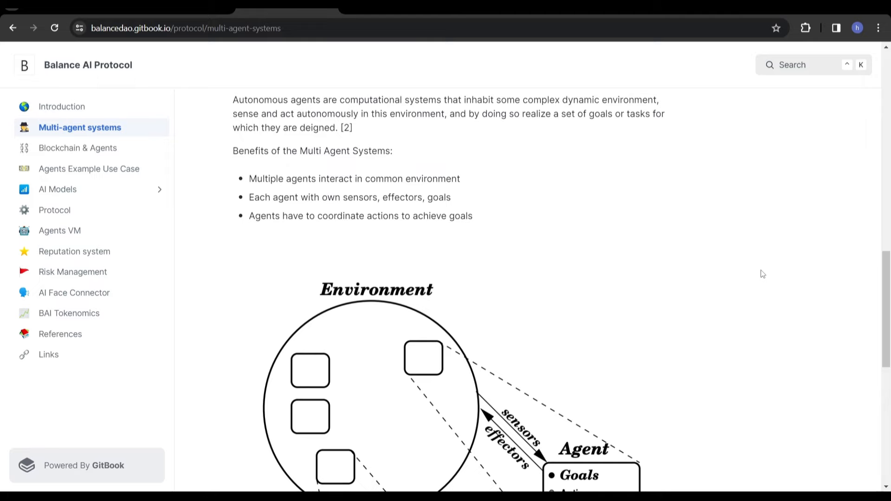
{"action": "scroll", "scroll_direction": "up", "scroll_amount": 3}
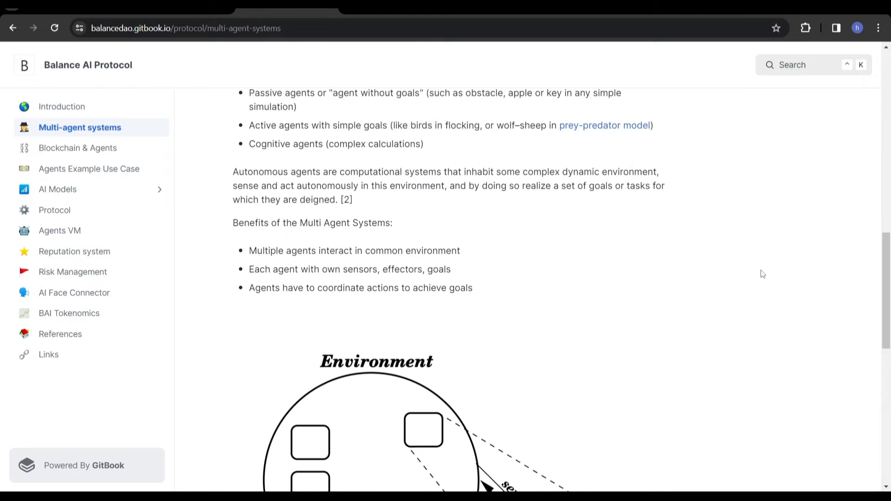
{"action": "scroll", "scroll_direction": "up", "scroll_amount": 3}
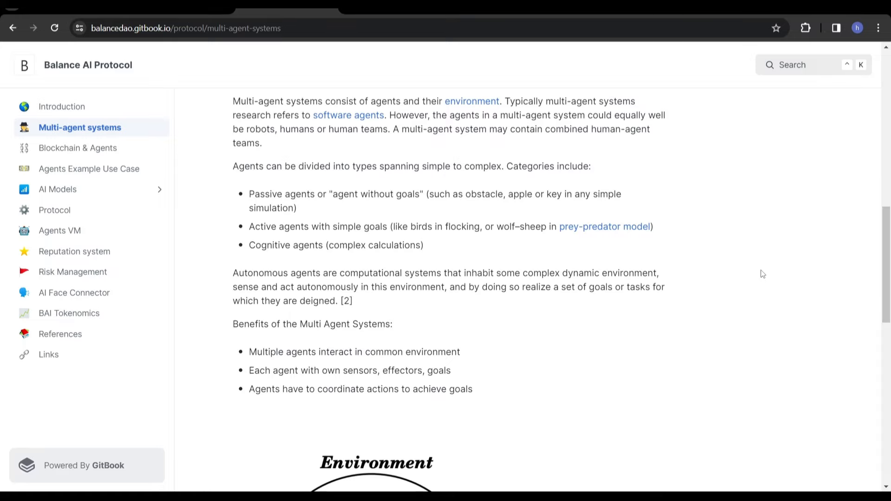
{"action": "scroll", "scroll_direction": "down", "scroll_amount": 3}
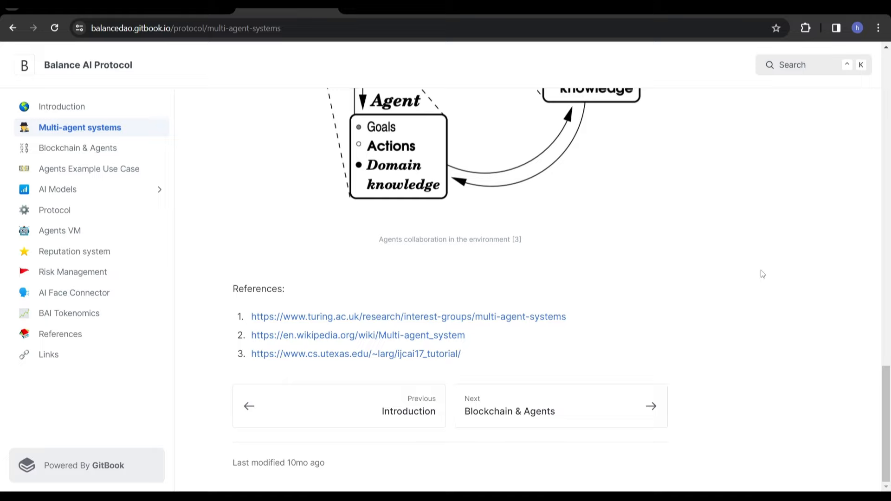
{"action": "scroll", "scroll_direction": "up", "scroll_amount": 3}
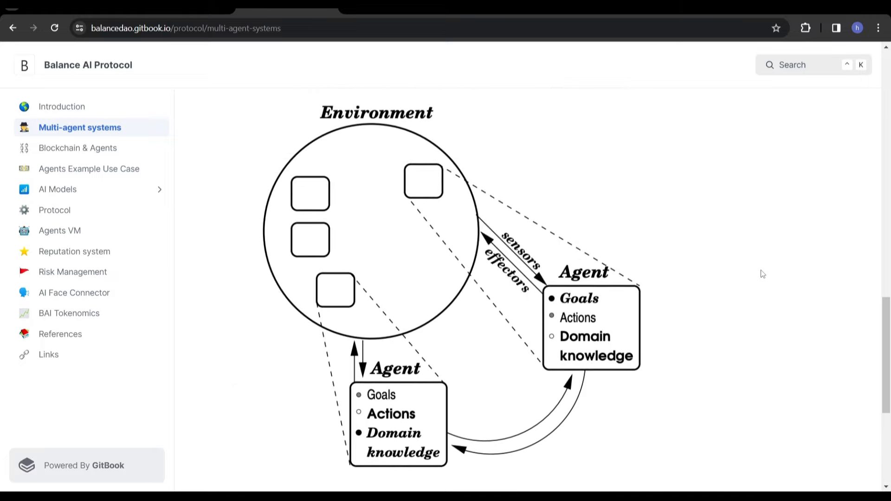
{"action": "scroll", "scroll_direction": "up", "scroll_amount": 3}
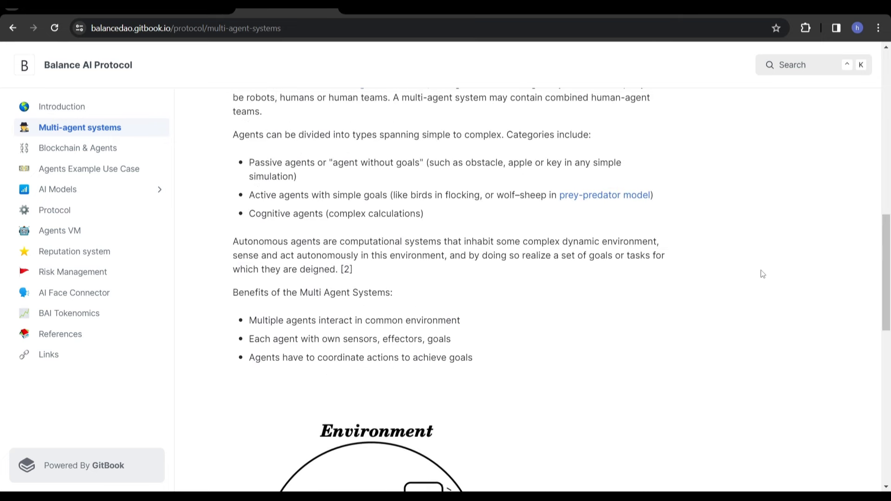
{"action": "scroll", "scroll_direction": "up", "scroll_amount": 3}
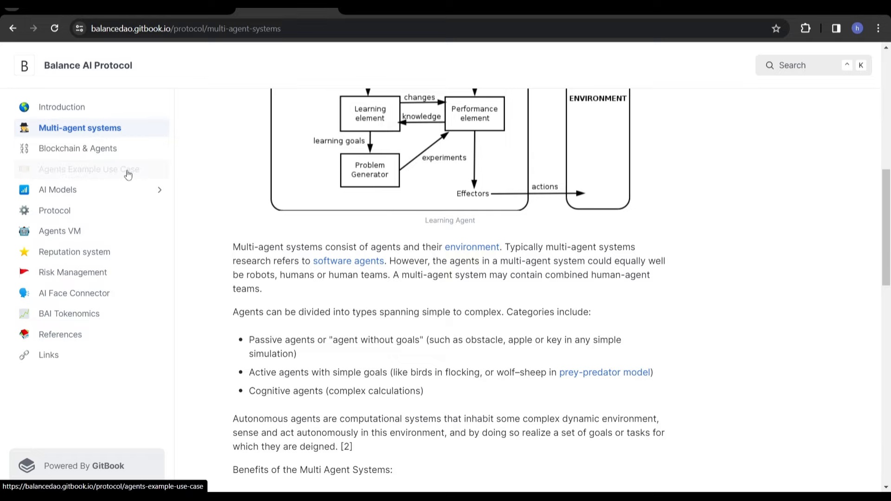
Show the Agents Example Use Case page and read down its list of trading problems
{"action": "left_click", "coordinate": [91, 169]}
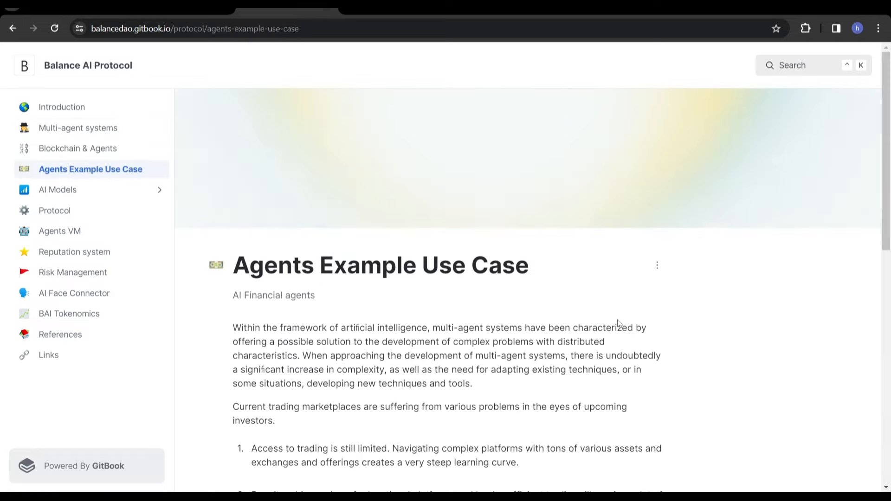
{"action": "scroll", "scroll_direction": "down", "scroll_amount": 3}
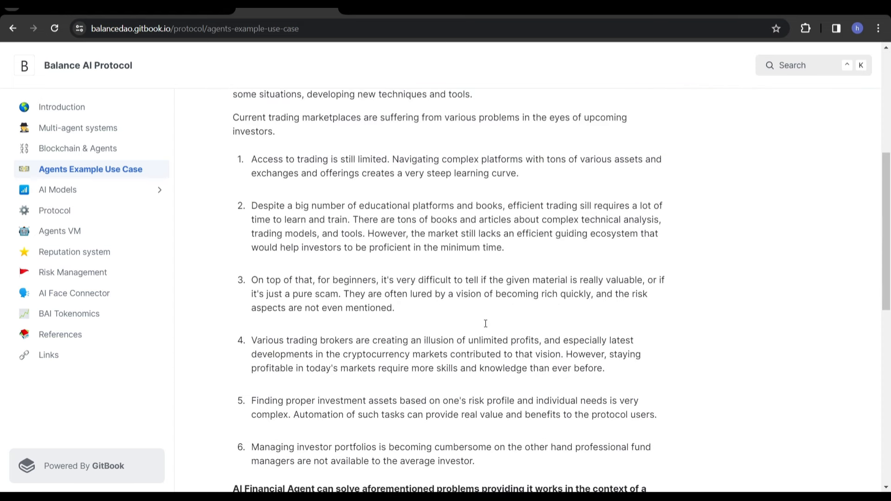
{"action": "scroll", "scroll_direction": "up", "scroll_amount": 3}
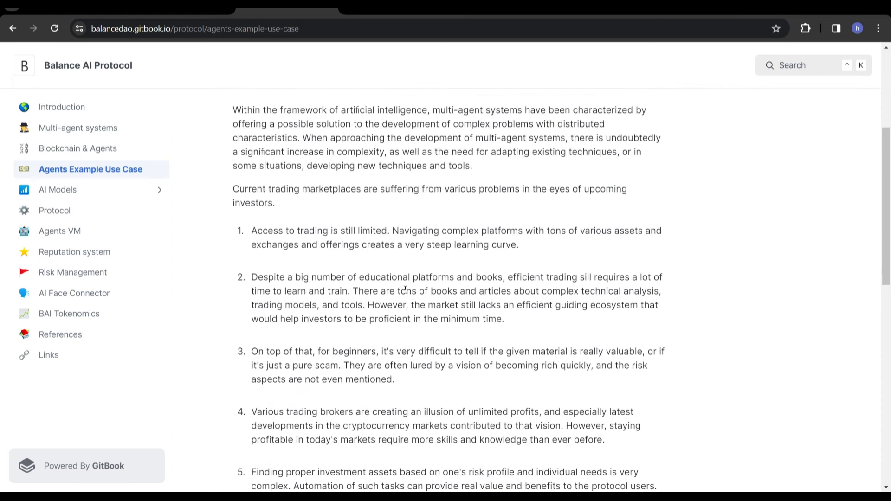
{"action": "mouse_move", "coordinate": [397, 208]}
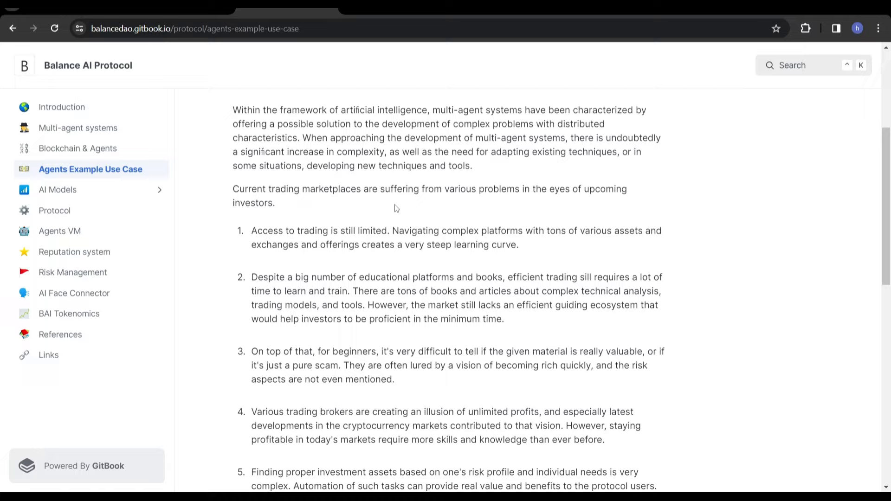
{"action": "mouse_move", "coordinate": [365, 227]}
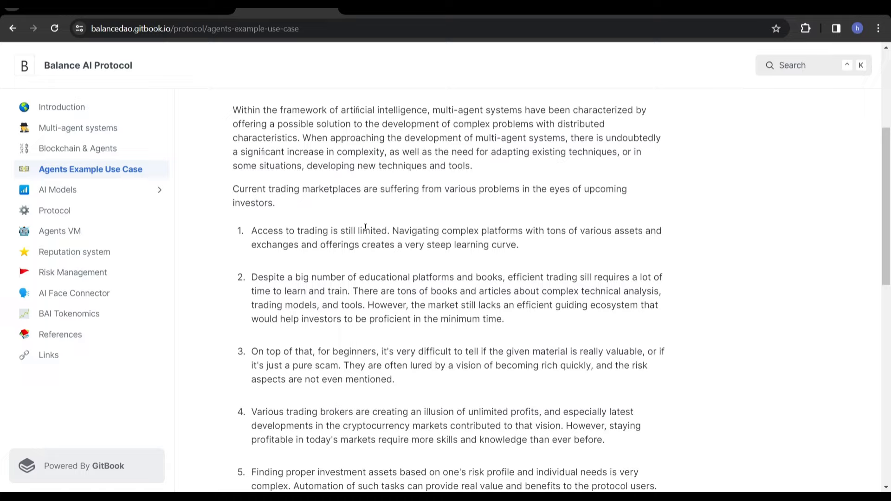
{"action": "scroll", "scroll_direction": "down", "scroll_amount": 3}
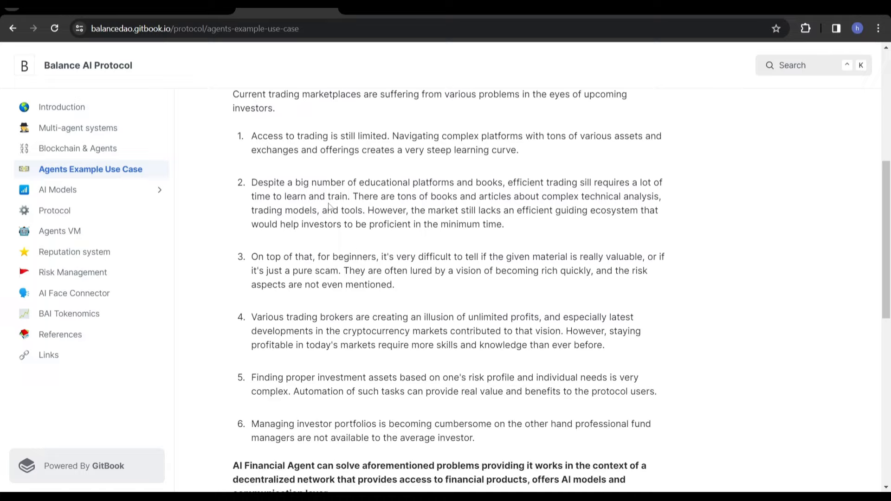
{"action": "mouse_move", "coordinate": [367, 272]}
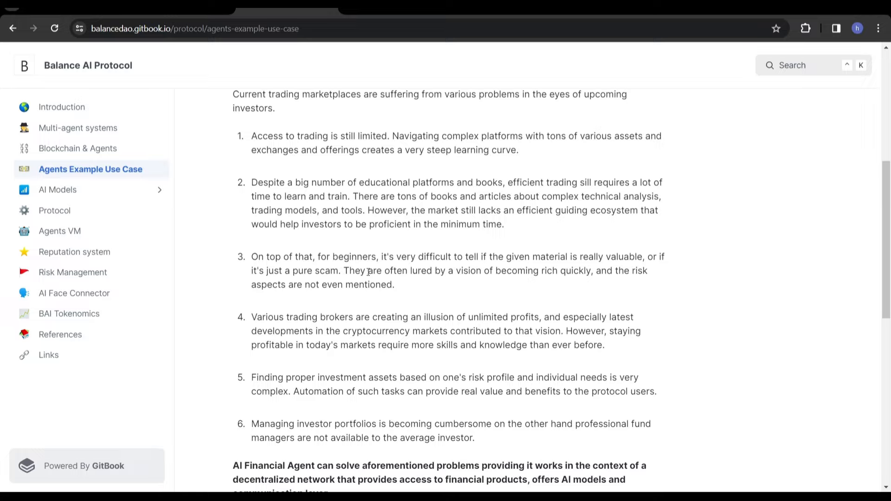
{"action": "scroll", "scroll_direction": "down", "scroll_amount": 3}
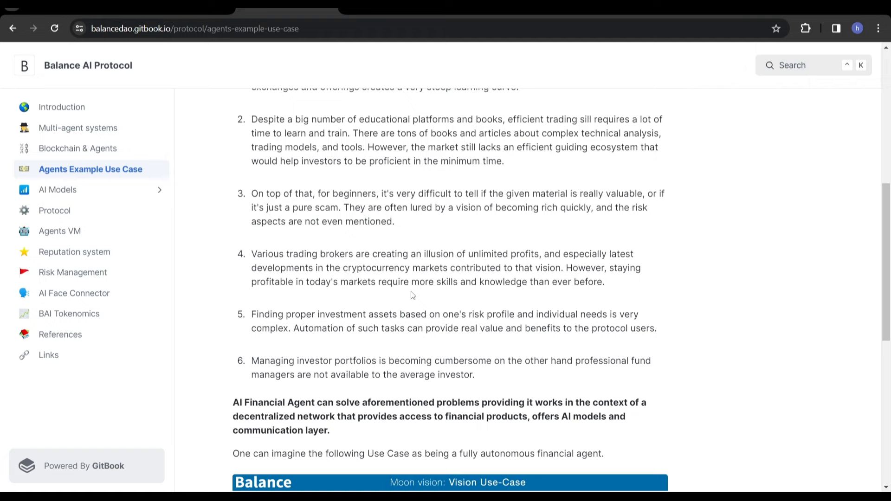
{"action": "mouse_move", "coordinate": [537, 279]}
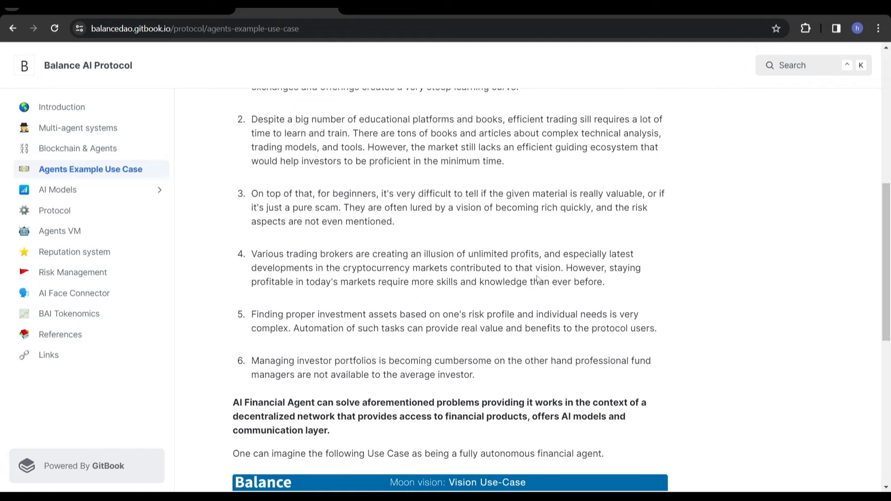
{"action": "scroll", "scroll_direction": "down", "scroll_amount": 3}
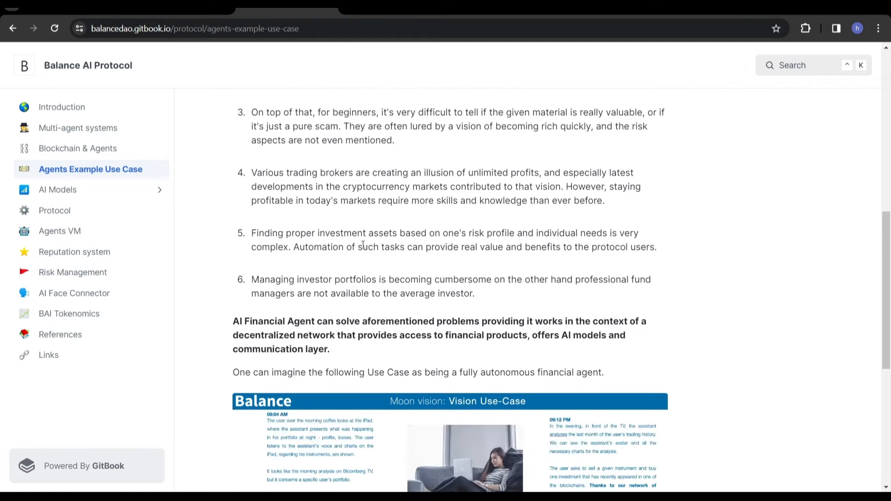
{"action": "scroll", "scroll_direction": "down", "scroll_amount": 3}
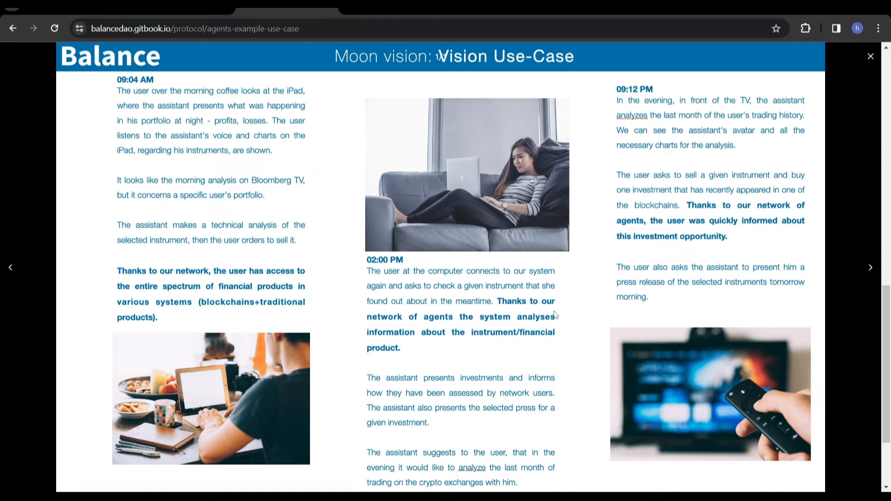
{"action": "mouse_move", "coordinate": [440, 216]}
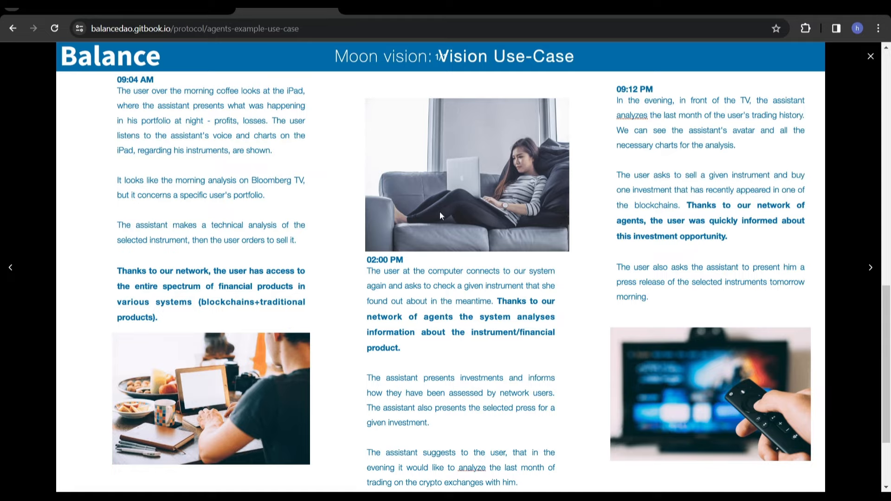
{"action": "mouse_move", "coordinate": [78, 235]}
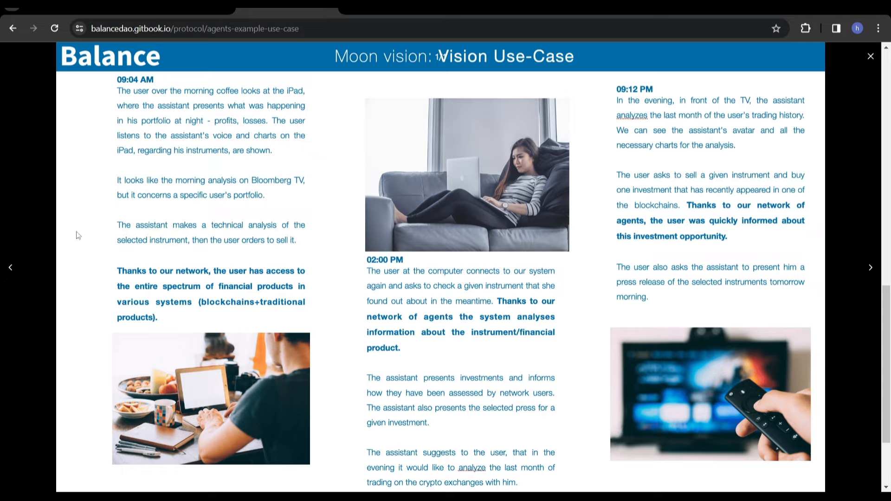
{"action": "mouse_move", "coordinate": [195, 215]}
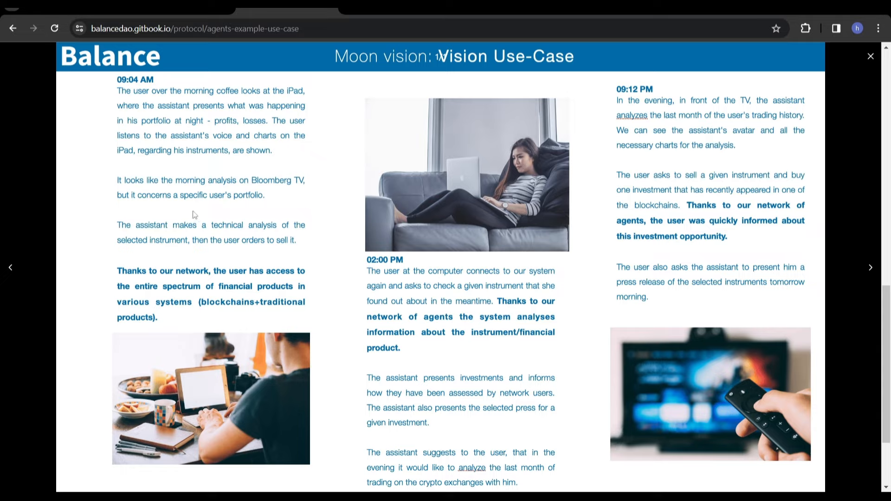
{"action": "mouse_move", "coordinate": [181, 205]}
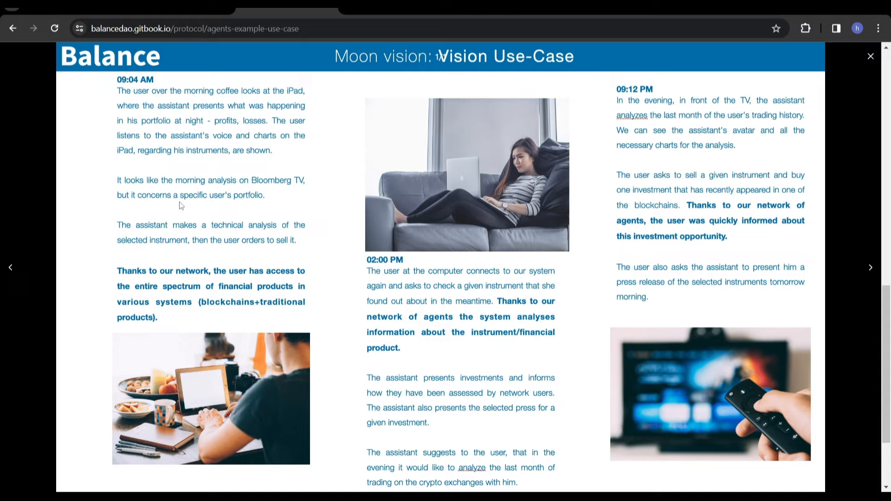
{"action": "mouse_move", "coordinate": [159, 227]}
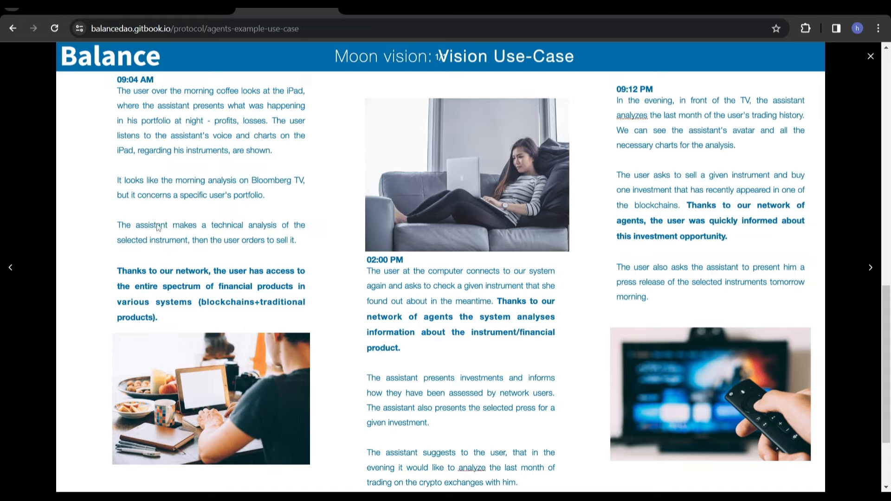
{"action": "mouse_move", "coordinate": [192, 248]}
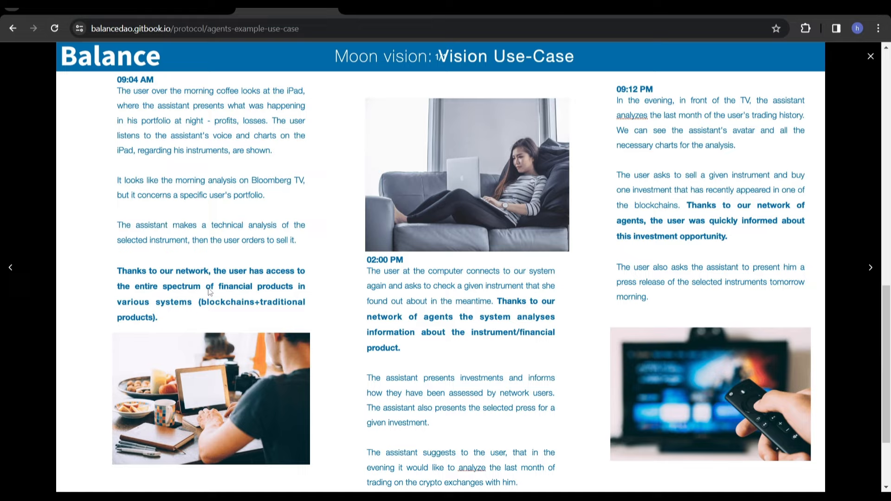
{"action": "mouse_move", "coordinate": [411, 419]}
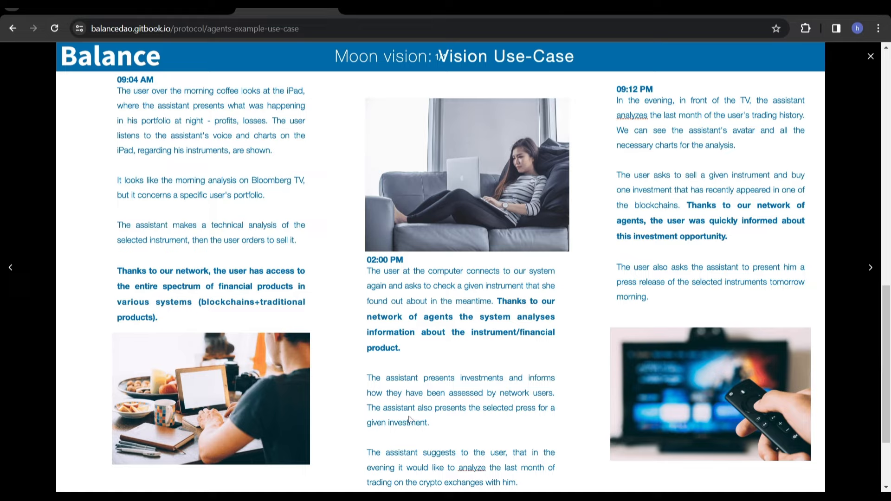
{"action": "mouse_move", "coordinate": [439, 444]}
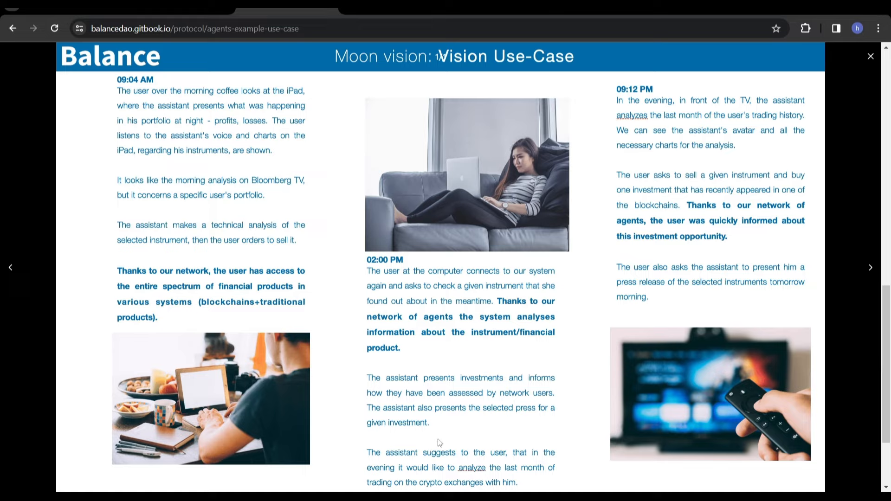
{"action": "mouse_move", "coordinate": [534, 474]}
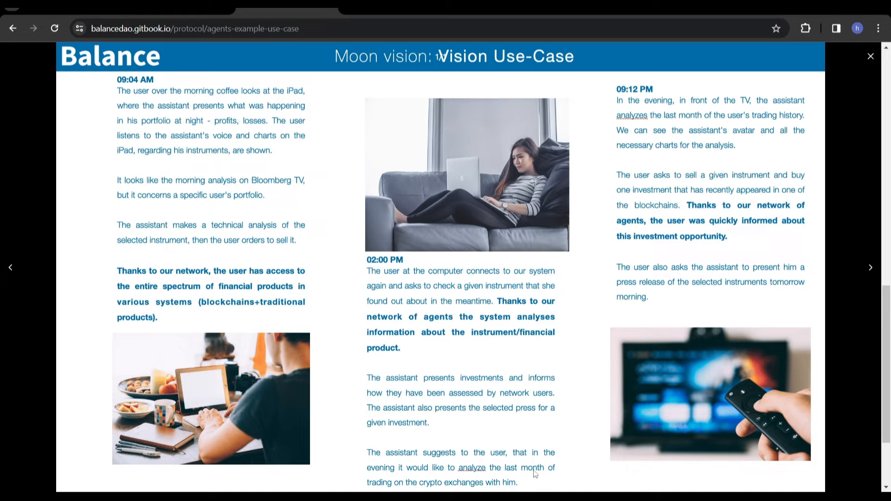
{"action": "mouse_move", "coordinate": [611, 330]}
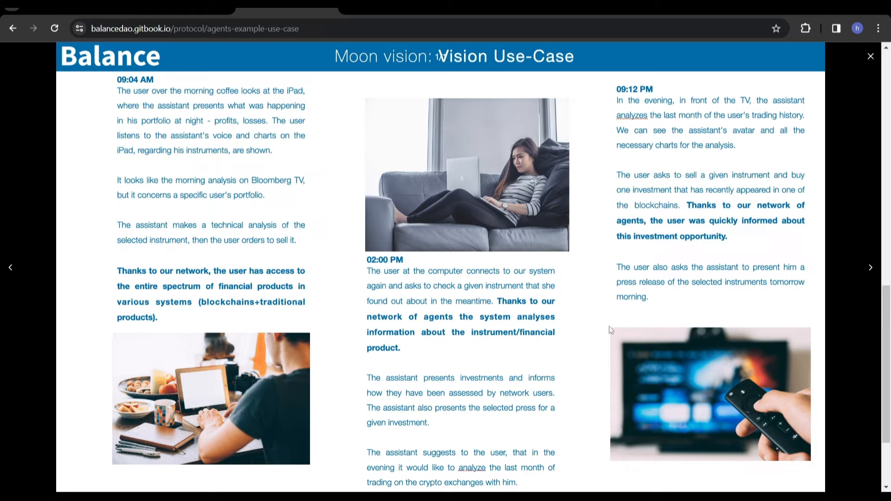
{"action": "mouse_move", "coordinate": [730, 143]}
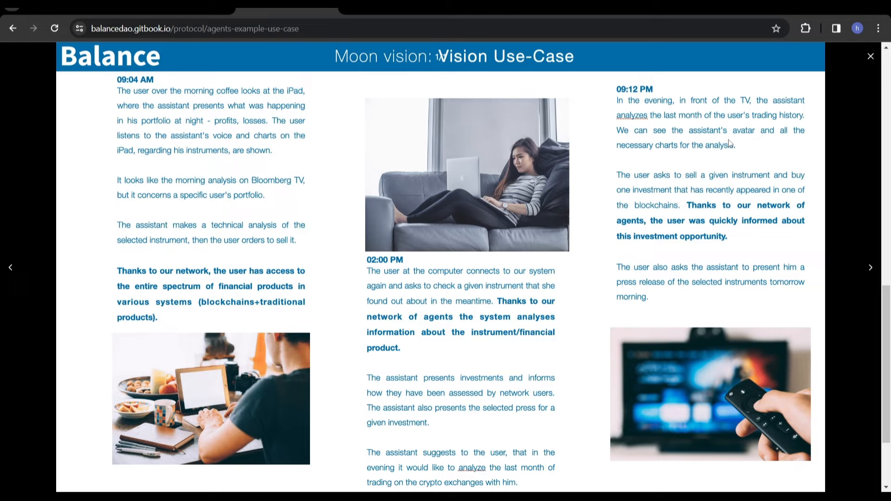
{"action": "mouse_move", "coordinate": [715, 141]}
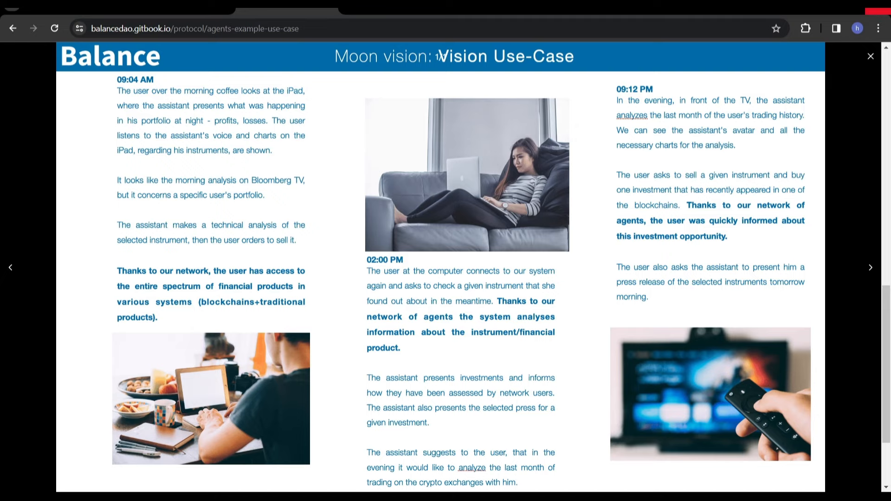
Close the Vision Use-Case lightbox, expand AI Models in the sidebar and pick Protocol
{"action": "left_click", "coordinate": [870, 56]}
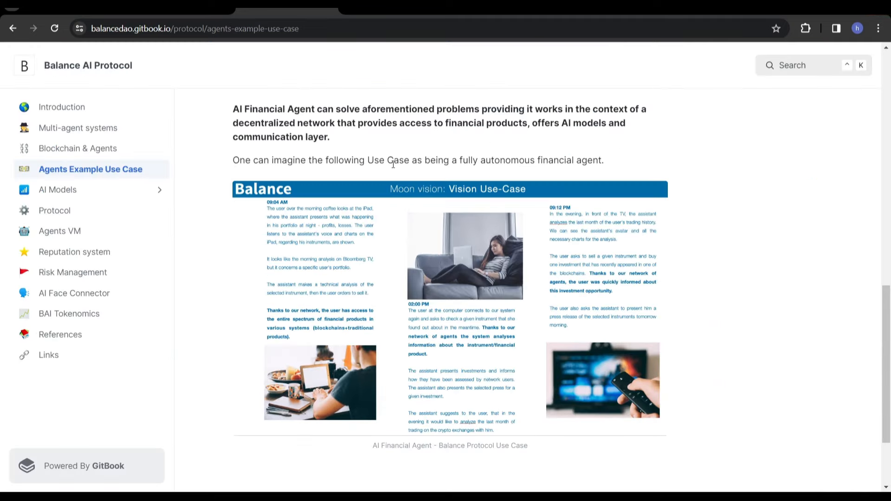
{"action": "left_click", "coordinate": [57, 189]}
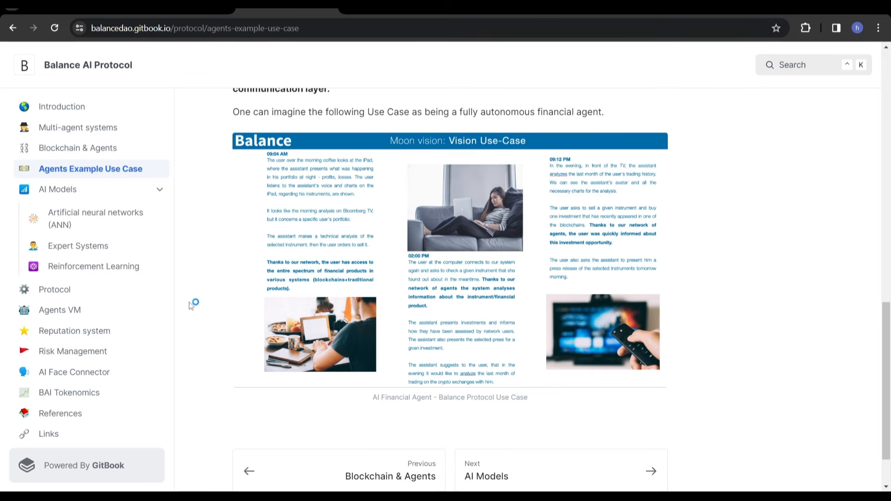
{"action": "left_click", "coordinate": [54, 289]}
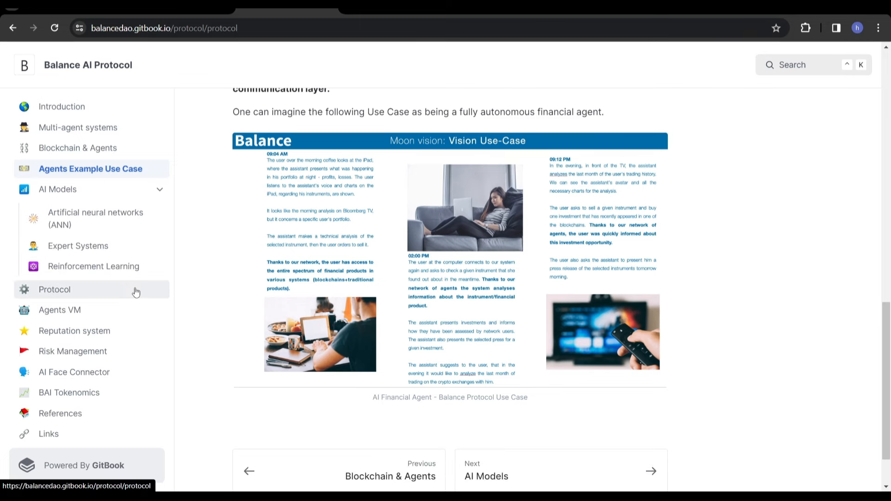
Show the Protocol page on AI Nodes and Validators, clearing the selection on the AI Nodes line
{"action": "left_click", "coordinate": [55, 290]}
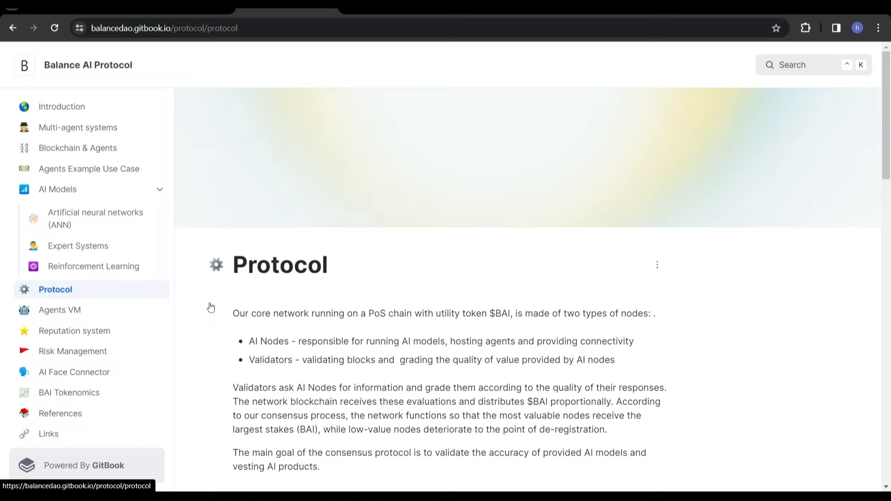
{"action": "scroll", "scroll_direction": "down", "scroll_amount": 3}
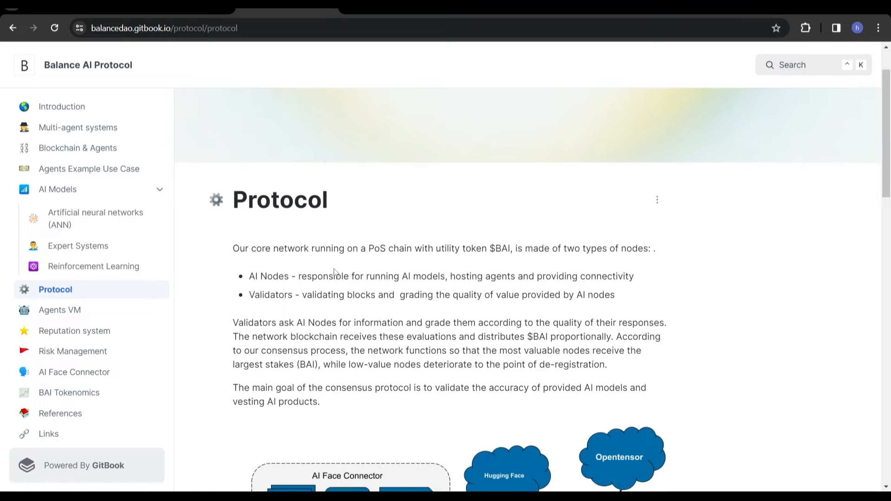
{"action": "mouse_move", "coordinate": [291, 273]}
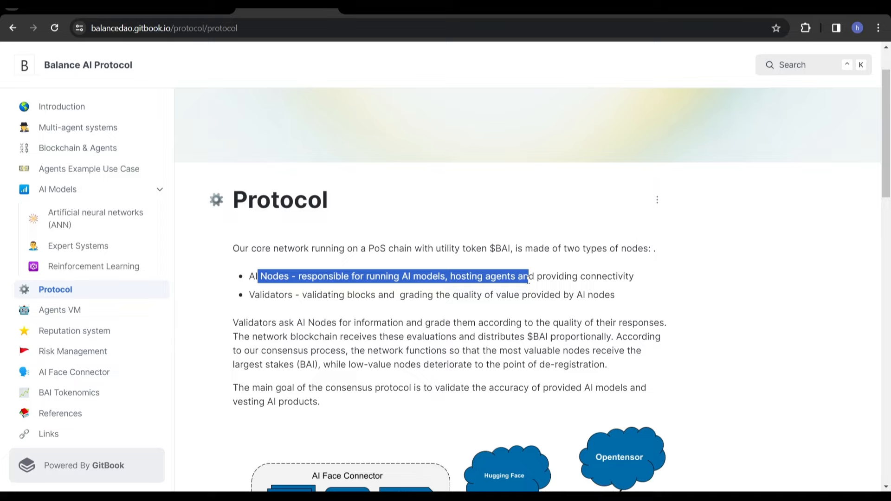
{"action": "left_click", "coordinate": [254, 354]}
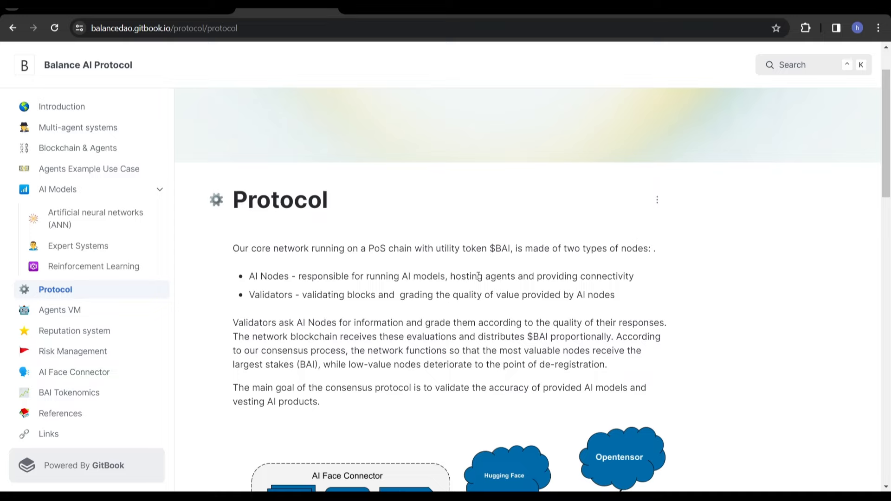
{"action": "mouse_move", "coordinate": [291, 266]}
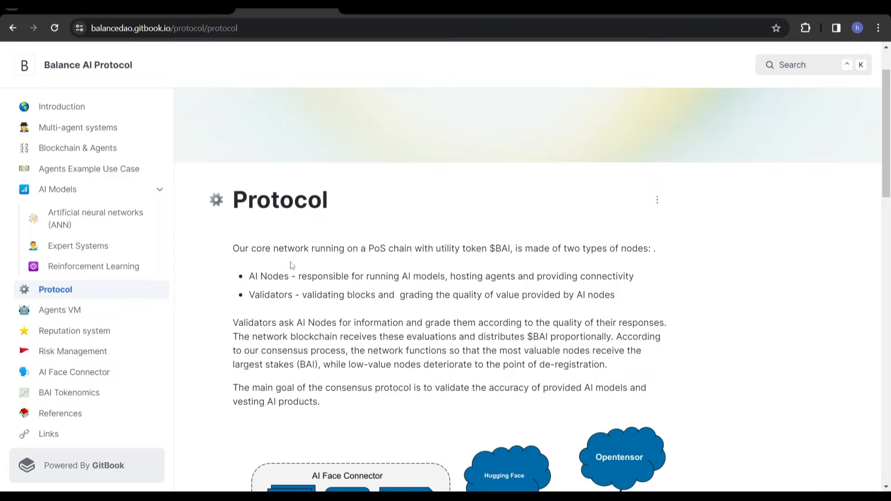
Read through the Agents VM page, then move on to the BAI Tokenomics page
{"action": "left_click", "coordinate": [60, 311]}
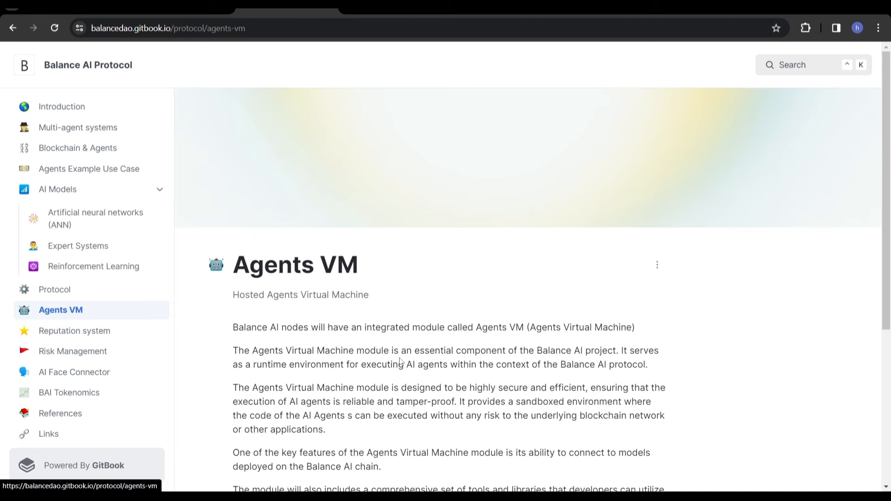
{"action": "scroll", "scroll_direction": "down", "scroll_amount": 3}
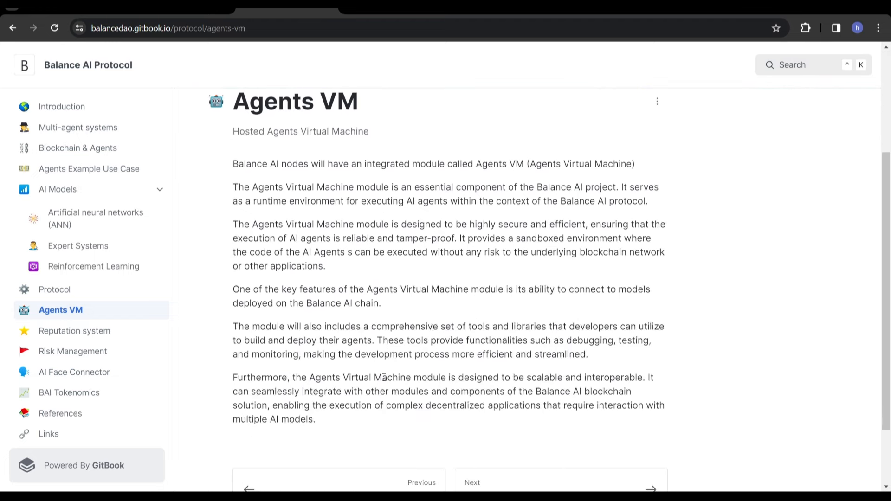
{"action": "scroll", "scroll_direction": "up", "scroll_amount": 3}
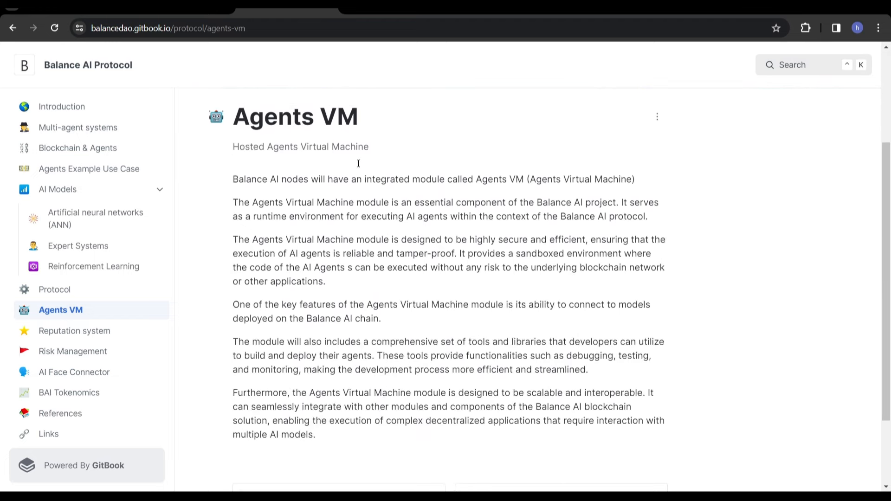
{"action": "mouse_move", "coordinate": [361, 264]}
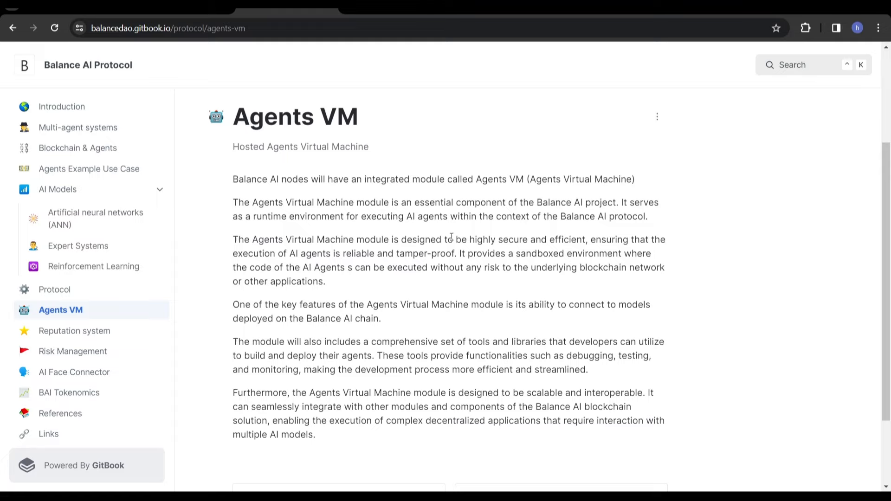
{"action": "mouse_move", "coordinate": [452, 235]}
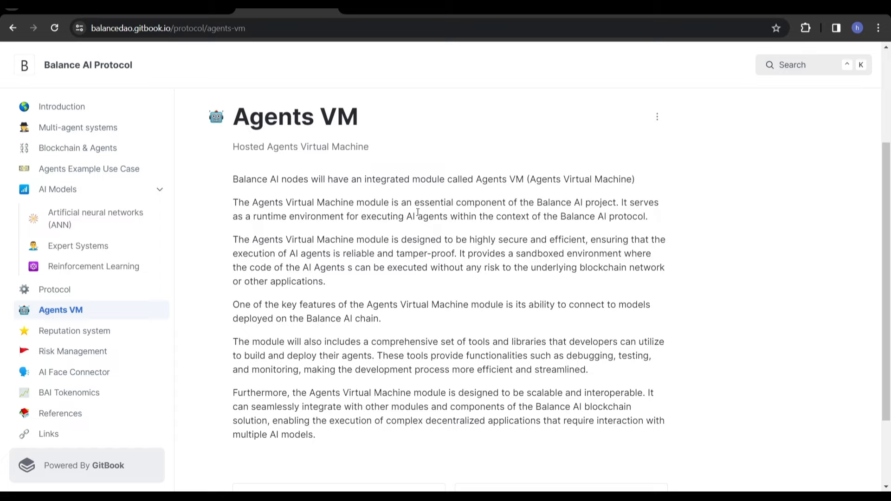
{"action": "mouse_move", "coordinate": [350, 200]}
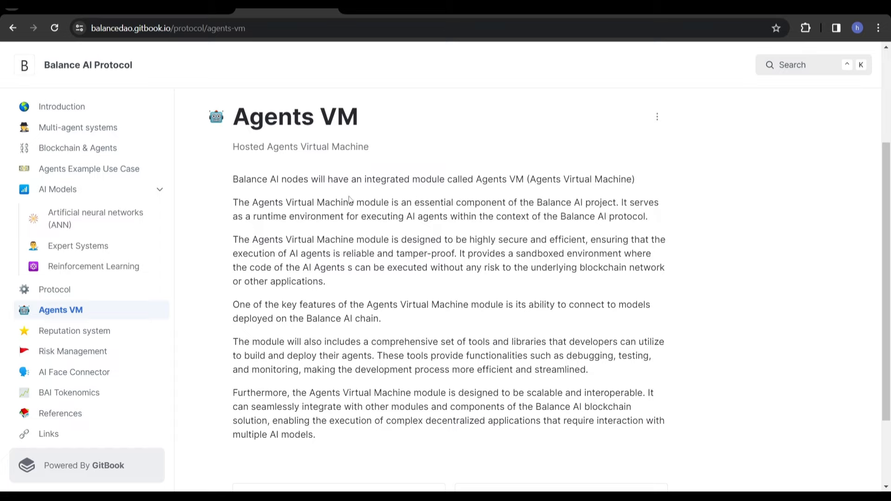
{"action": "mouse_move", "coordinate": [427, 174]}
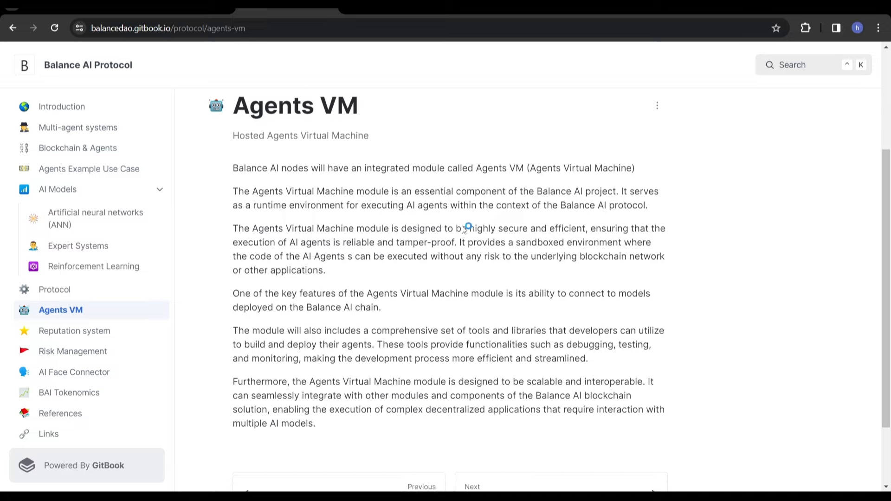
{"action": "scroll", "scroll_direction": "down", "scroll_amount": 3}
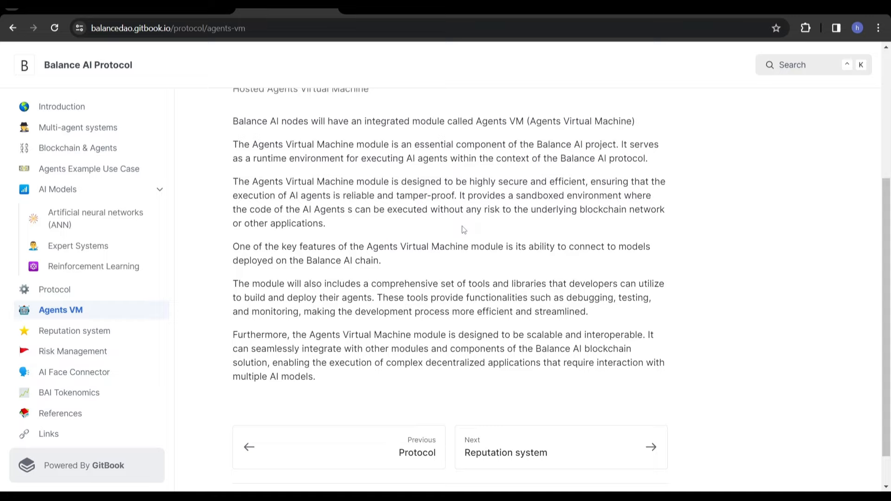
{"action": "scroll", "scroll_direction": "up", "scroll_amount": 3}
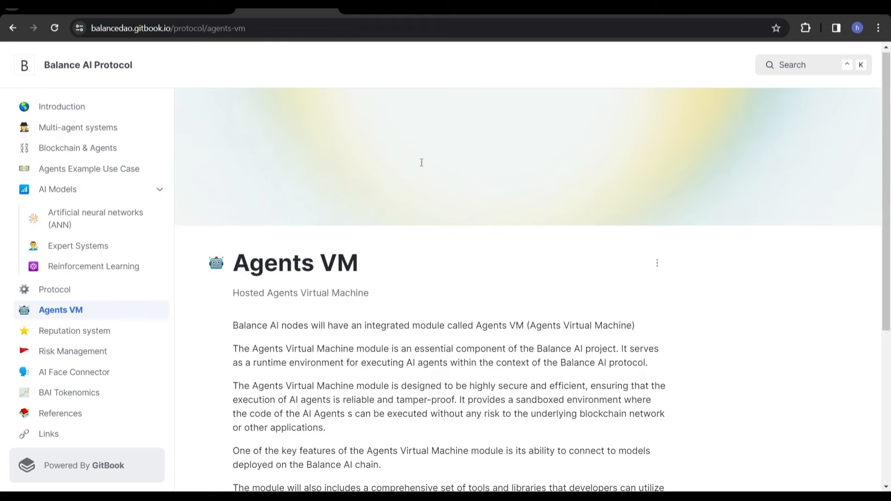
{"action": "scroll", "scroll_direction": "down", "scroll_amount": 3}
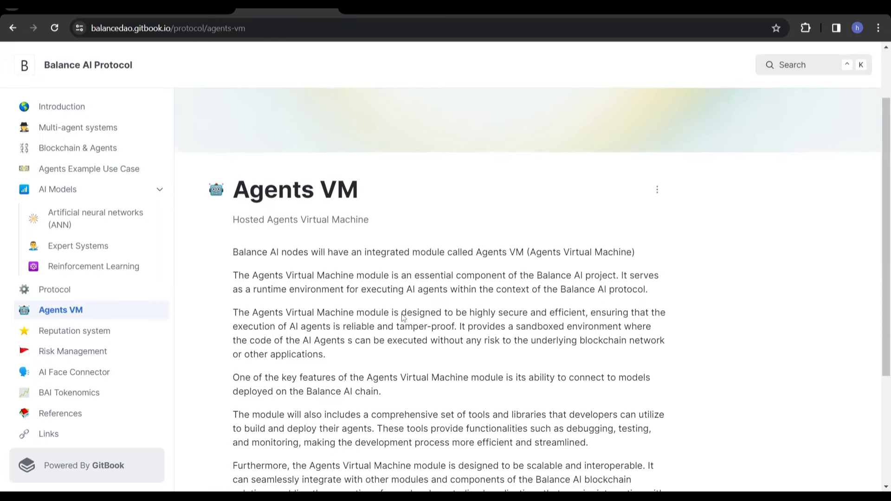
{"action": "scroll", "scroll_direction": "down", "scroll_amount": 3}
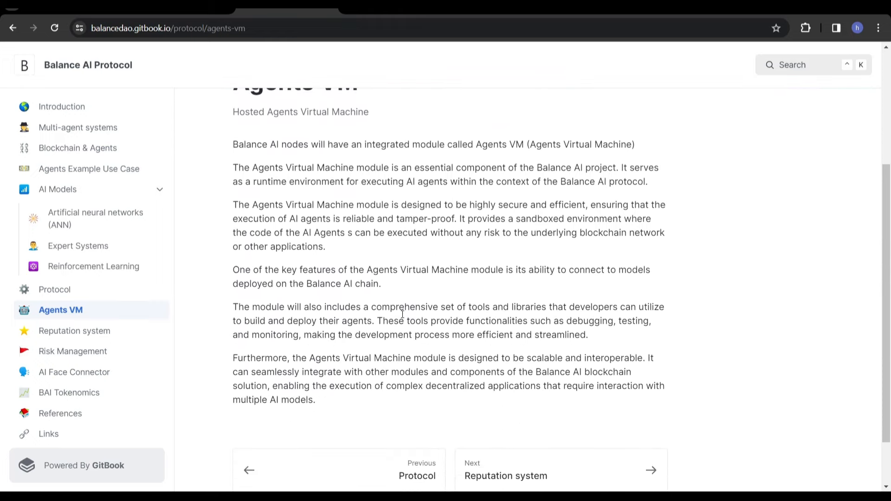
{"action": "mouse_move", "coordinate": [135, 389]}
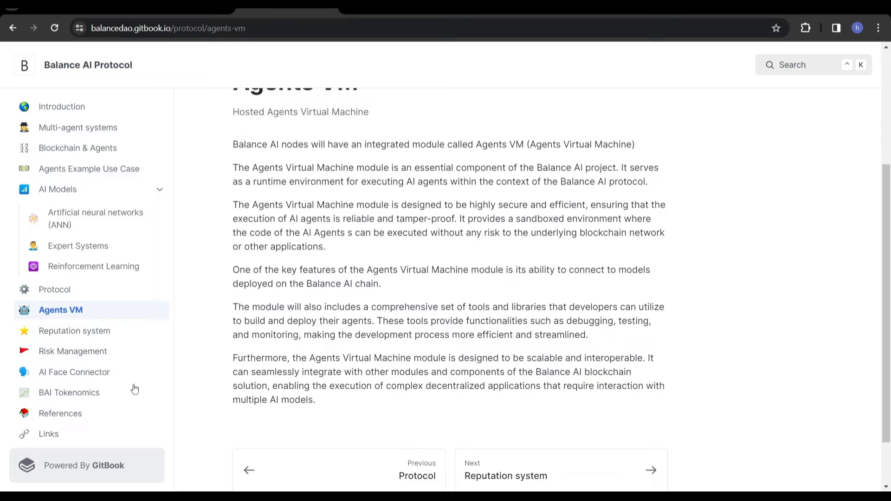
{"action": "left_click", "coordinate": [69, 392]}
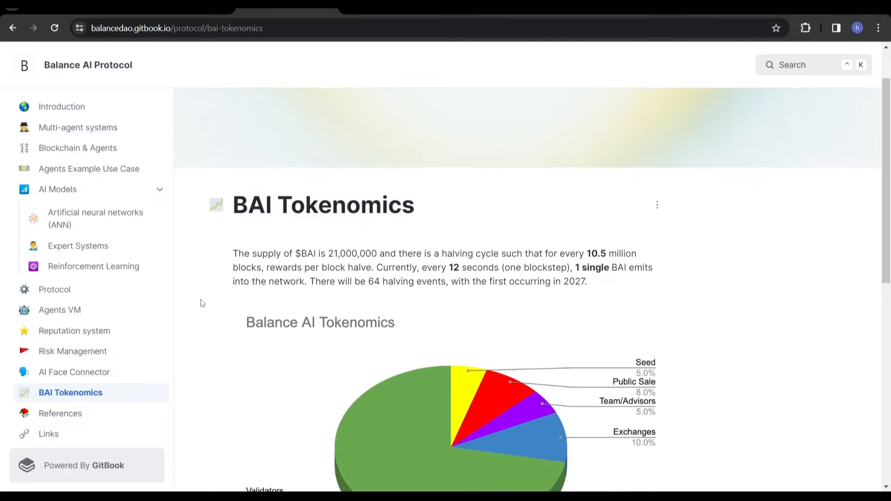
{"action": "scroll", "scroll_direction": "down", "scroll_amount": 3}
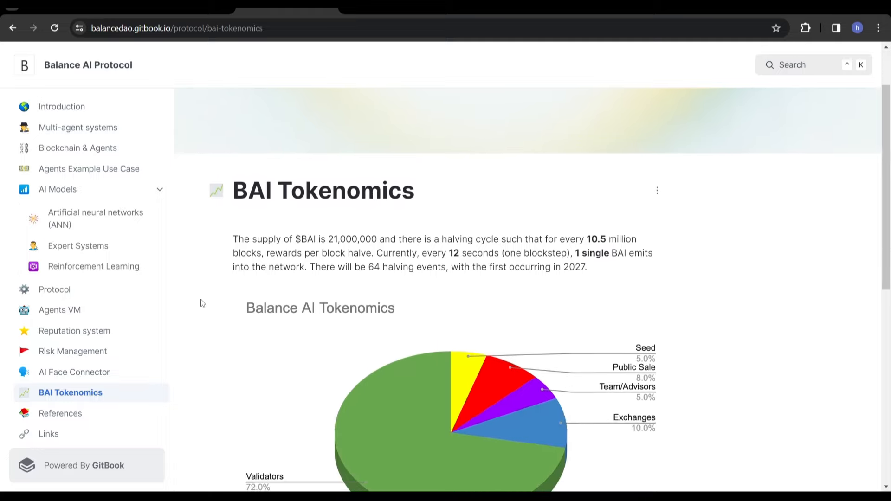
{"action": "mouse_move", "coordinate": [427, 244]}
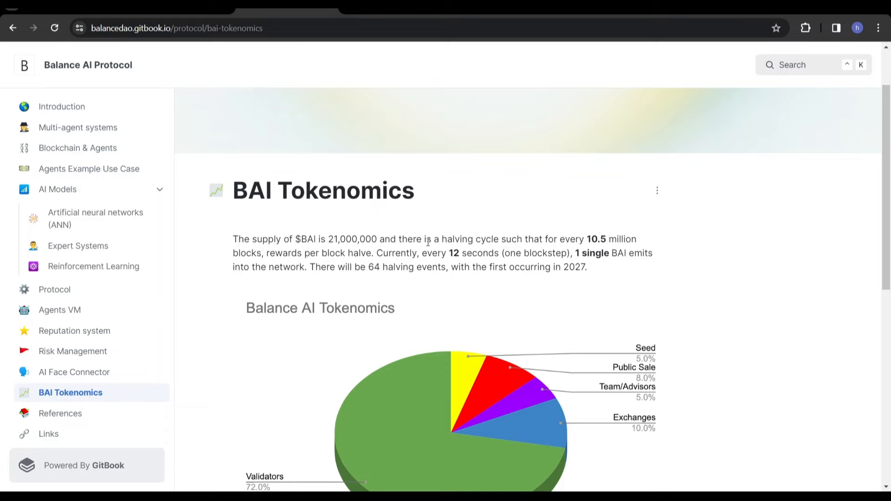
{"action": "mouse_move", "coordinate": [734, 198]}
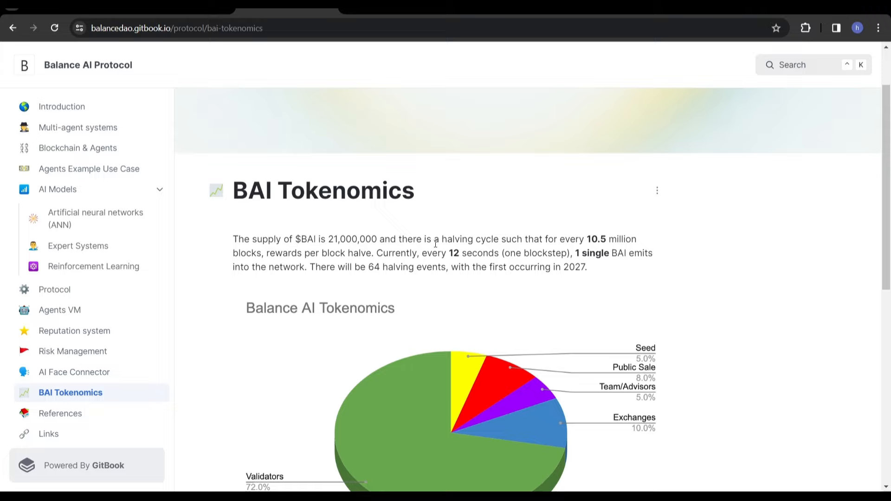
{"action": "mouse_move", "coordinate": [624, 277]}
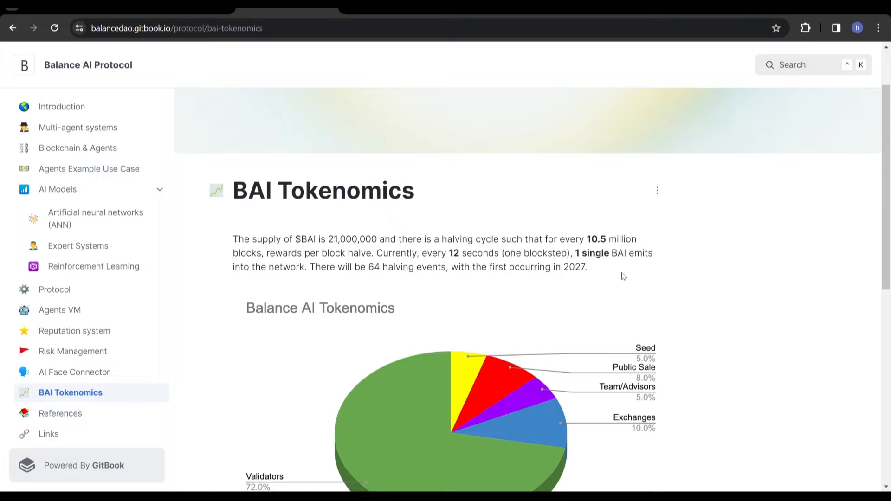
{"action": "scroll", "scroll_direction": "down", "scroll_amount": 3}
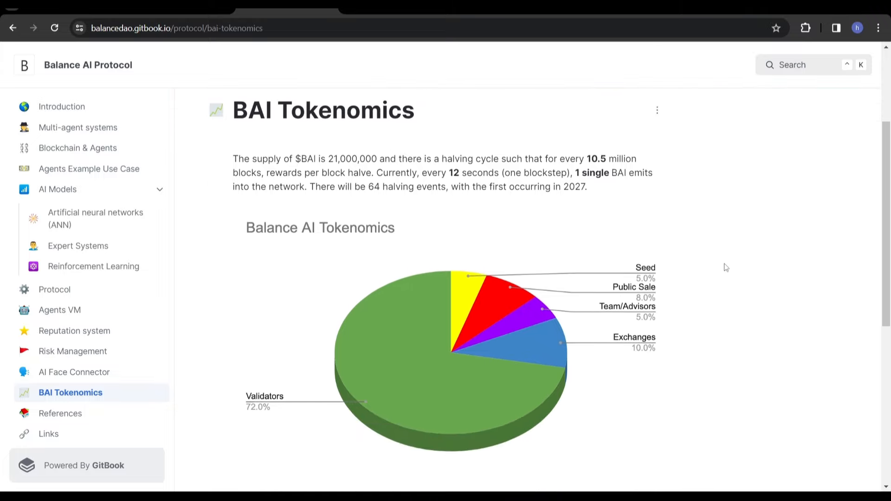
{"action": "mouse_move", "coordinate": [510, 182]}
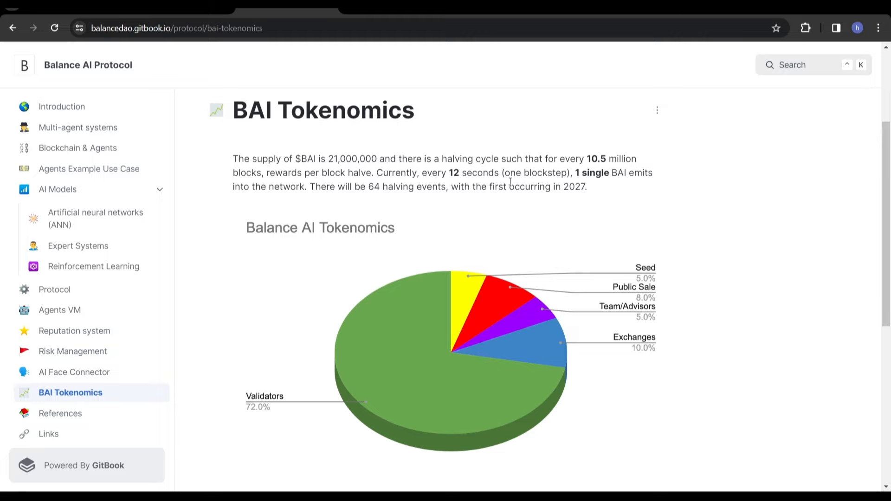
{"action": "mouse_move", "coordinate": [745, 240]}
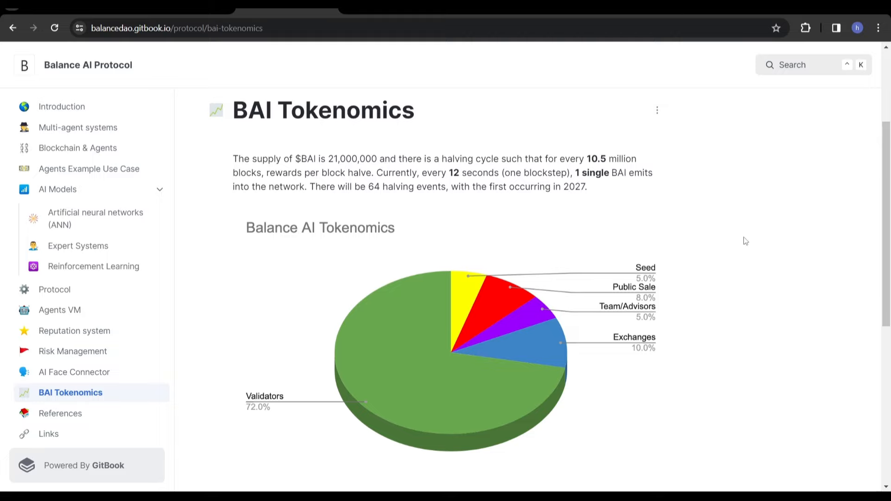
{"action": "scroll", "scroll_direction": "down", "scroll_amount": 3}
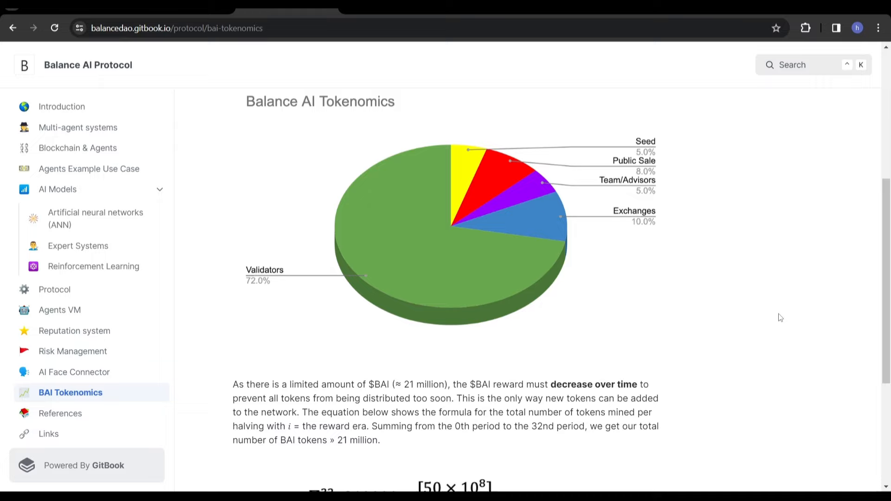
{"action": "scroll", "scroll_direction": "up", "scroll_amount": 3}
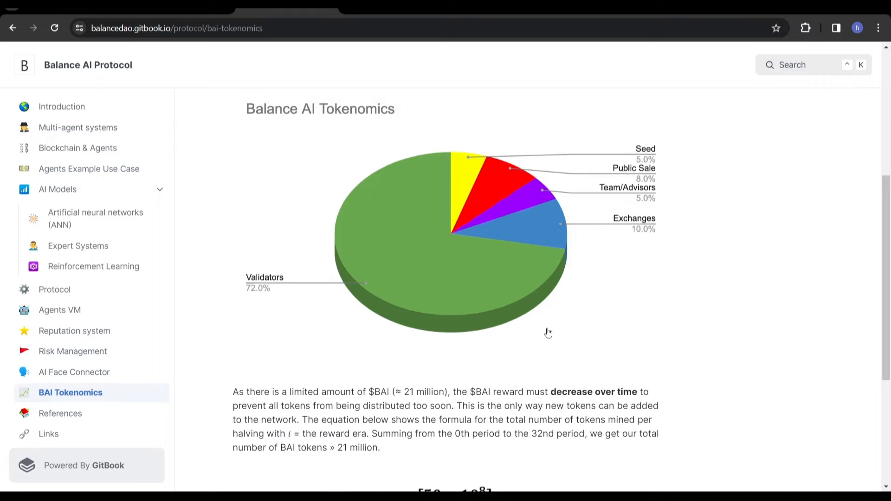
{"action": "mouse_move", "coordinate": [455, 255]}
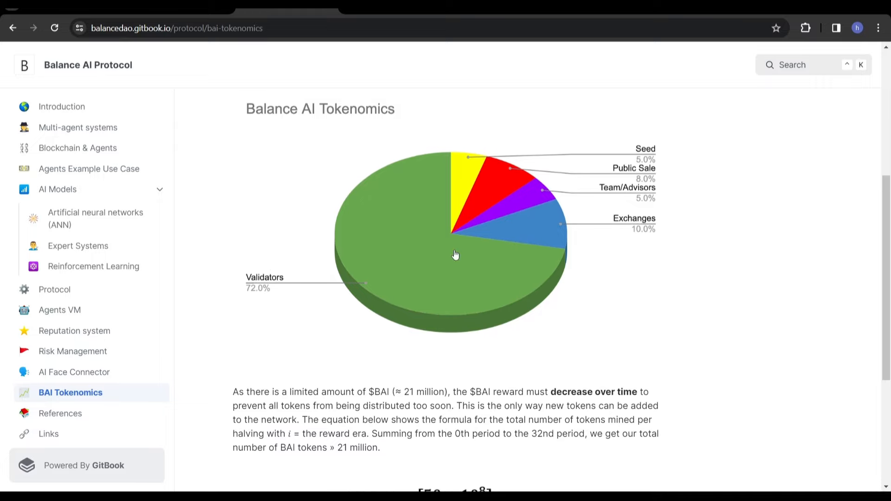
{"action": "mouse_move", "coordinate": [617, 222]}
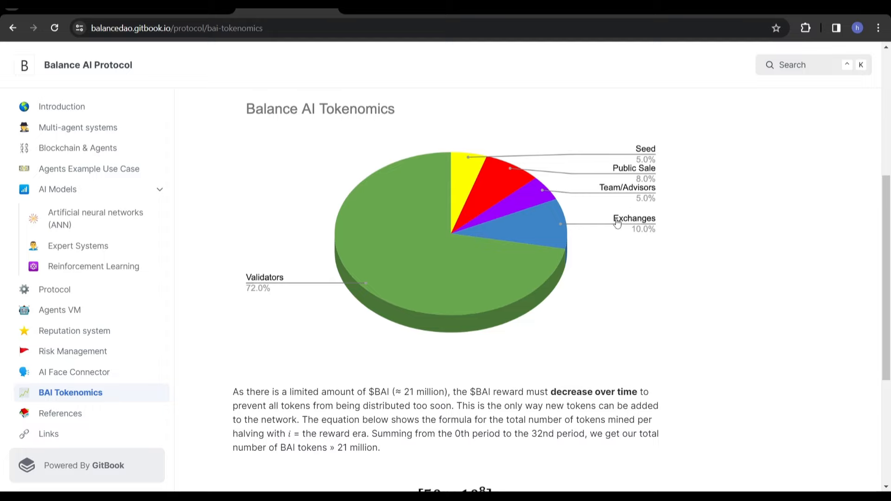
{"action": "mouse_move", "coordinate": [727, 223]}
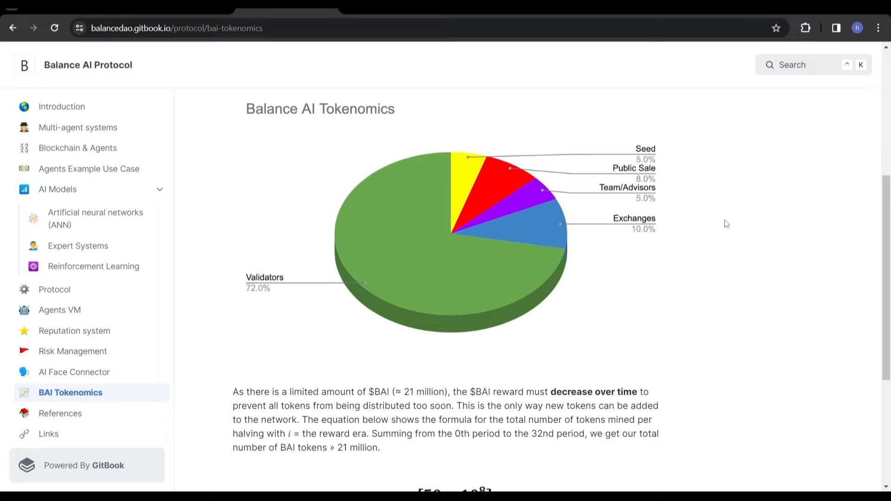
{"action": "mouse_move", "coordinate": [674, 204]}
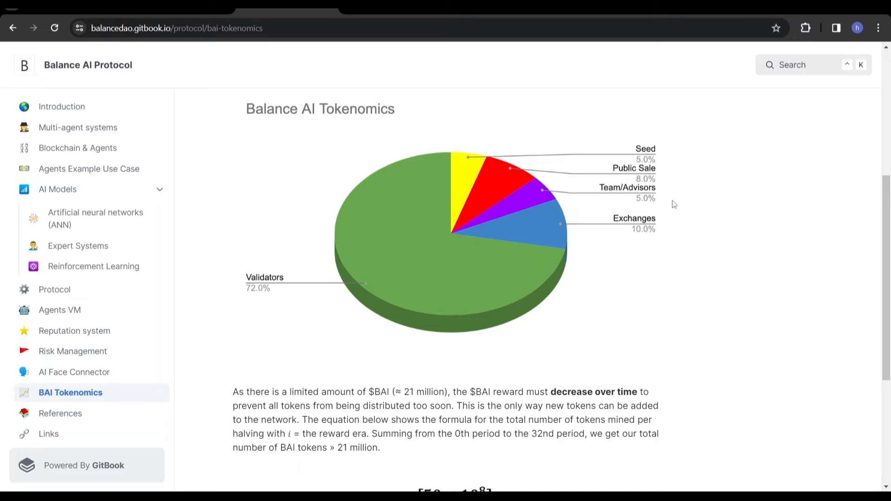
{"action": "mouse_move", "coordinate": [724, 172]}
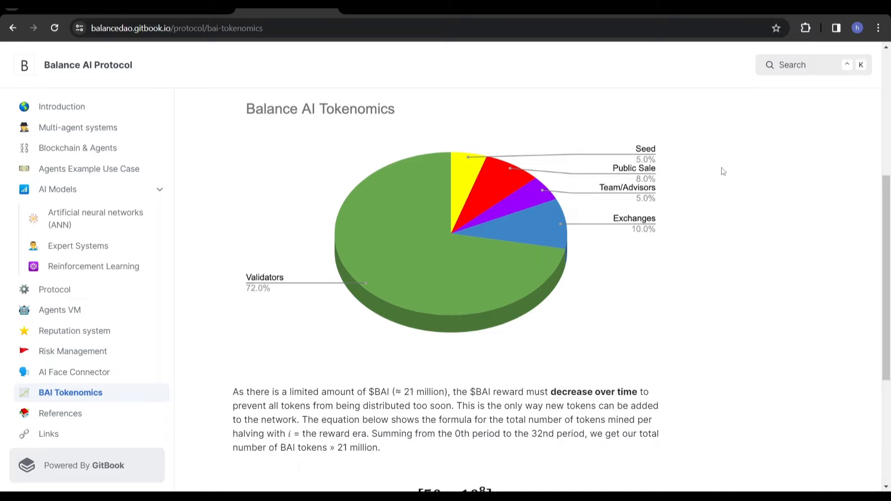
{"action": "mouse_move", "coordinate": [647, 148]}
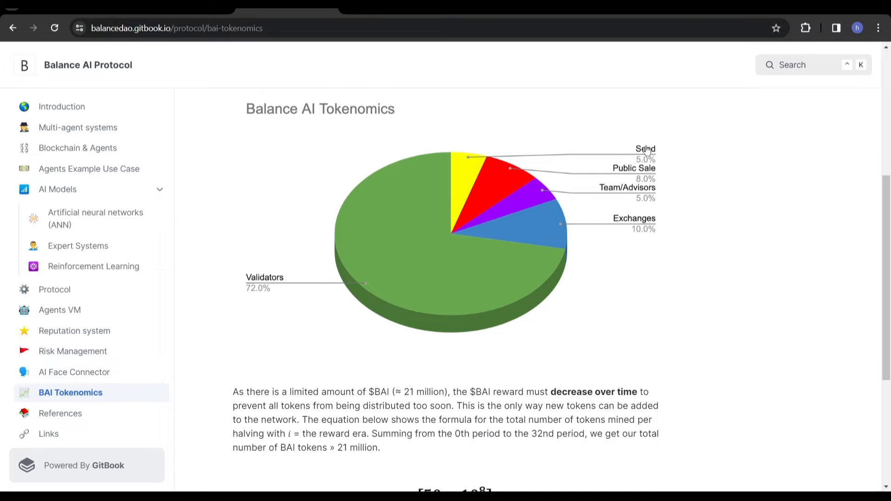
{"action": "scroll", "scroll_direction": "down", "scroll_amount": 3}
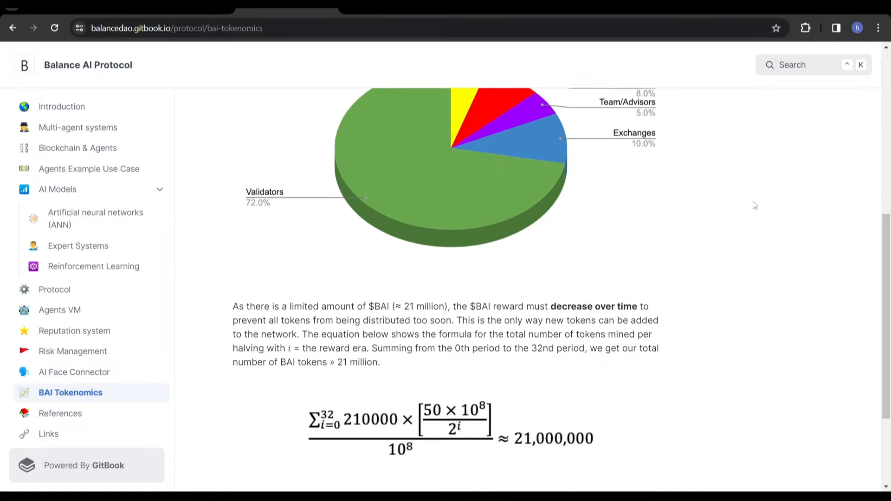
{"action": "scroll", "scroll_direction": "down", "scroll_amount": 3}
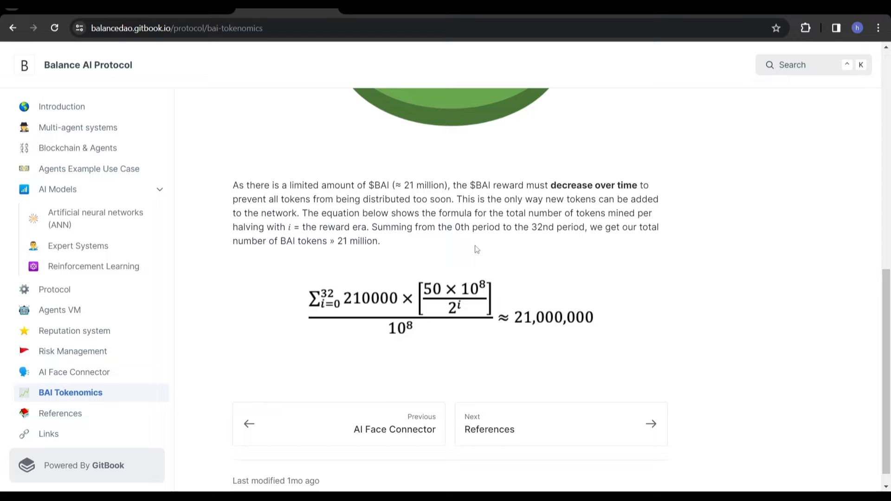
{"action": "mouse_move", "coordinate": [695, 257]}
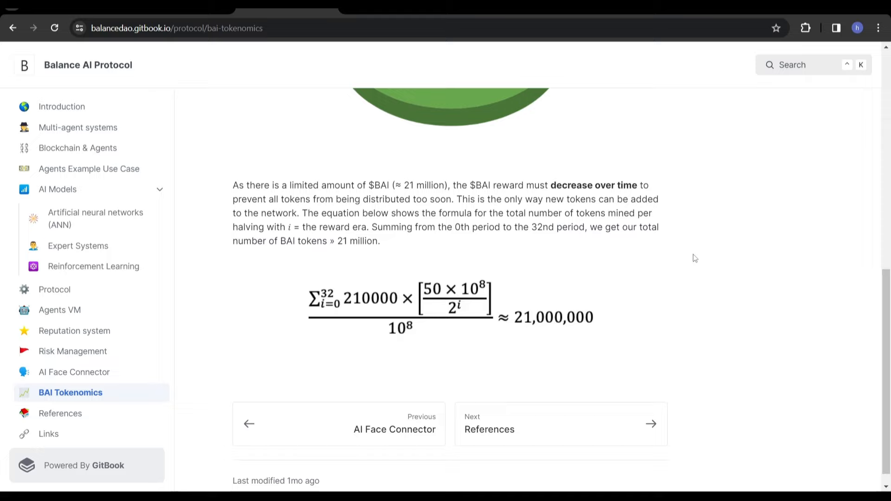
{"action": "mouse_move", "coordinate": [573, 189]}
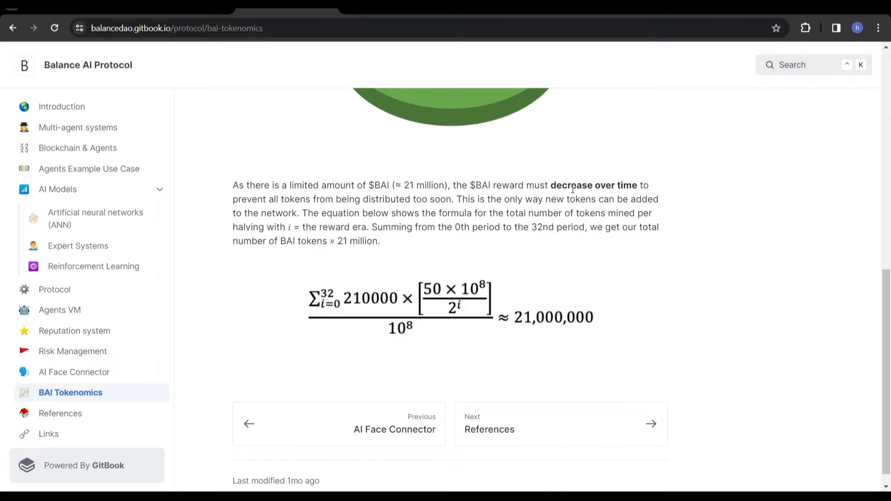
{"action": "mouse_move", "coordinate": [707, 226]}
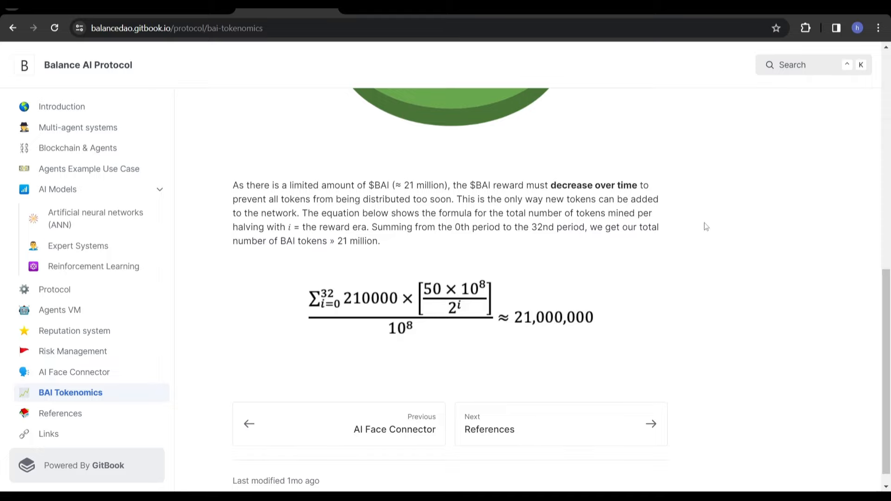
{"action": "scroll", "scroll_direction": "up", "scroll_amount": 3}
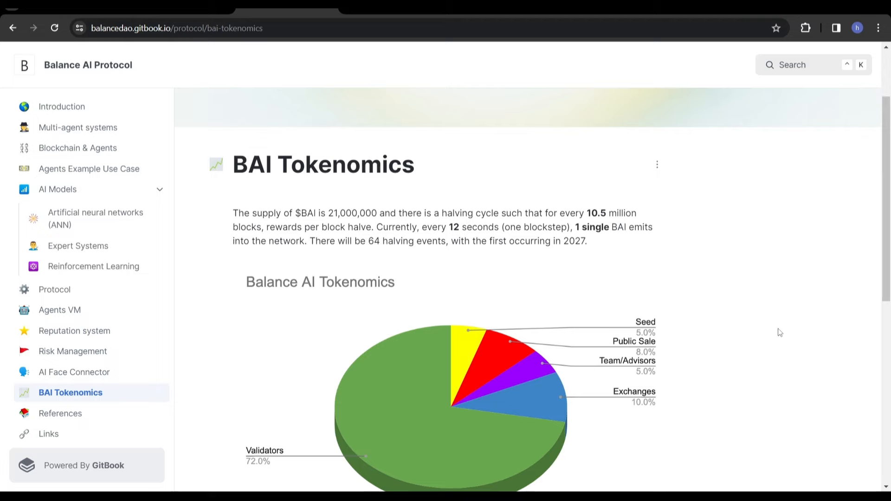
{"action": "mouse_move", "coordinate": [719, 280]}
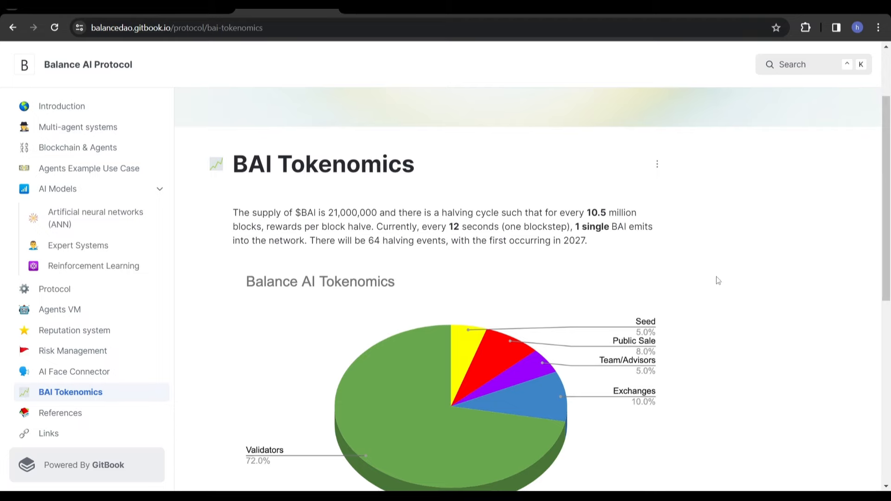
{"action": "mouse_move", "coordinate": [735, 268]}
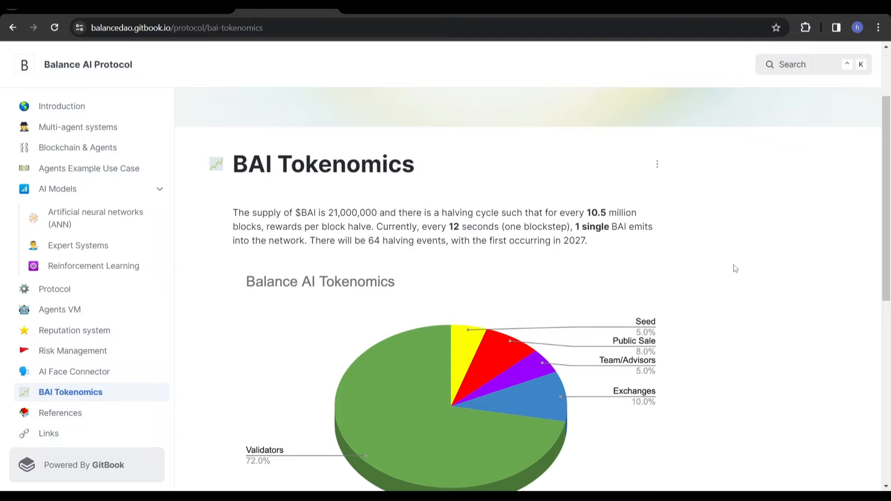
{"action": "scroll", "scroll_direction": "down", "scroll_amount": 3}
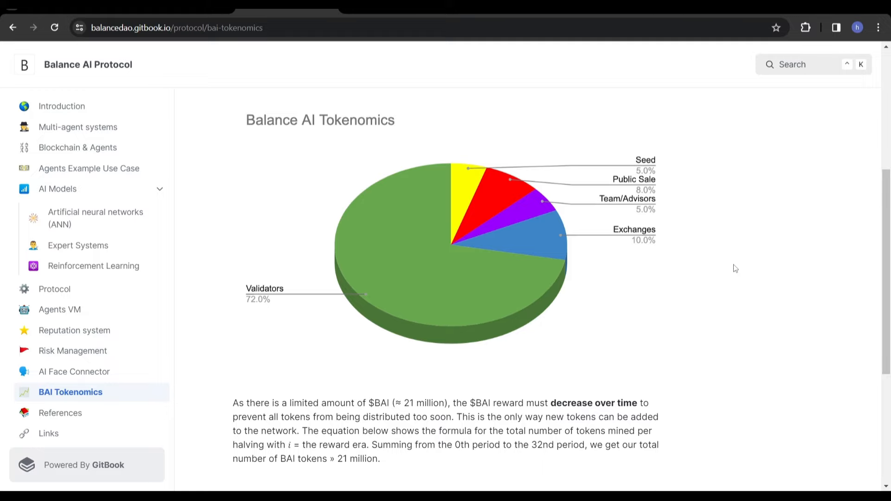
{"action": "scroll", "scroll_direction": "up", "scroll_amount": 3}
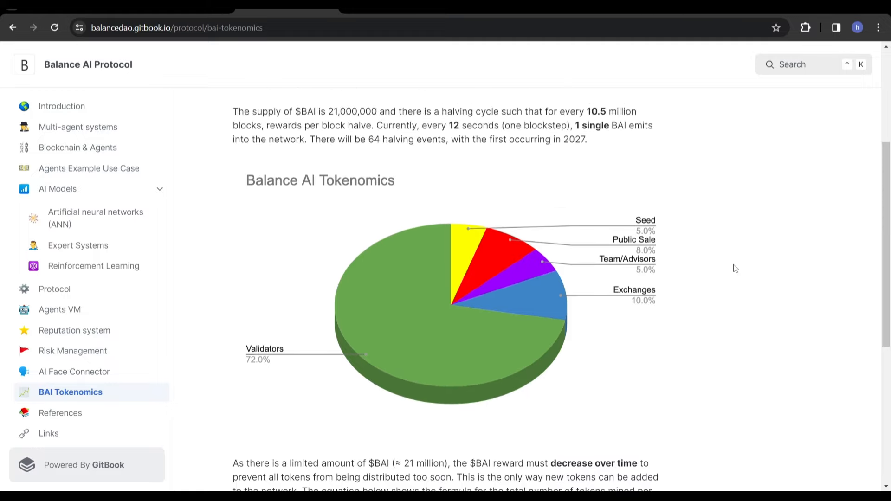
{"action": "scroll", "scroll_direction": "up", "scroll_amount": 3}
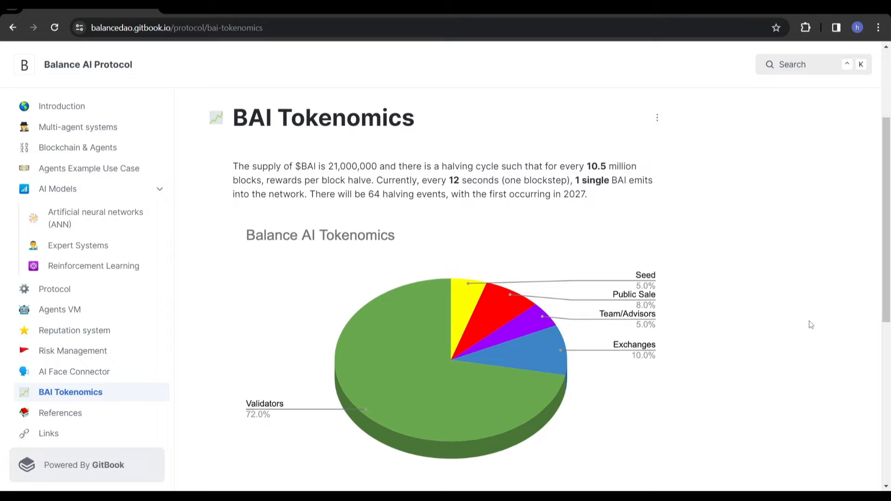
{"action": "mouse_move", "coordinate": [716, 242]}
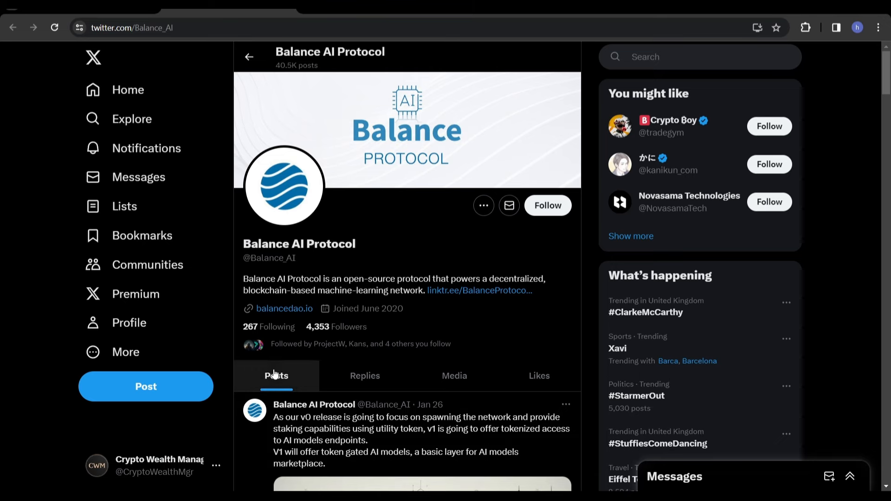
{"action": "mouse_move", "coordinate": [222, 410]}
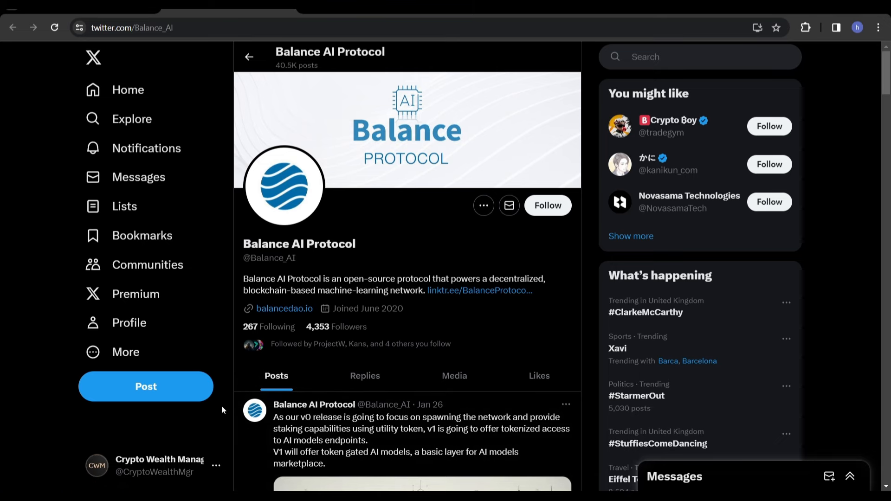
Scroll the Balance AI Protocol posts down to the January 20 community launch announcement
{"action": "scroll", "scroll_direction": "down", "scroll_amount": 3}
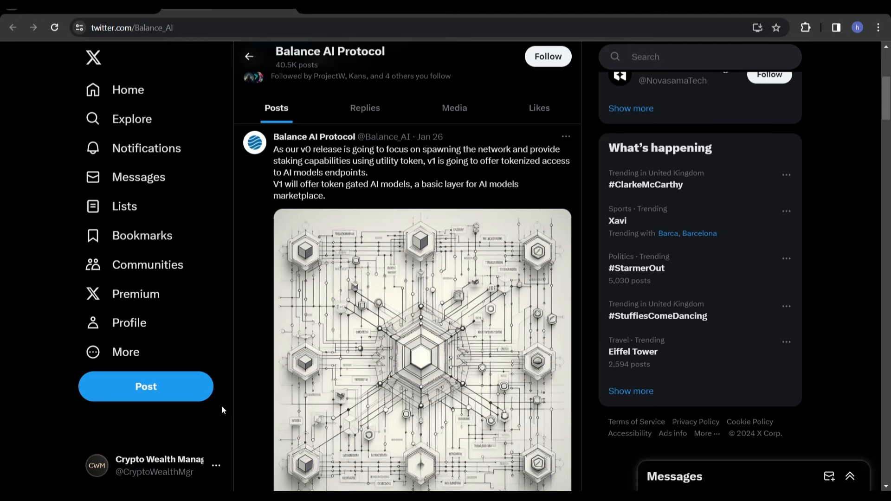
{"action": "mouse_move", "coordinate": [241, 356]}
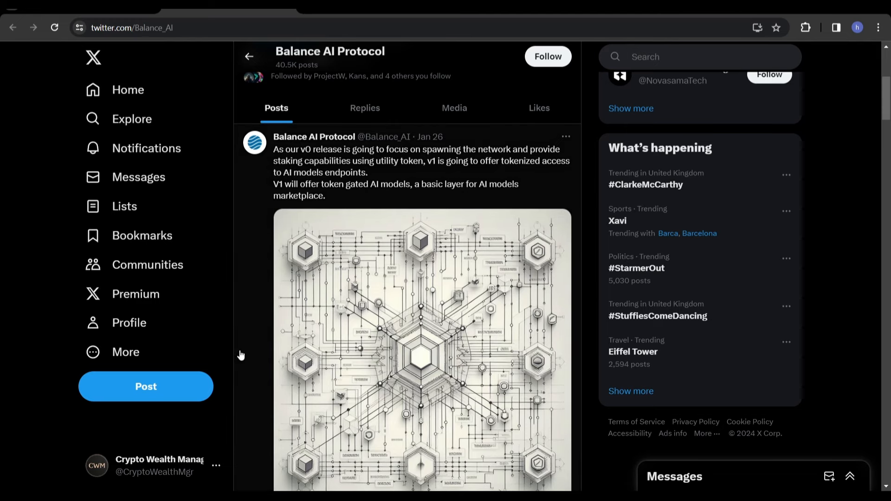
{"action": "scroll", "scroll_direction": "down", "scroll_amount": 3}
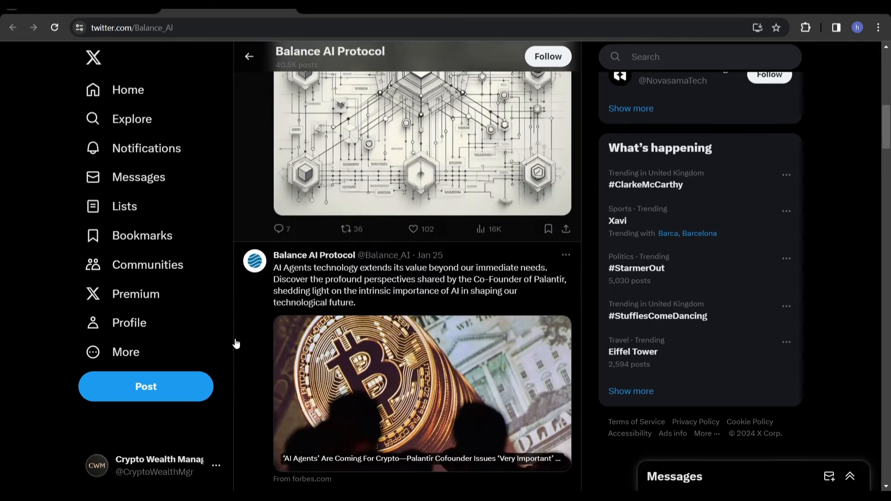
{"action": "scroll", "scroll_direction": "down", "scroll_amount": 3}
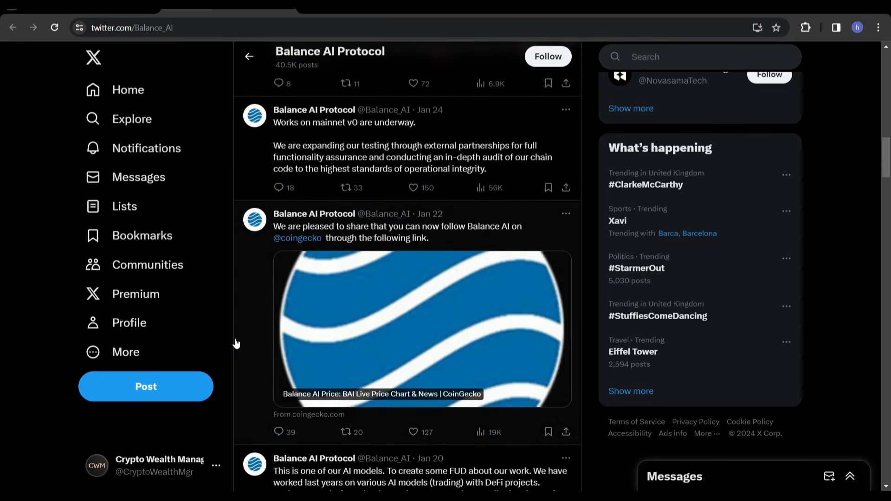
{"action": "scroll", "scroll_direction": "down", "scroll_amount": 3}
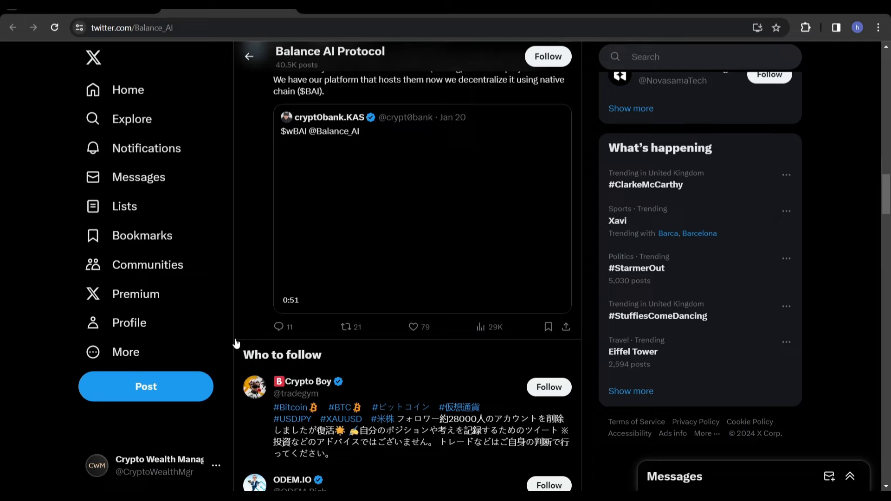
{"action": "left_click", "coordinate": [423, 209]}
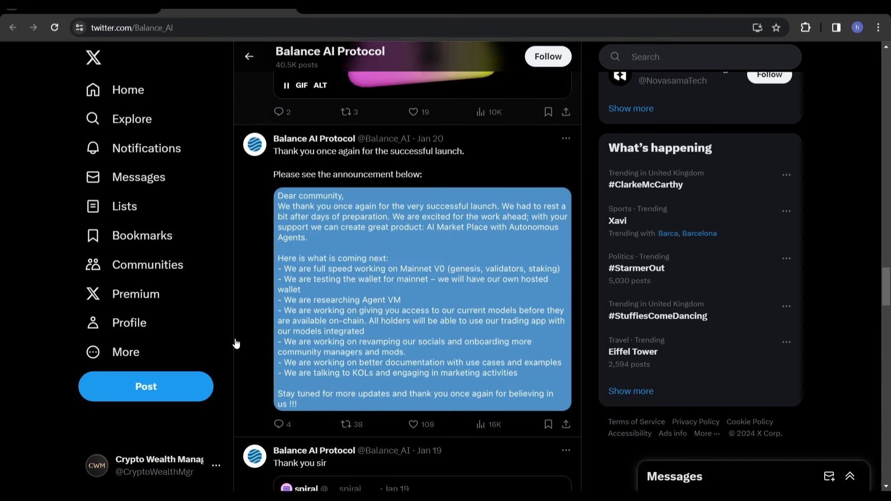
{"action": "scroll", "scroll_direction": "down", "scroll_amount": 3}
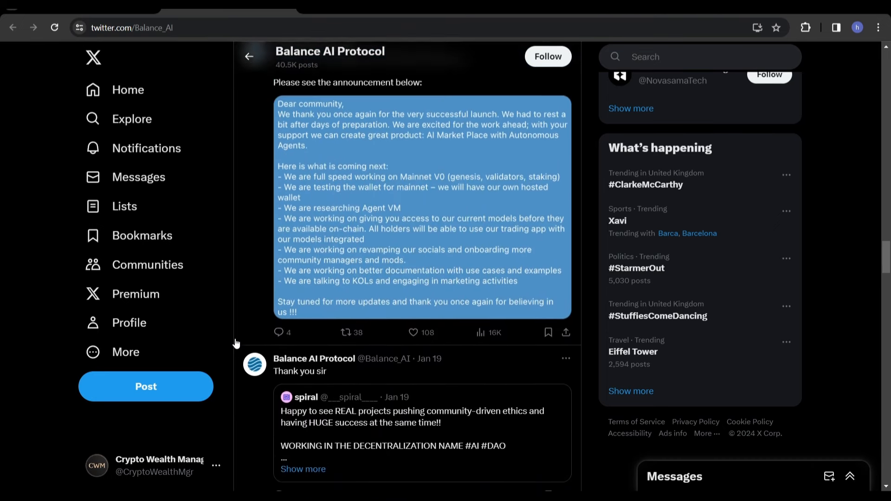
{"action": "scroll", "scroll_direction": "up", "scroll_amount": 3}
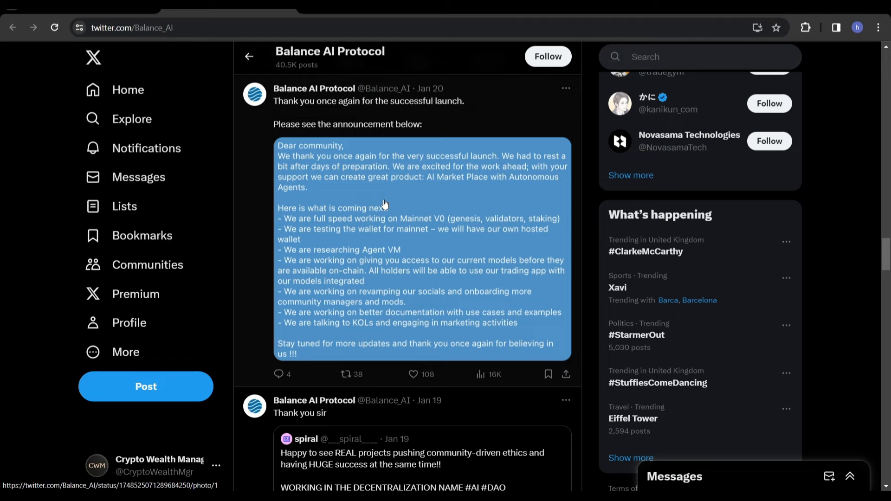
{"action": "mouse_move", "coordinate": [360, 215]}
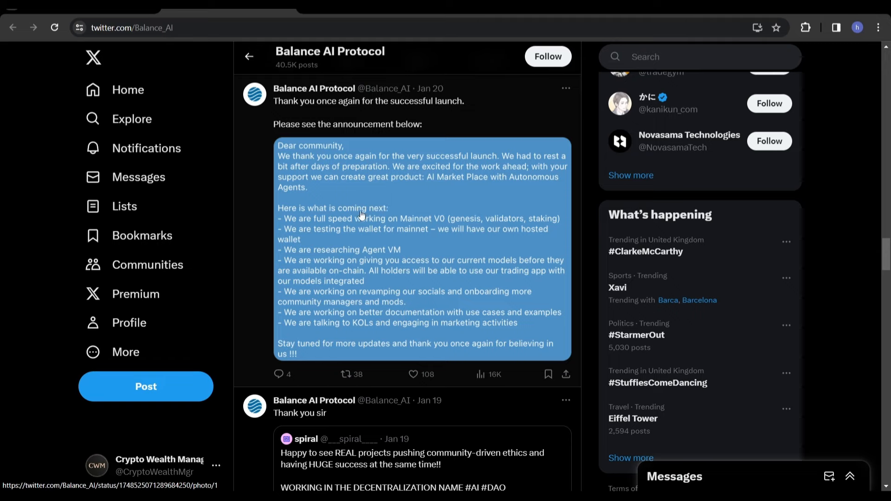
{"action": "mouse_move", "coordinate": [527, 181]}
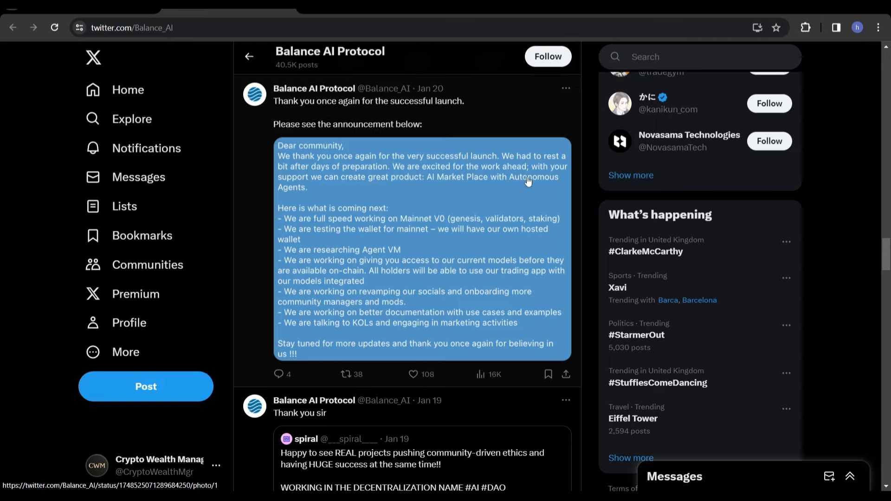
{"action": "mouse_move", "coordinate": [231, 250]}
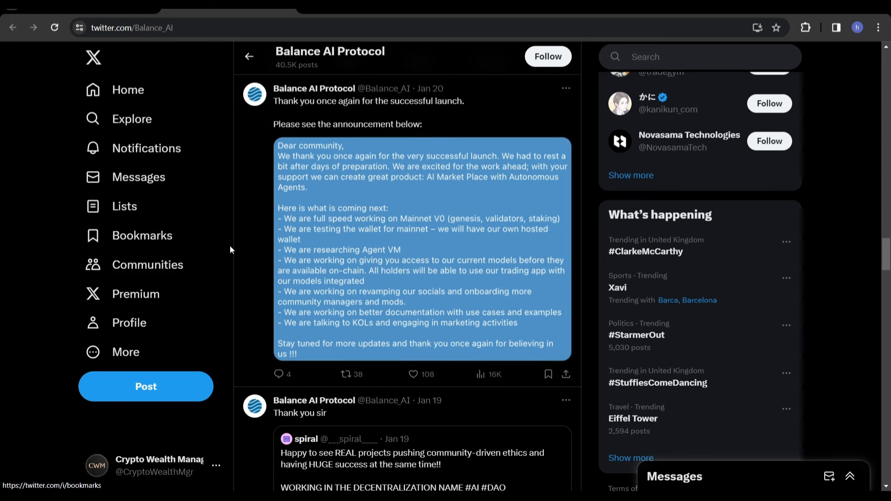
{"action": "scroll", "scroll_direction": "down", "scroll_amount": 3}
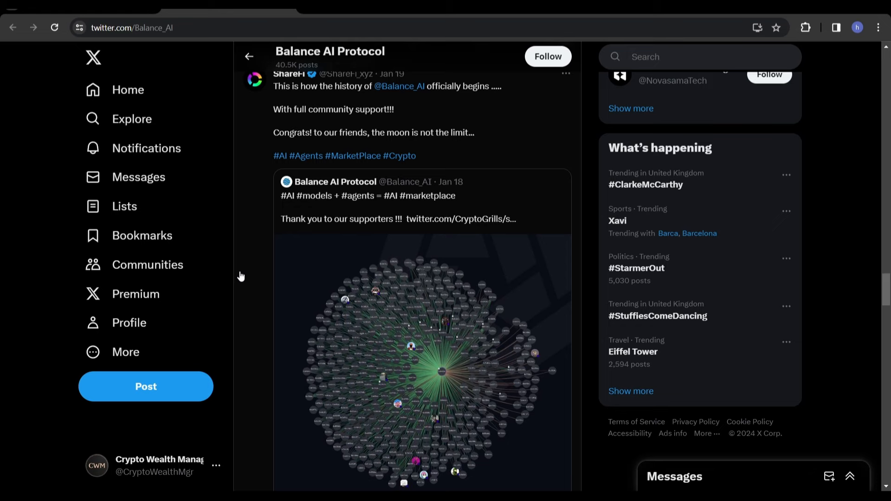
{"action": "scroll", "scroll_direction": "down", "scroll_amount": 3}
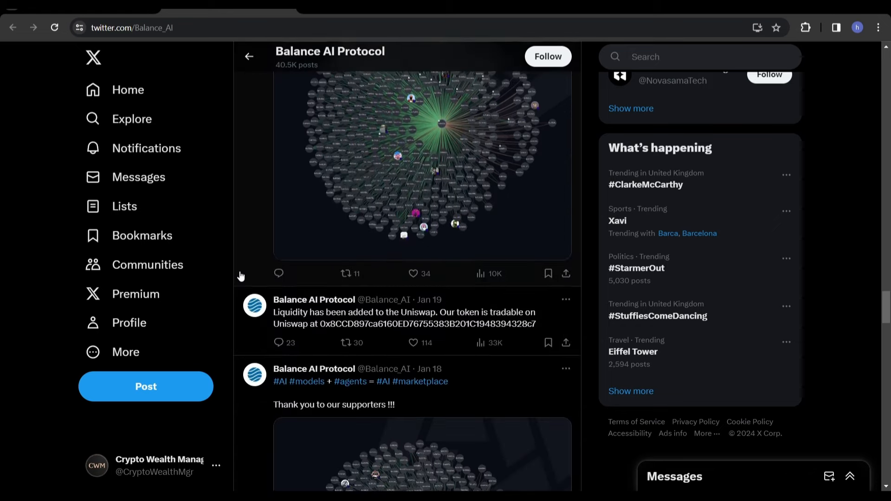
{"action": "scroll", "scroll_direction": "down", "scroll_amount": 3}
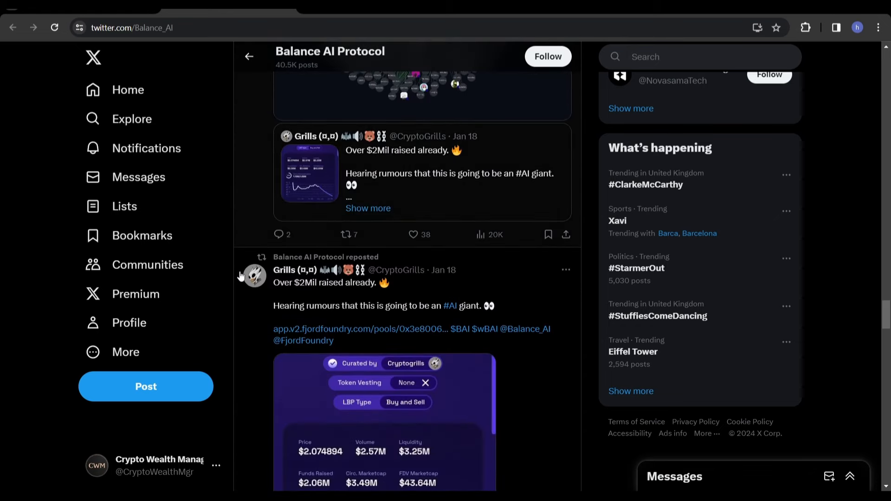
{"action": "scroll", "scroll_direction": "down", "scroll_amount": 3}
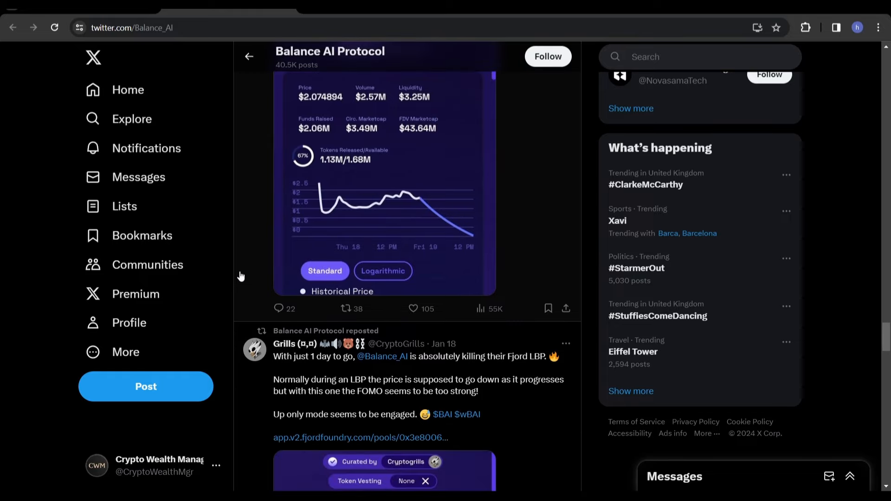
{"action": "scroll", "scroll_direction": "down", "scroll_amount": 3}
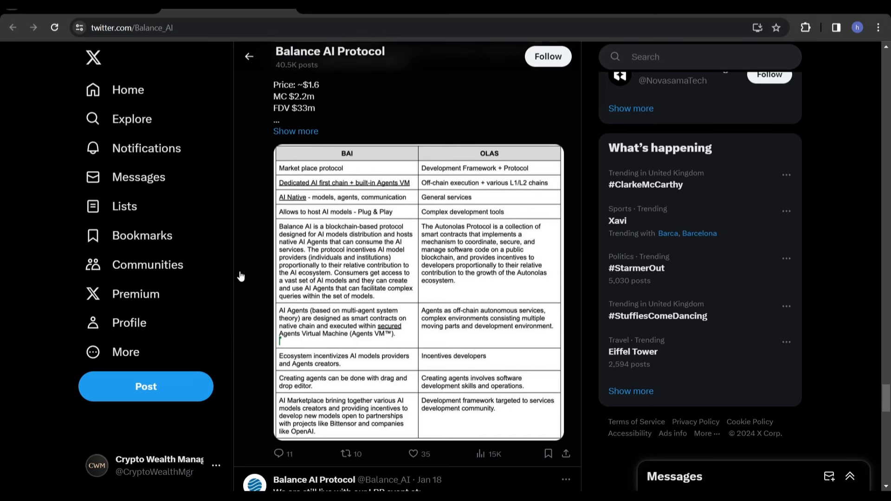
{"action": "scroll", "scroll_direction": "up", "scroll_amount": 3}
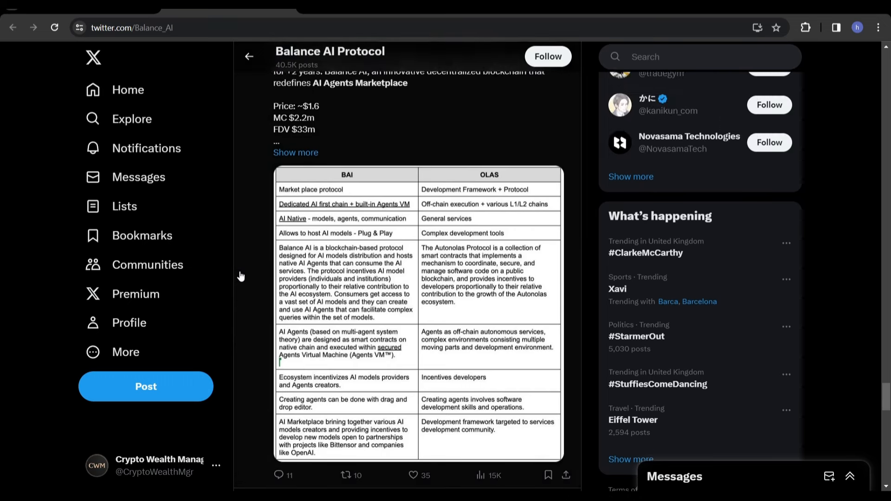
{"action": "scroll", "scroll_direction": "up", "scroll_amount": 3}
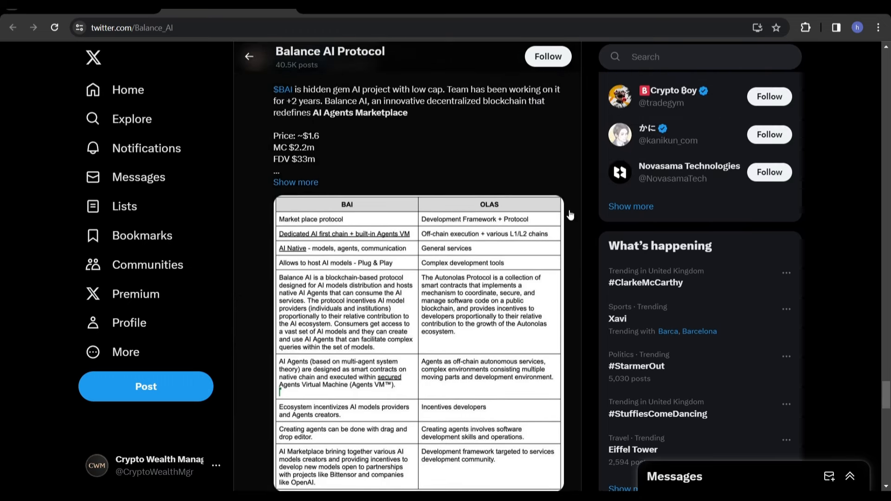
{"action": "mouse_move", "coordinate": [385, 233]}
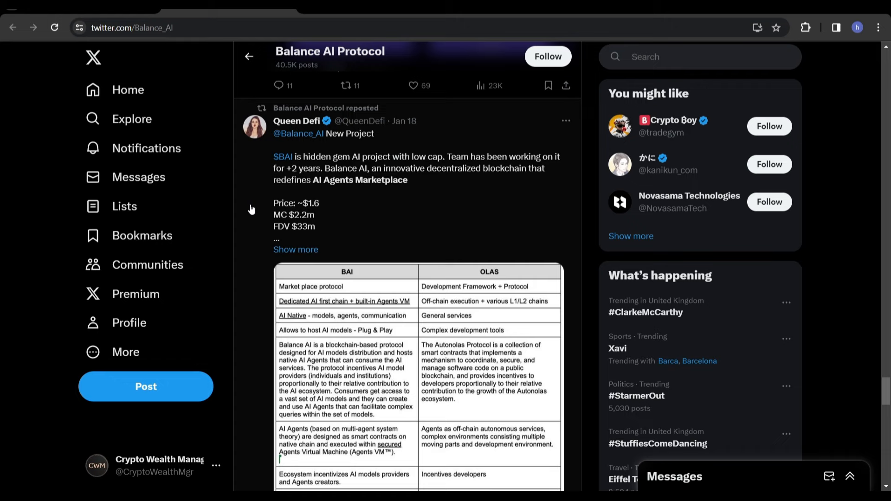
{"action": "scroll", "scroll_direction": "up", "scroll_amount": 3}
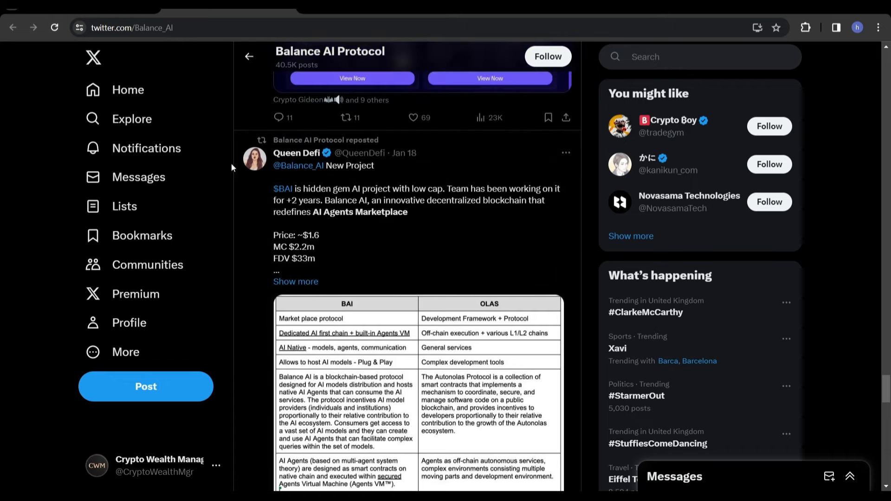
{"action": "scroll", "scroll_direction": "down", "scroll_amount": 3}
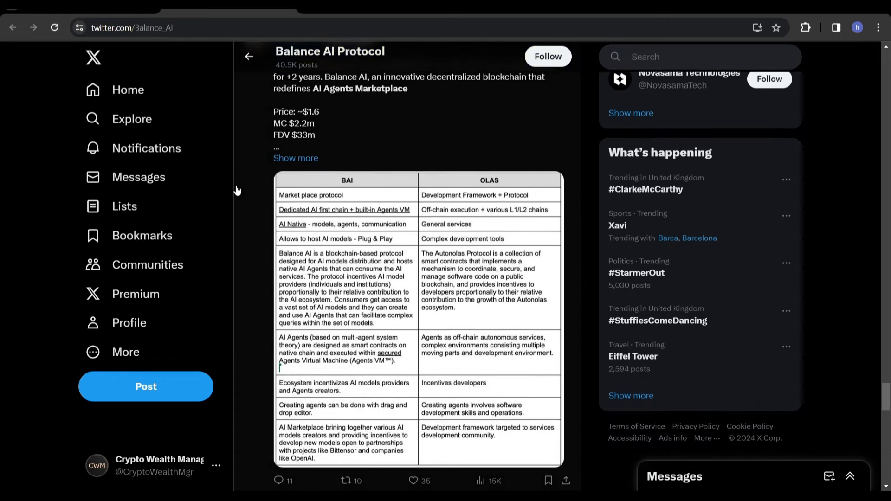
{"action": "scroll", "scroll_direction": "down", "scroll_amount": 3}
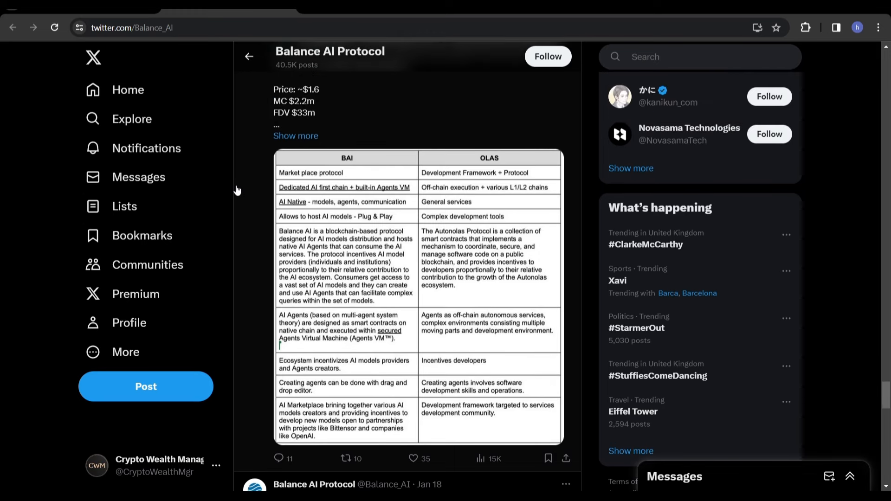
{"action": "scroll", "scroll_direction": "down", "scroll_amount": 3}
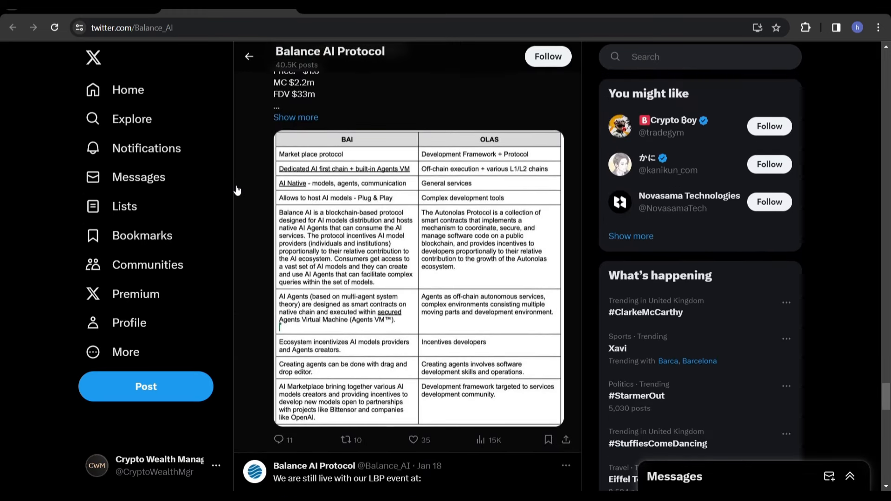
{"action": "scroll", "scroll_direction": "down", "scroll_amount": 3}
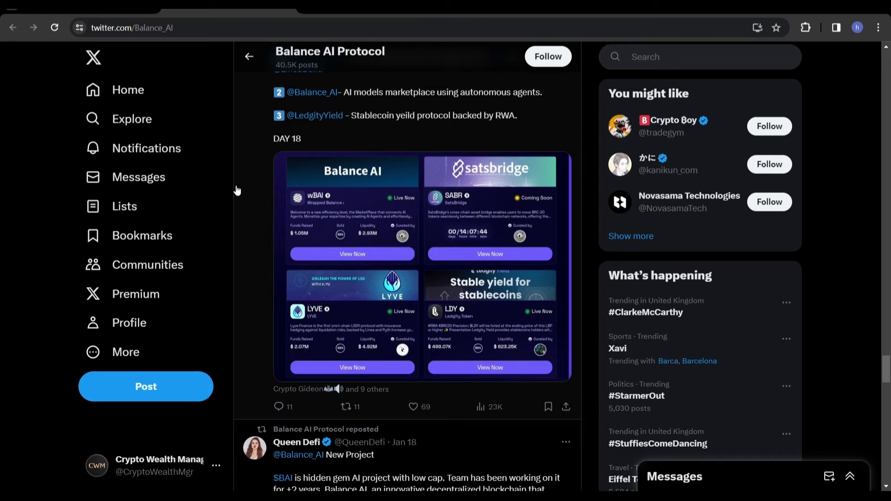
{"action": "scroll", "scroll_direction": "up", "scroll_amount": 3}
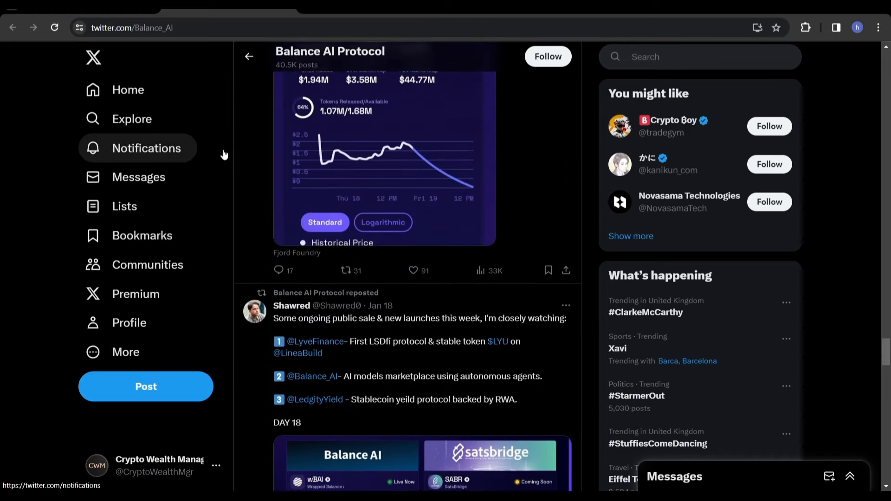
{"action": "scroll", "scroll_direction": "up", "scroll_amount": 3}
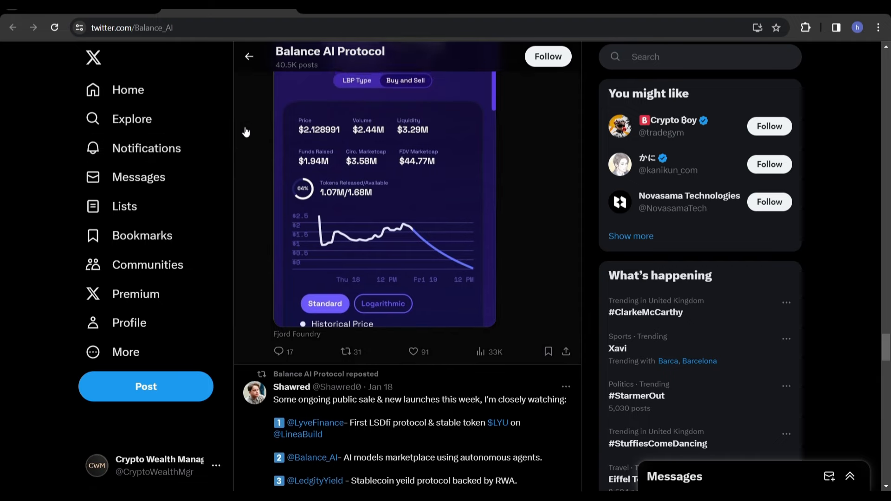
{"action": "scroll", "scroll_direction": "down", "scroll_amount": 3}
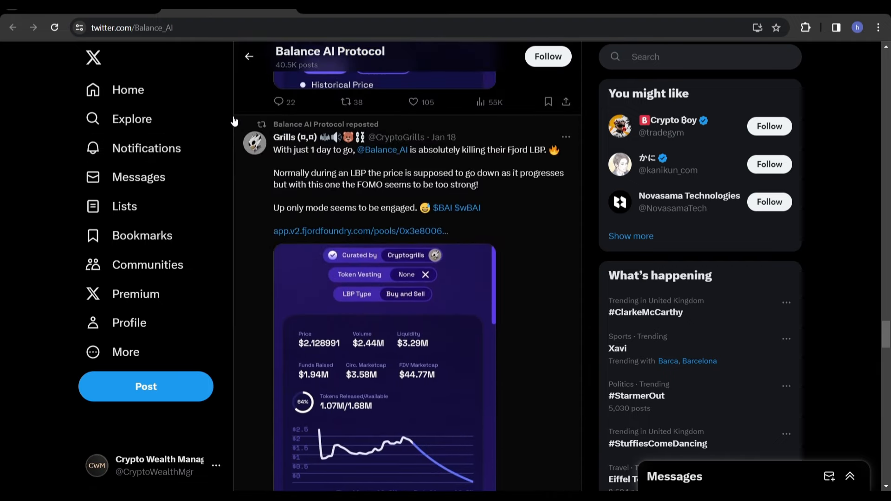
{"action": "scroll", "scroll_direction": "down", "scroll_amount": 3}
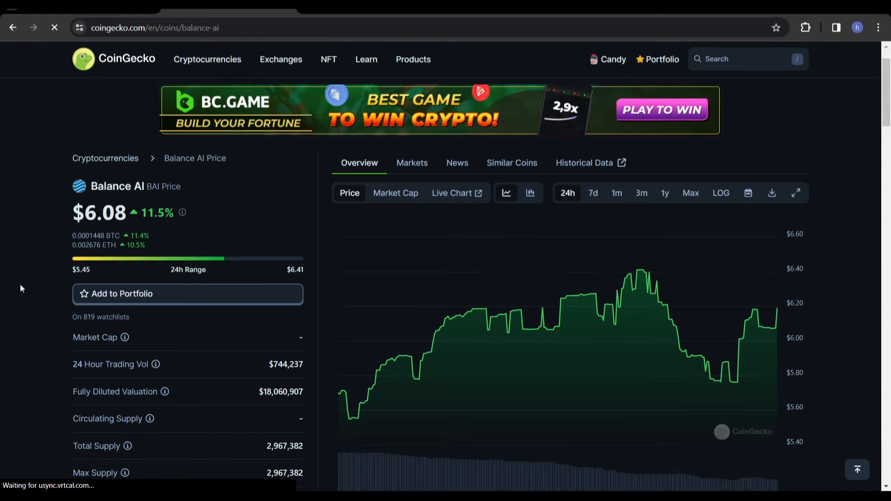
Scroll to the Balance AI price chart and switch it to the Max time range
{"action": "scroll", "scroll_direction": "down", "scroll_amount": 3}
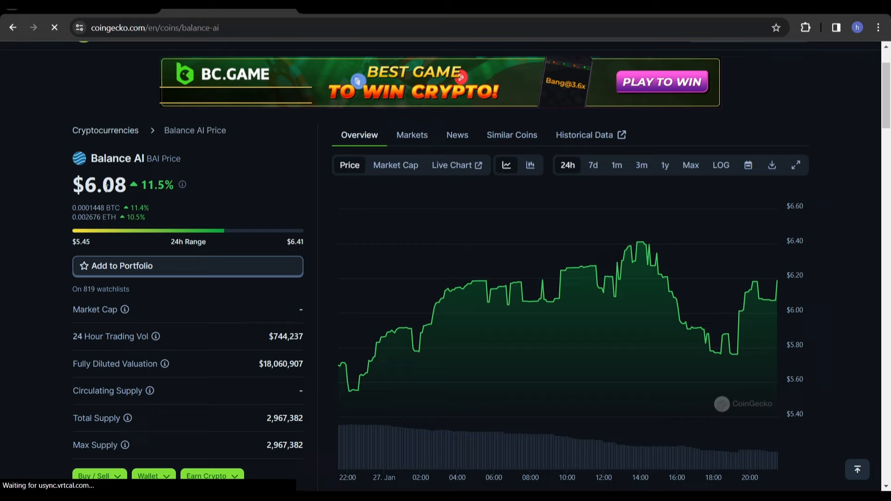
{"action": "scroll", "scroll_direction": "down", "scroll_amount": 3}
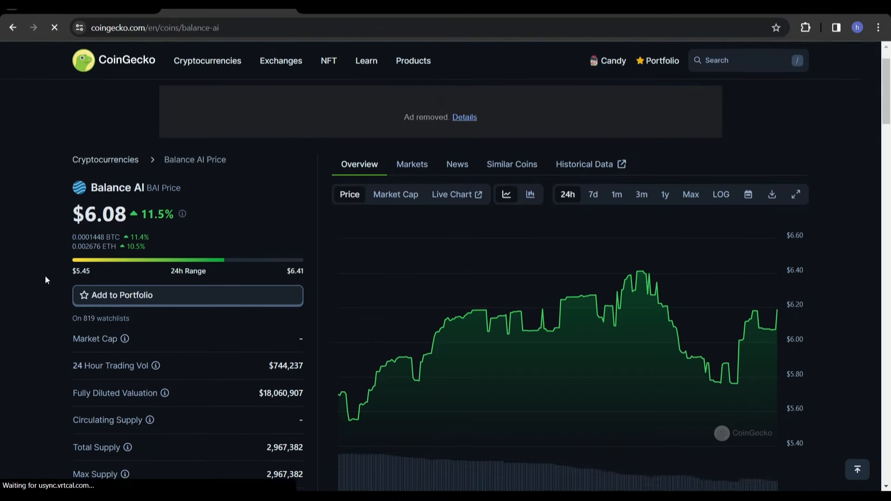
{"action": "scroll", "scroll_direction": "down", "scroll_amount": 3}
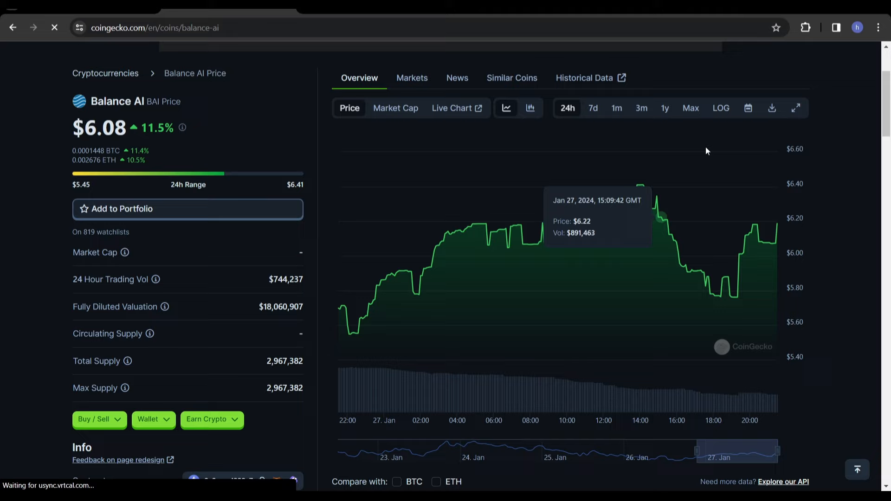
{"action": "left_click", "coordinate": [689, 108]}
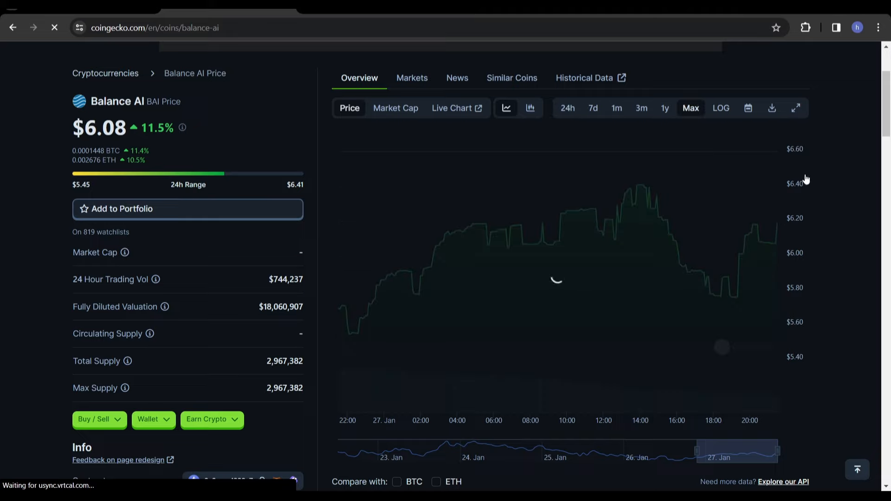
{"action": "mouse_move", "coordinate": [836, 207]}
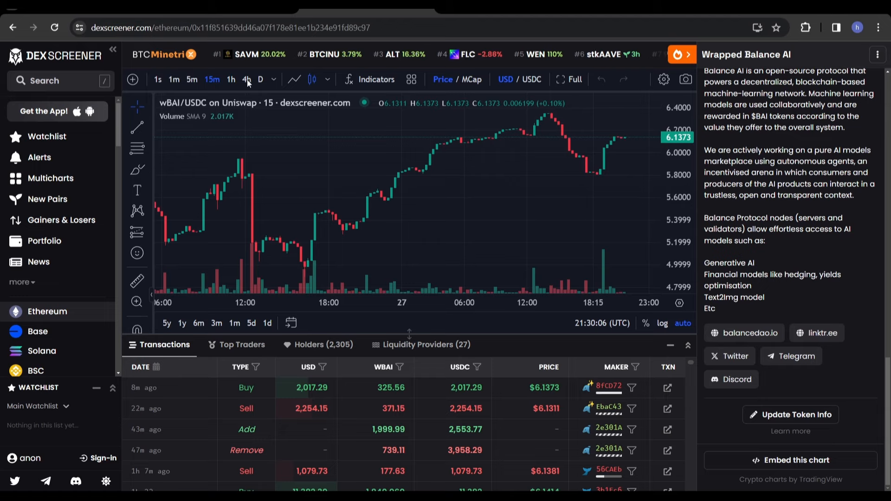
Switch the wBAI/USDC chart to 4-hour candles
{"action": "left_click", "coordinate": [247, 79]}
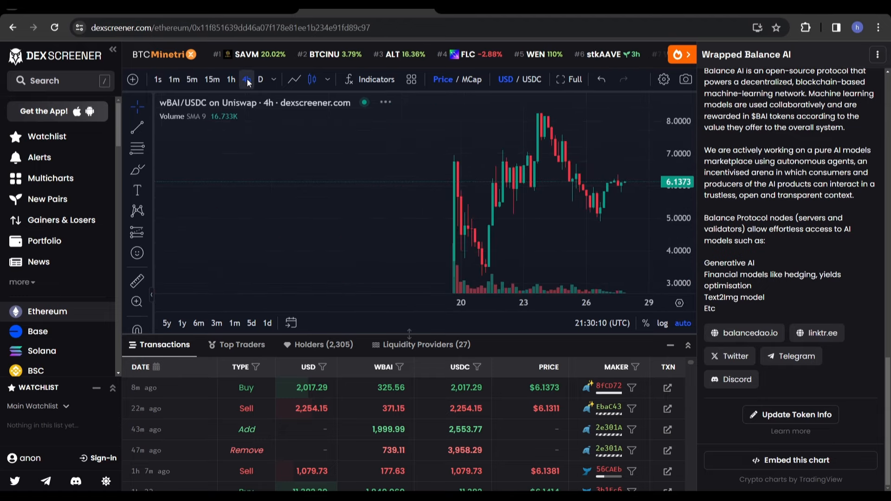
{"action": "mouse_move", "coordinate": [439, 197]}
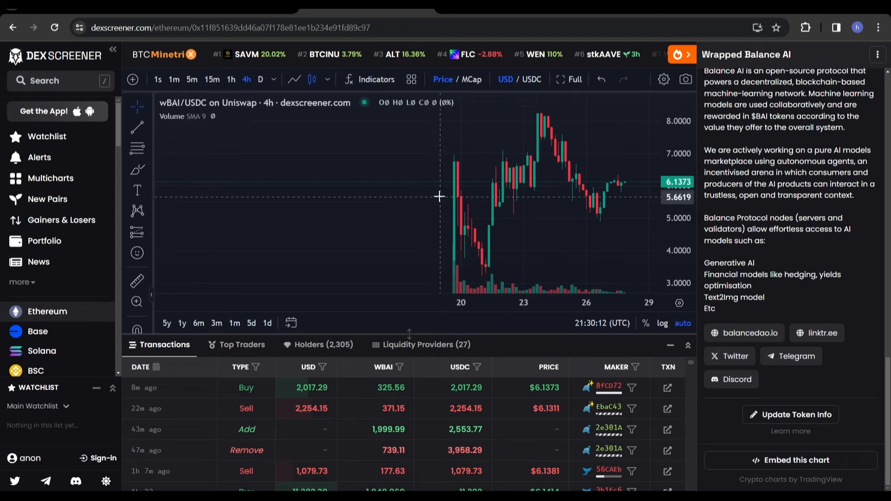
{"action": "mouse_move", "coordinate": [458, 198]}
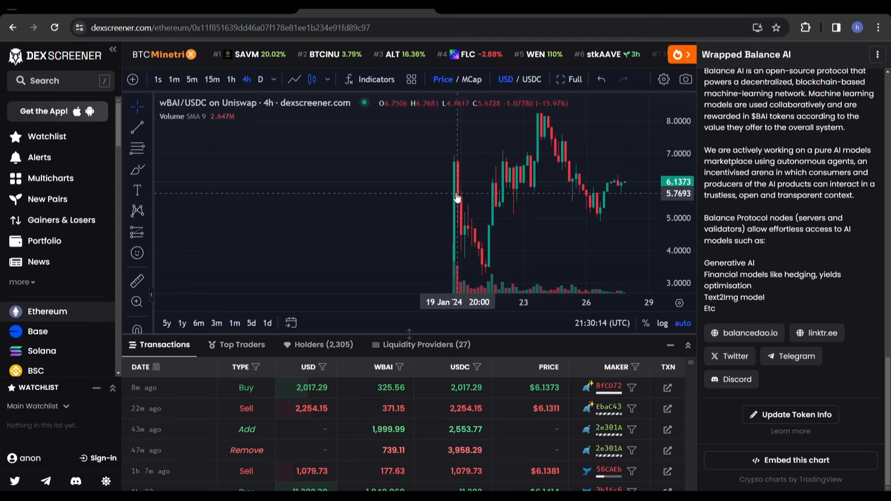
{"action": "mouse_move", "coordinate": [592, 174]}
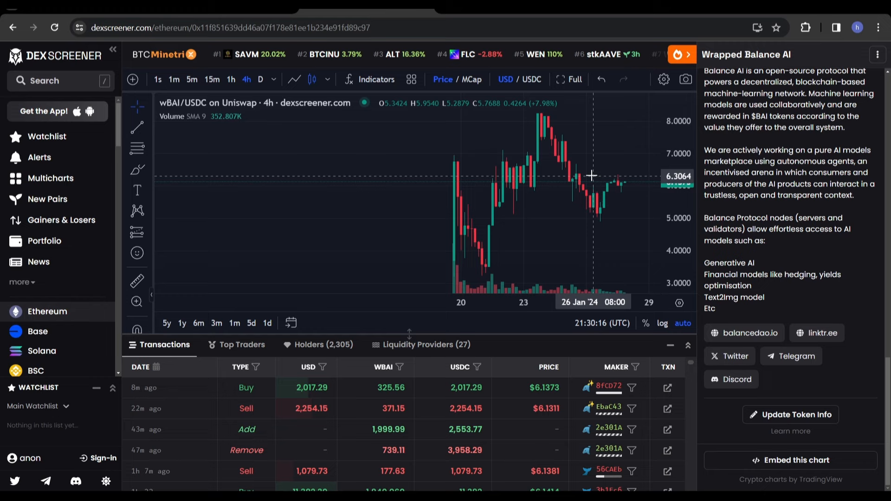
{"action": "mouse_move", "coordinate": [590, 203]}
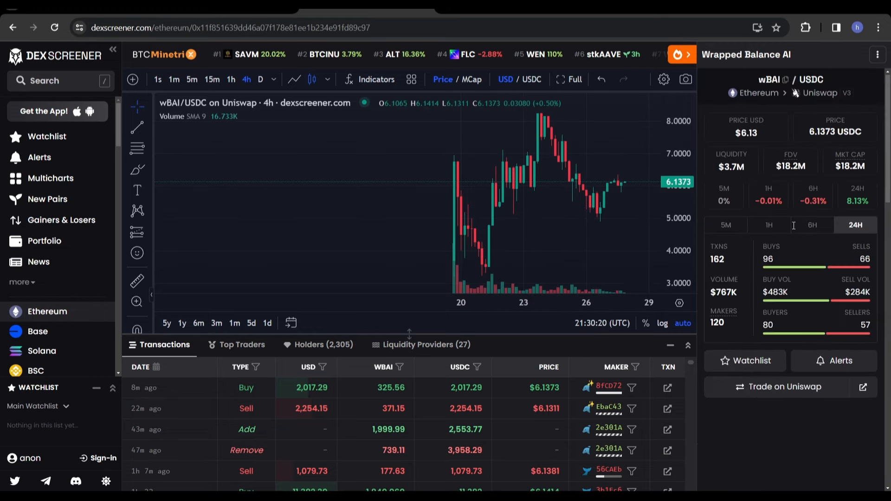
{"action": "mouse_move", "coordinate": [593, 208]}
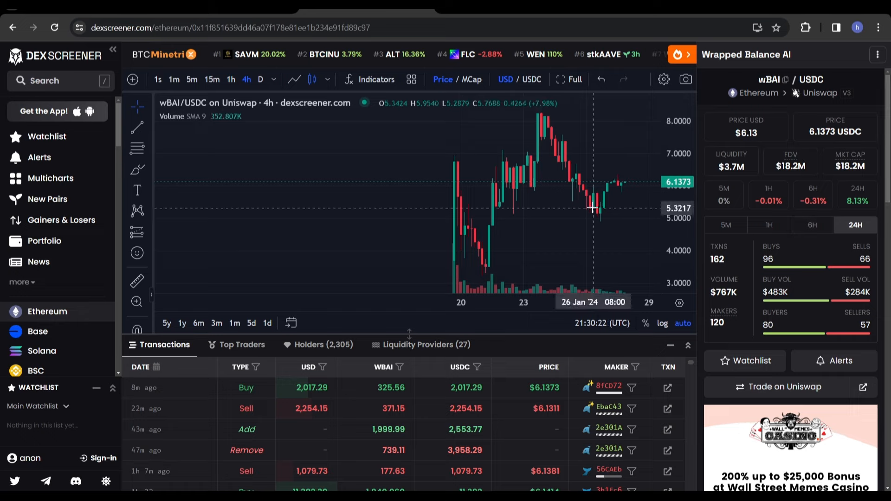
{"action": "mouse_move", "coordinate": [541, 237]}
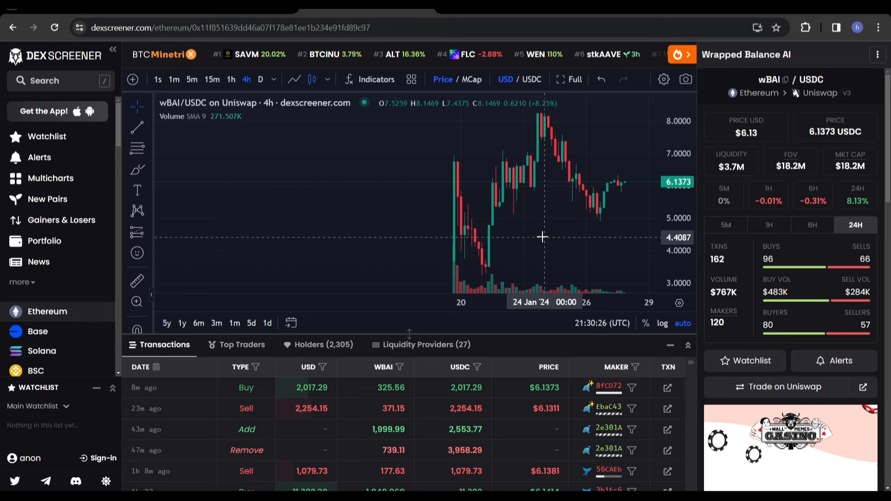
{"action": "mouse_move", "coordinate": [490, 262]}
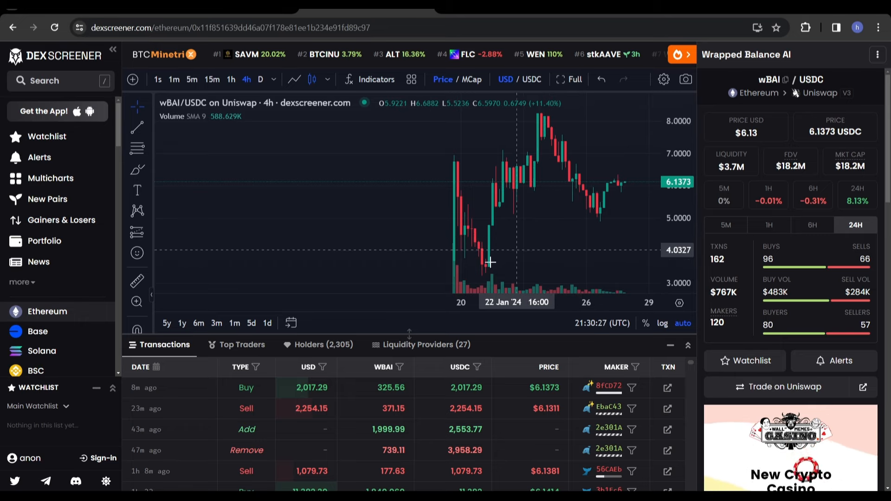
{"action": "mouse_move", "coordinate": [485, 271]}
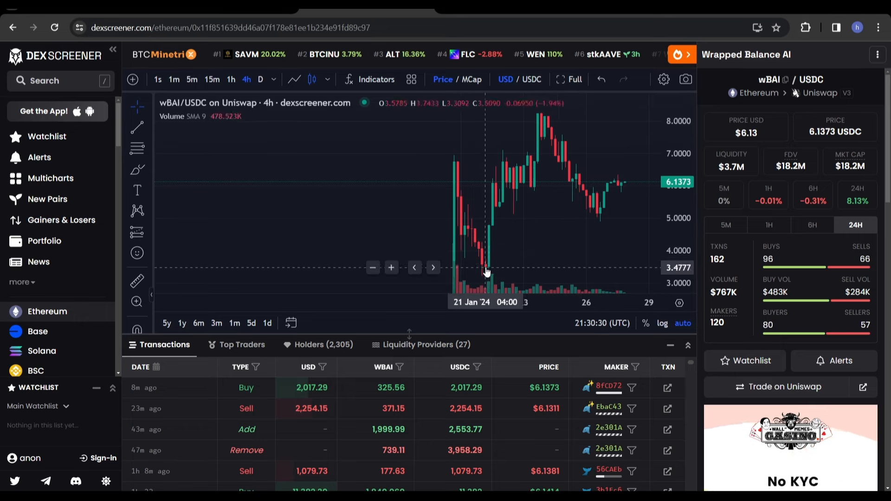
{"action": "mouse_move", "coordinate": [549, 136]}
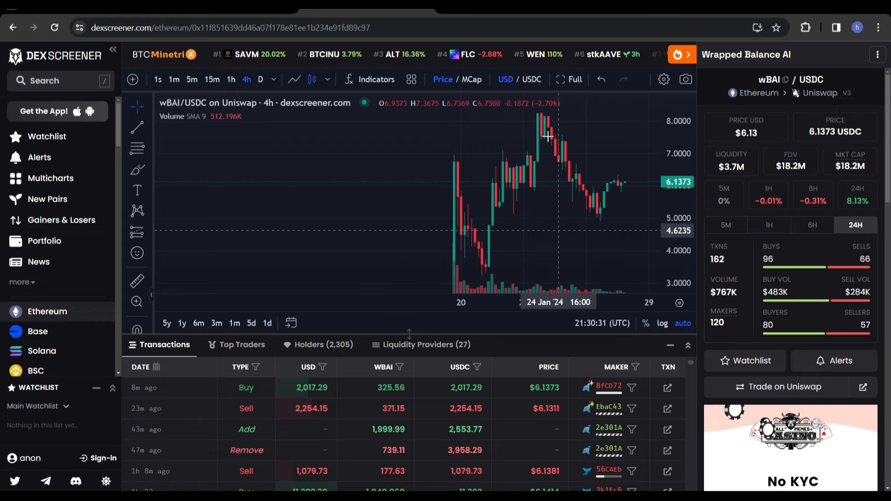
{"action": "mouse_move", "coordinate": [621, 124]}
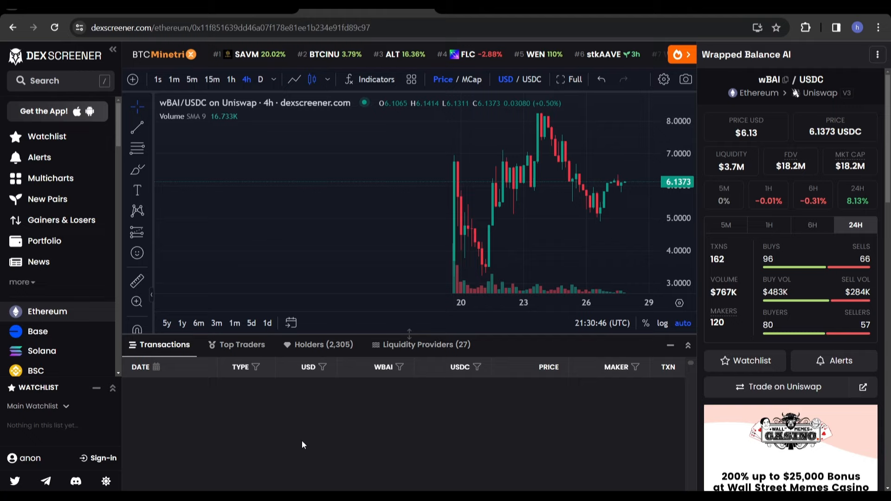
{"action": "mouse_move", "coordinate": [302, 442]}
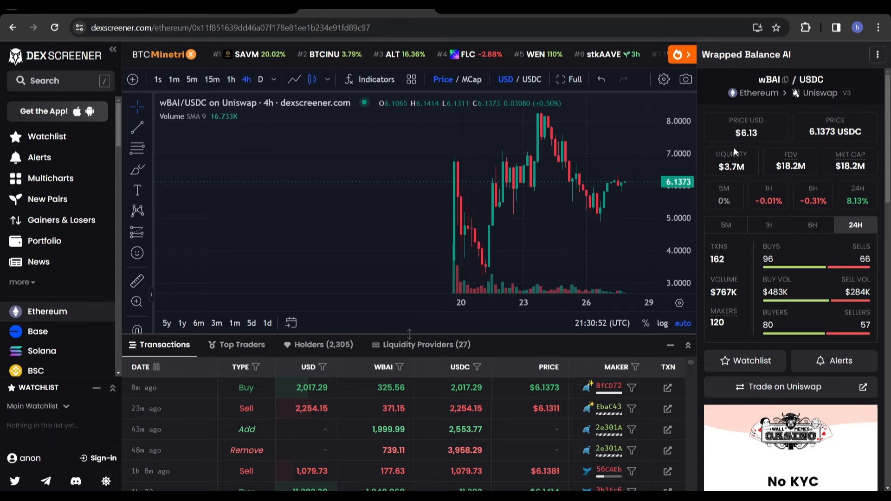
{"action": "mouse_move", "coordinate": [703, 137]}
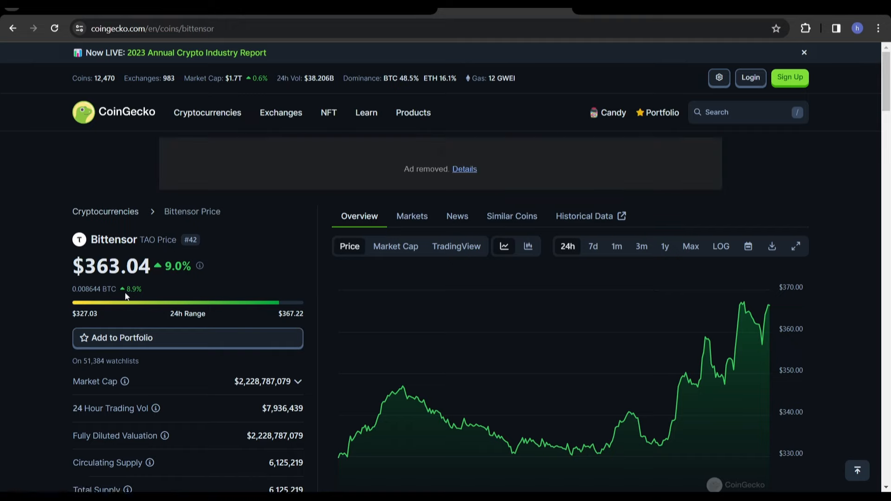
{"action": "mouse_move", "coordinate": [205, 286]}
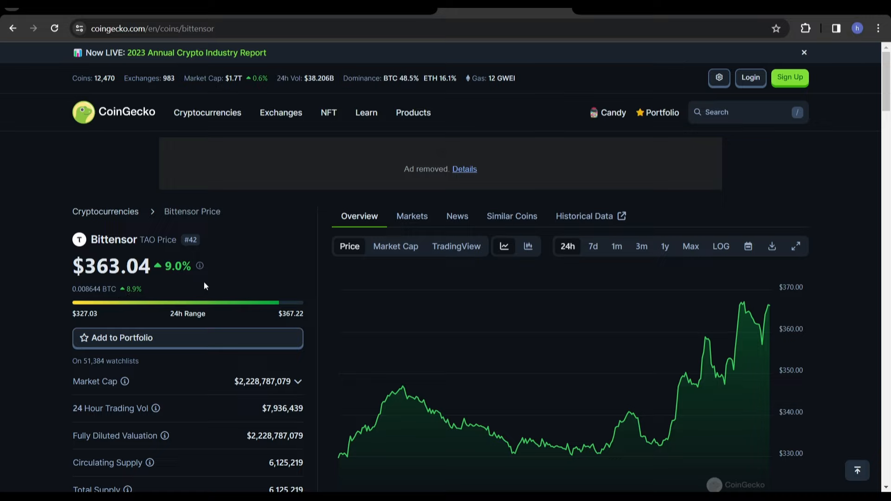
{"action": "mouse_move", "coordinate": [237, 280]}
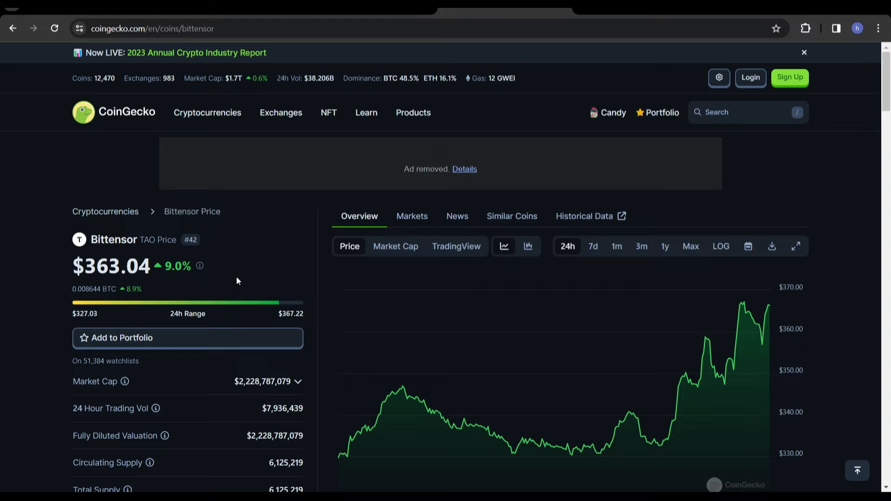
{"action": "mouse_move", "coordinate": [40, 285]}
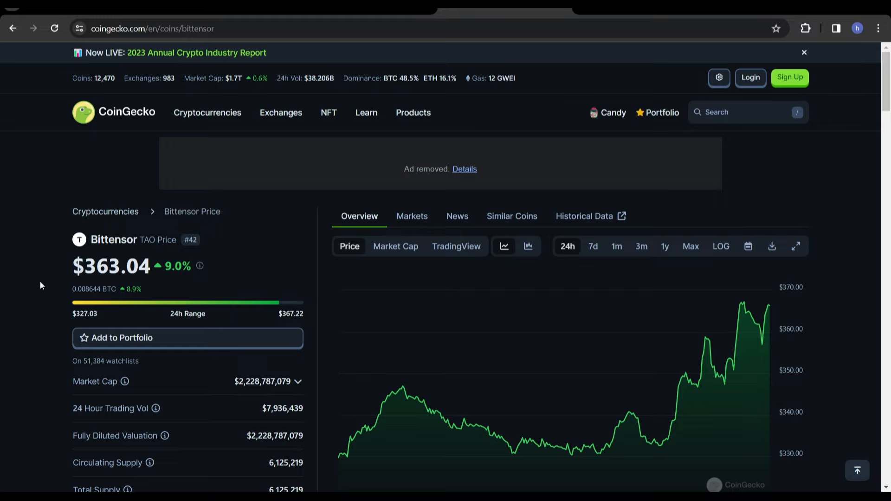
{"action": "mouse_move", "coordinate": [50, 314]}
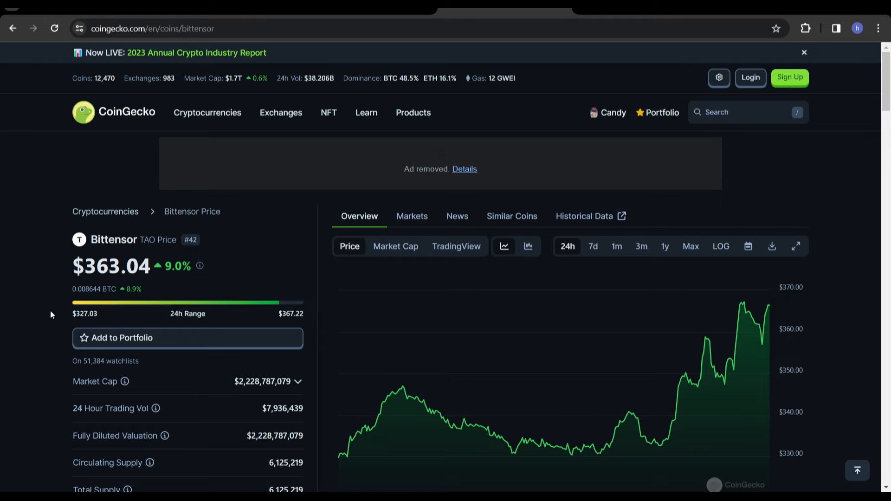
Check Bittensor's supply stats with 21,000,000 max supply, then return to the price summary
{"action": "scroll", "scroll_direction": "down", "scroll_amount": 3}
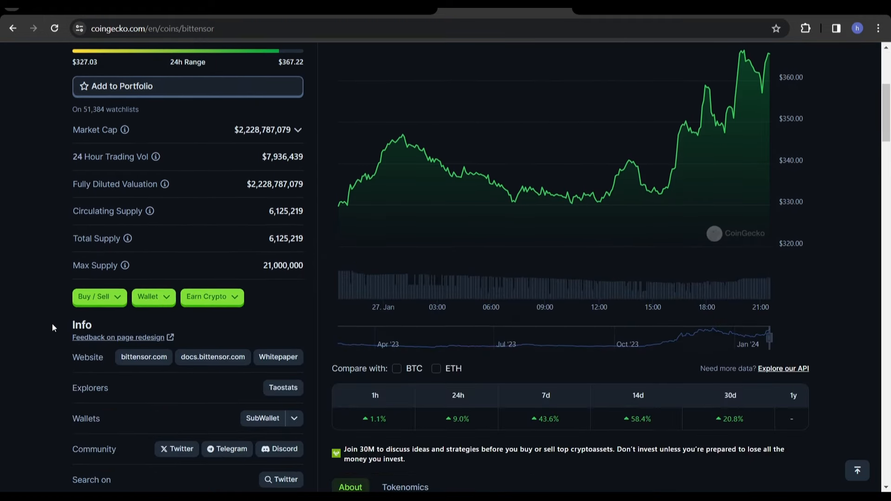
{"action": "scroll", "scroll_direction": "up", "scroll_amount": 3}
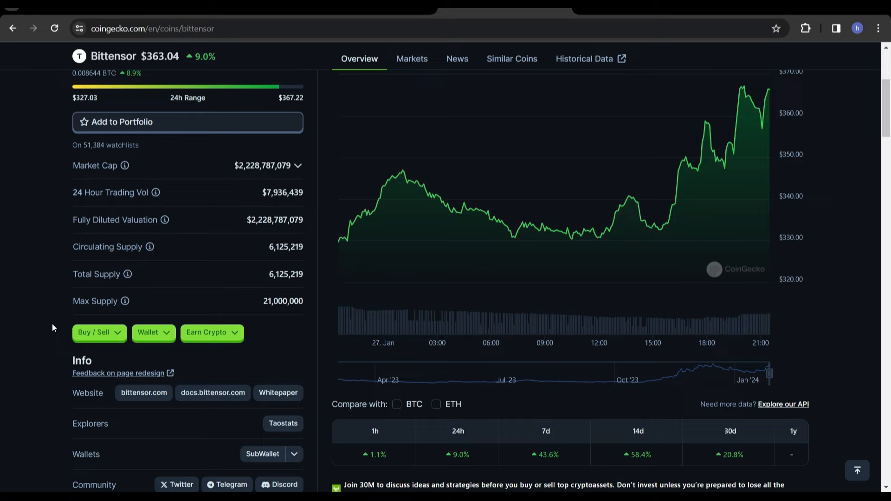
{"action": "scroll", "scroll_direction": "up", "scroll_amount": 3}
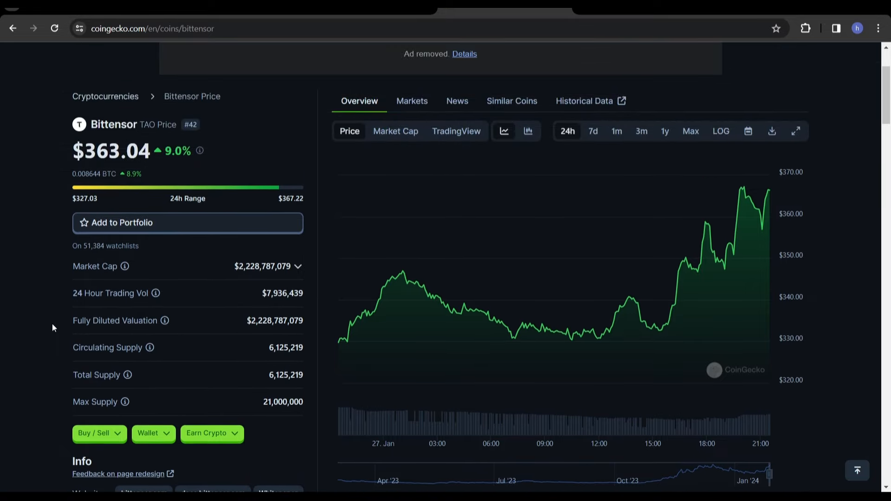
{"action": "mouse_move", "coordinate": [242, 48]}
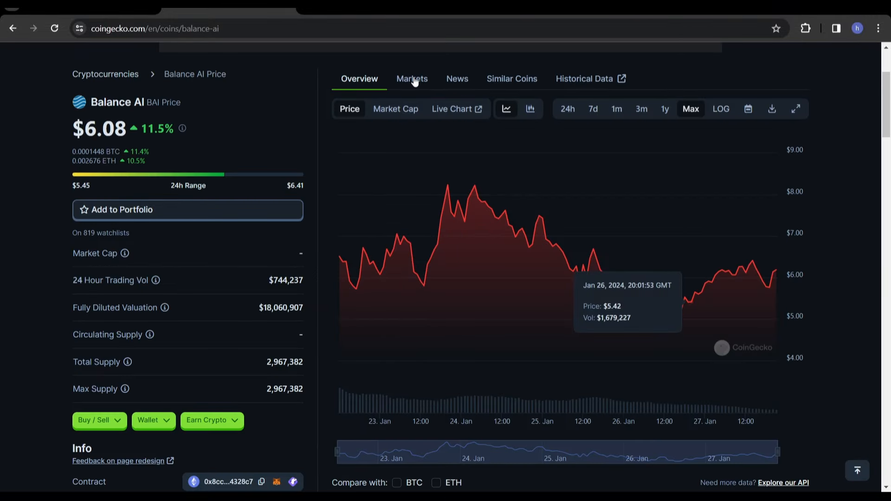
Bring up the Balance AI coin page and look over its Overview and Info sections
{"action": "left_click", "coordinate": [411, 78]}
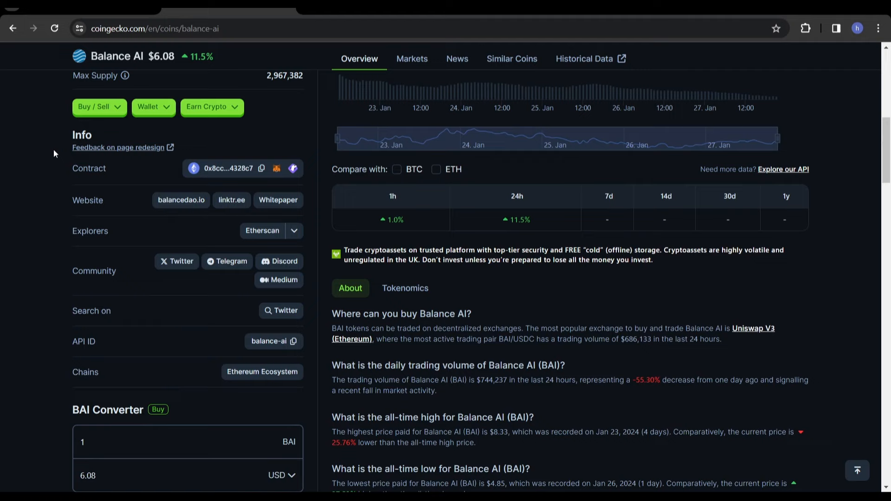
{"action": "scroll", "scroll_direction": "up", "scroll_amount": 3}
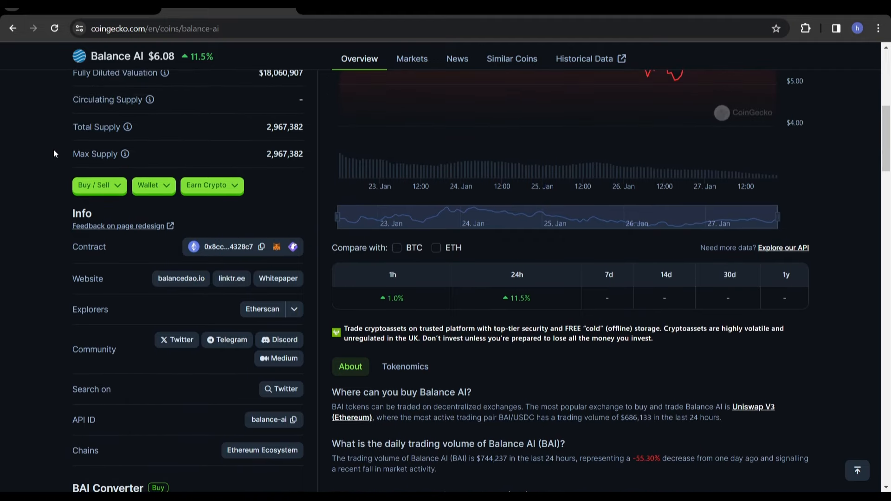
{"action": "scroll", "scroll_direction": "up", "scroll_amount": 3}
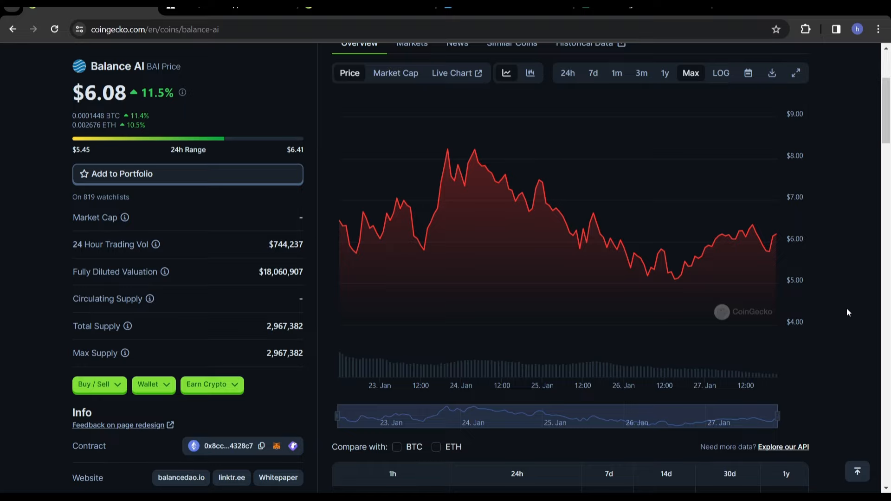
{"action": "scroll", "scroll_direction": "down", "scroll_amount": 3}
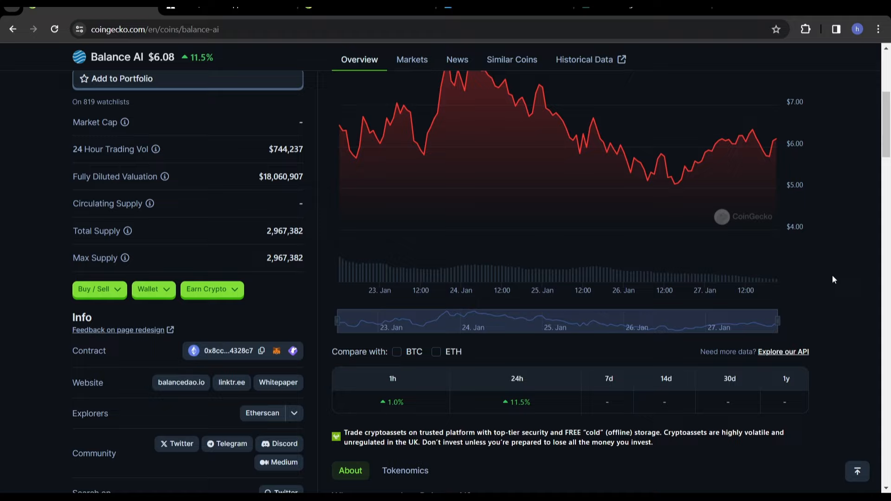
{"action": "scroll", "scroll_direction": "down", "scroll_amount": 3}
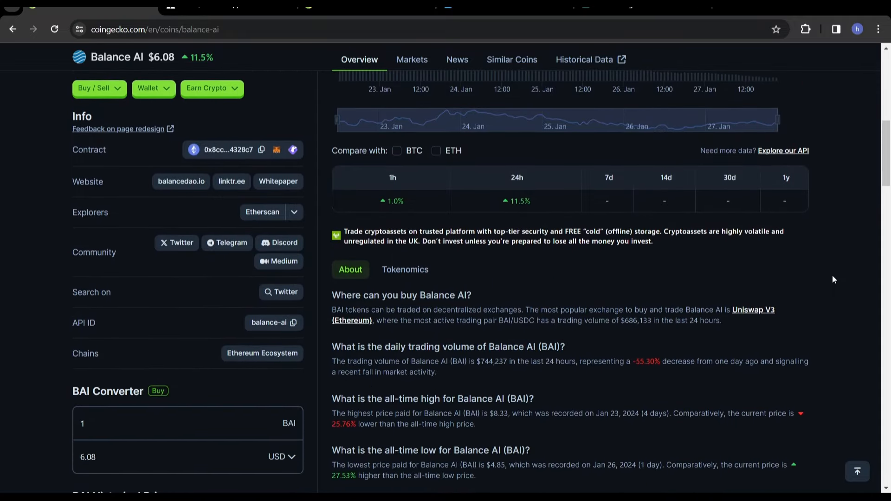
{"action": "scroll", "scroll_direction": "up", "scroll_amount": 3}
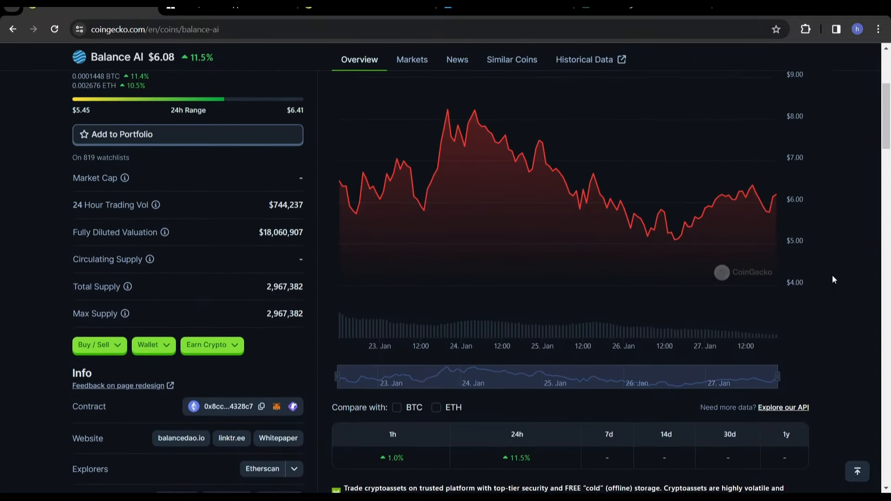
{"action": "scroll", "scroll_direction": "up", "scroll_amount": 3}
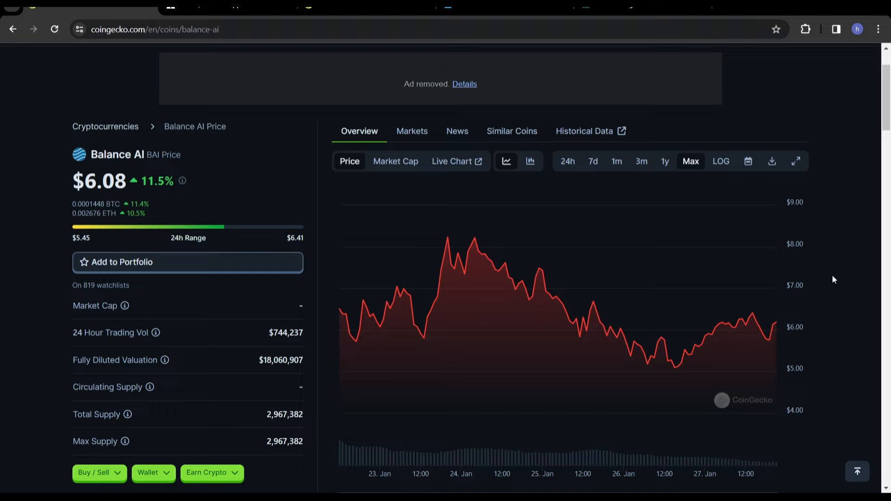
Read down through the About and FAQ sections, then return toward the top
{"action": "scroll", "scroll_direction": "down", "scroll_amount": 3}
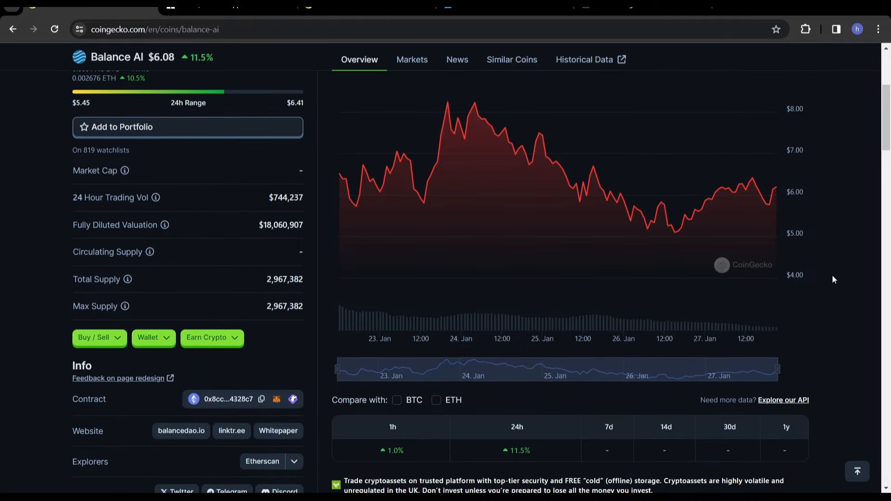
{"action": "scroll", "scroll_direction": "down", "scroll_amount": 3}
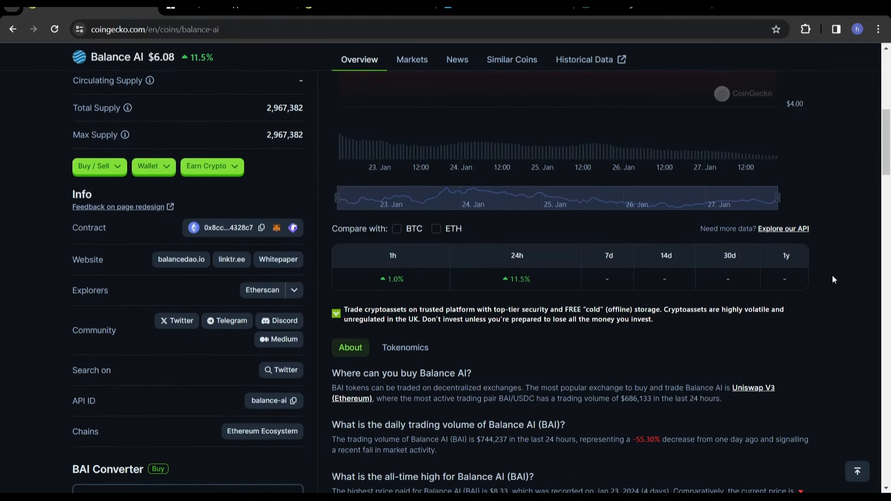
{"action": "scroll", "scroll_direction": "up", "scroll_amount": 3}
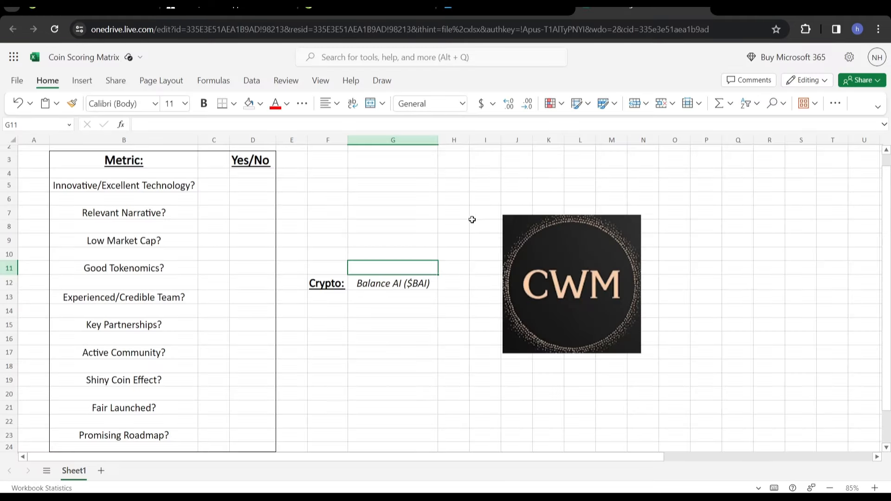
Fill the Innovative Technology (D5) and Relevant Narrative (D7) answer cells green
{"action": "left_click", "coordinate": [392, 196]}
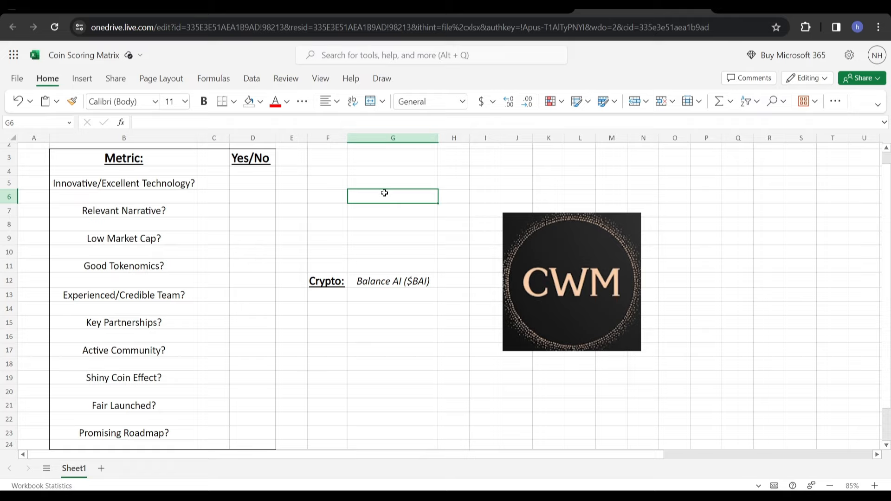
{"action": "mouse_move", "coordinate": [247, 181]}
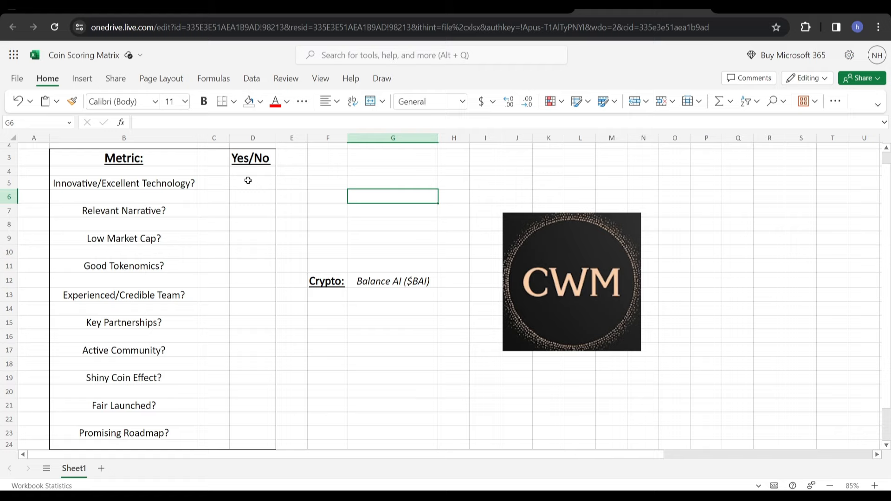
{"action": "left_click", "coordinate": [261, 102]}
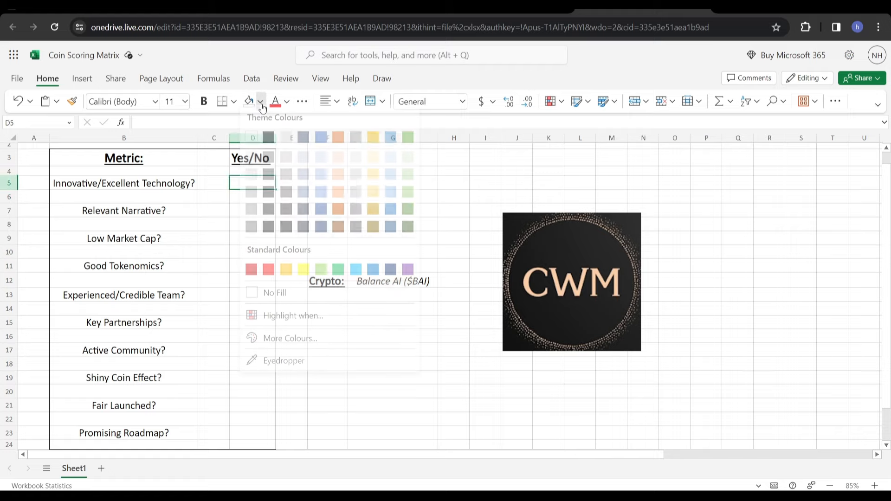
{"action": "left_click", "coordinate": [338, 274]}
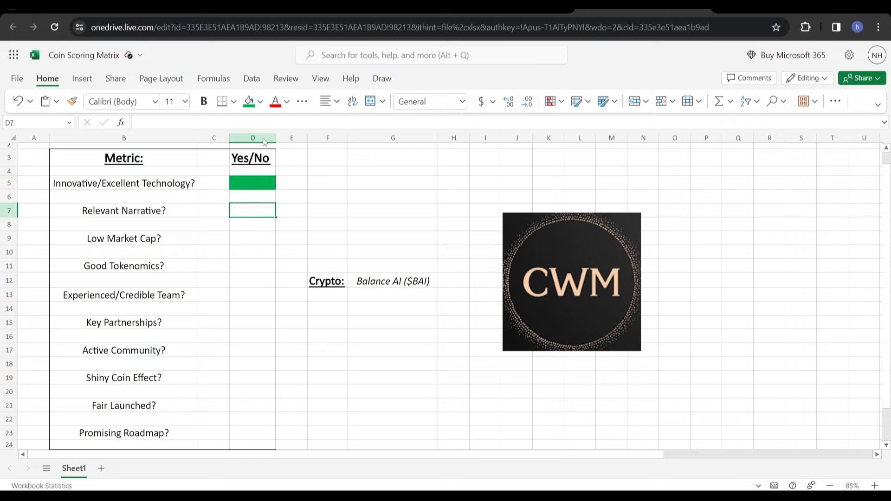
{"action": "left_click", "coordinate": [248, 101]}
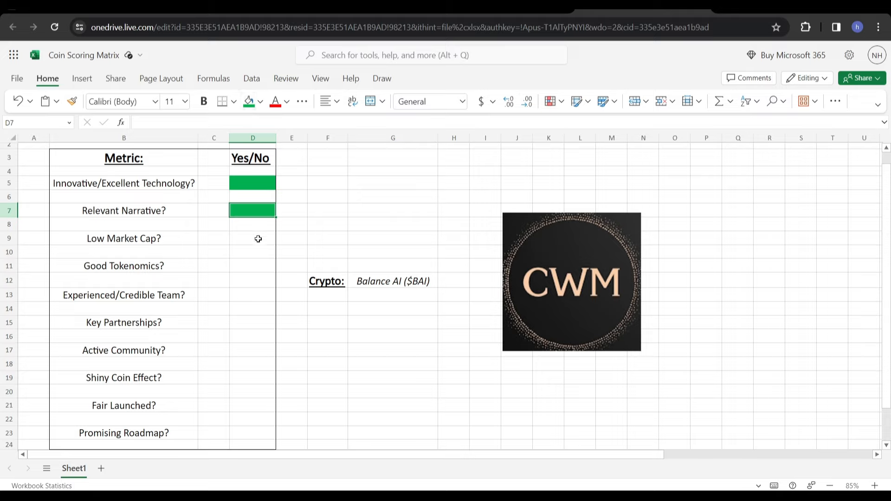
Fill the Low Market Cap (D9) and Good Tokenomics (D11) answer cells green
{"action": "left_click", "coordinate": [252, 237]}
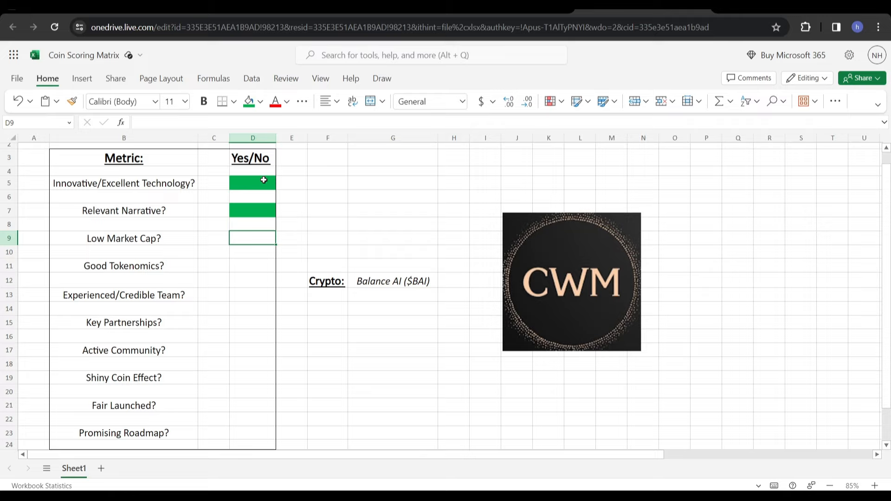
{"action": "mouse_move", "coordinate": [247, 102]}
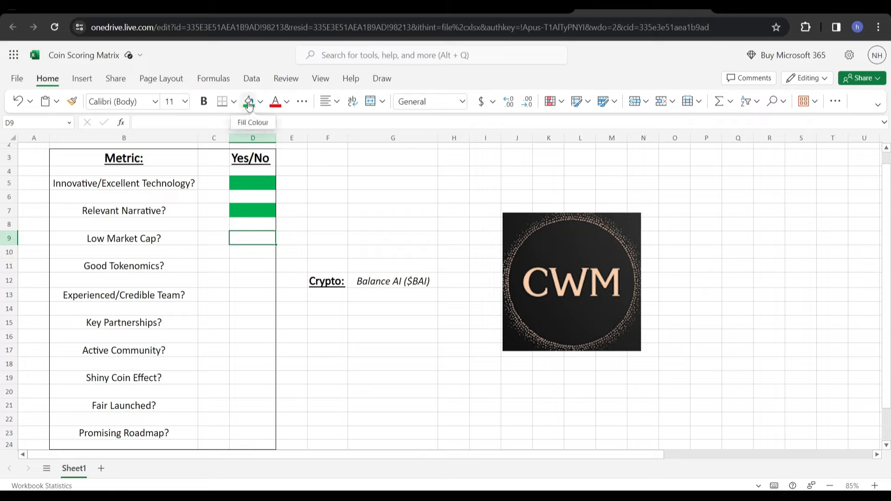
{"action": "left_click", "coordinate": [249, 102]}
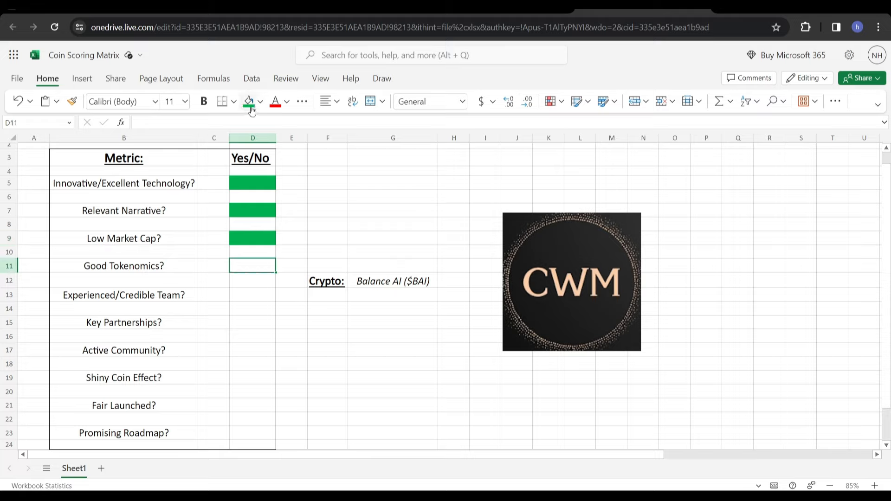
{"action": "mouse_move", "coordinate": [248, 101]}
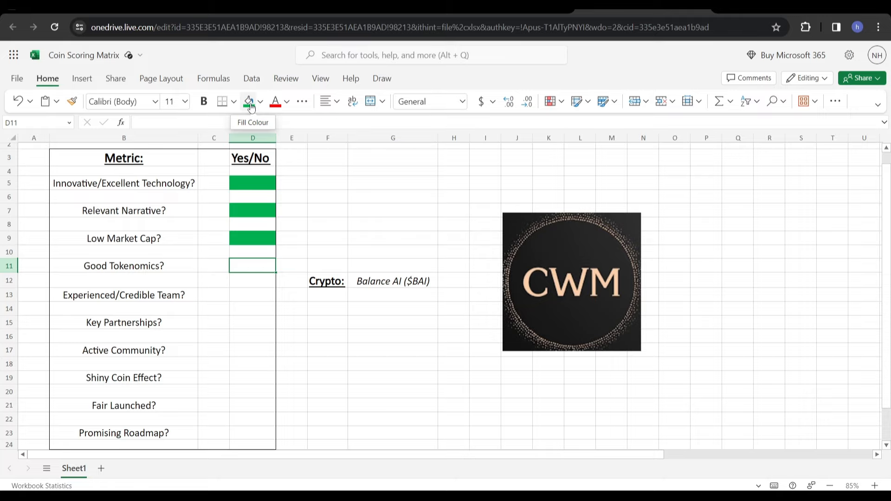
{"action": "left_click", "coordinate": [249, 101]}
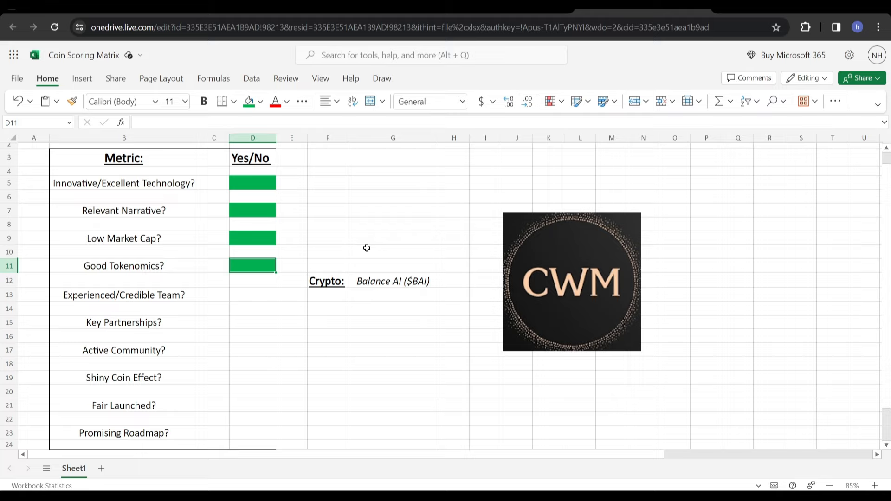
{"action": "mouse_move", "coordinate": [283, 250]}
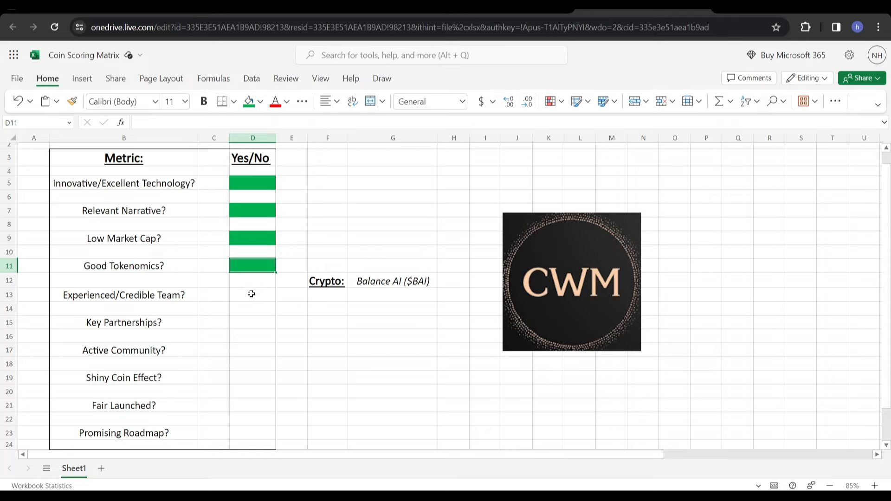
Fill the Experienced/Credible Team (D13) and Key Partnerships (D15) answer cells red
{"action": "left_click", "coordinate": [253, 294]}
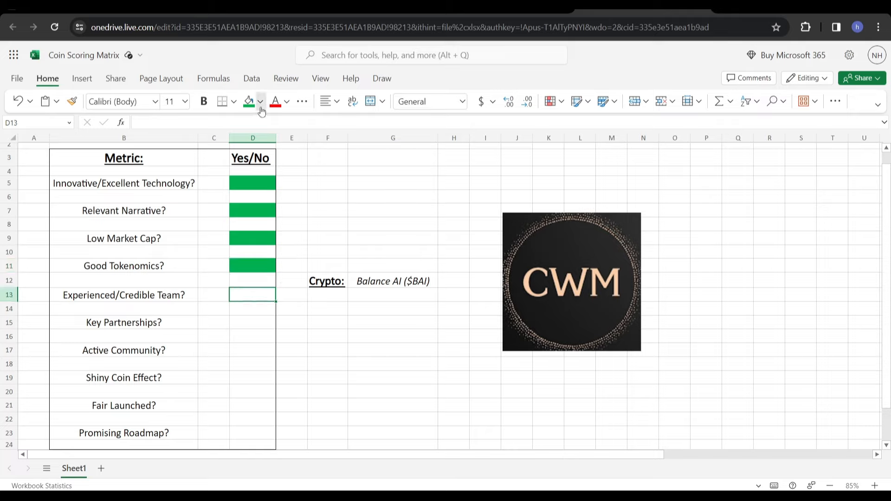
{"action": "left_click", "coordinate": [261, 101]}
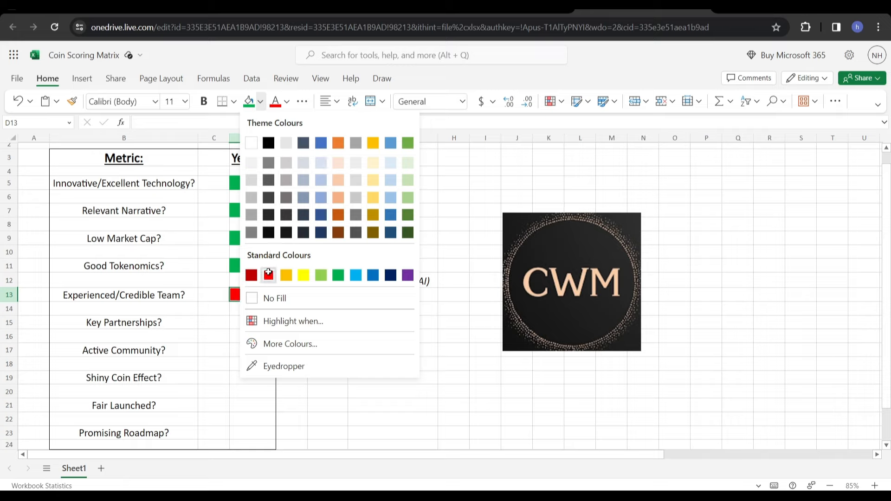
{"action": "left_click", "coordinate": [250, 275]}
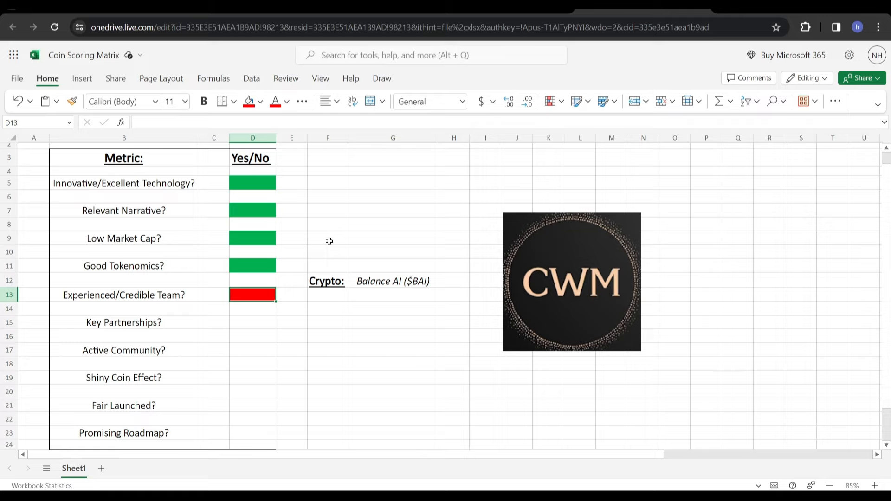
{"action": "mouse_move", "coordinate": [308, 321]}
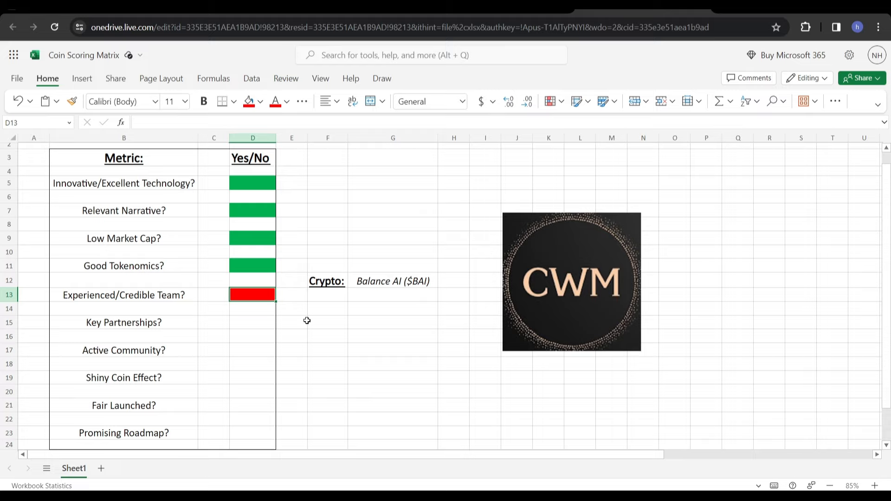
{"action": "mouse_move", "coordinate": [362, 337]}
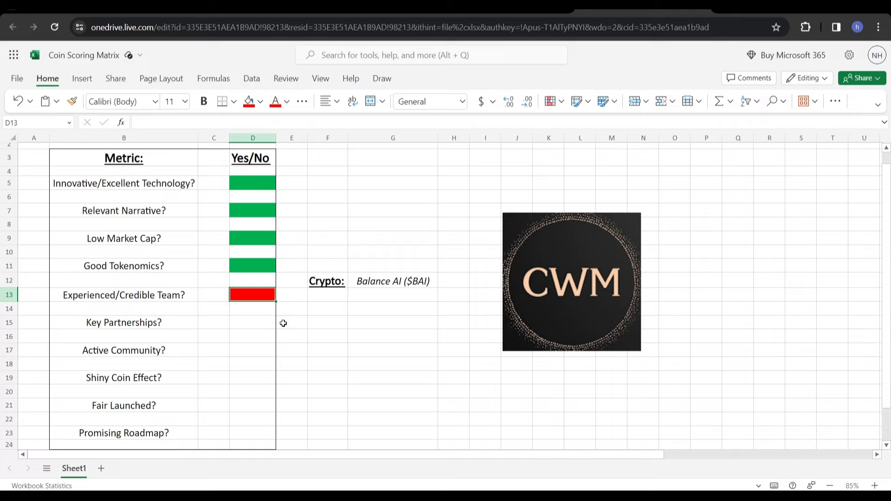
{"action": "left_click", "coordinate": [252, 322]}
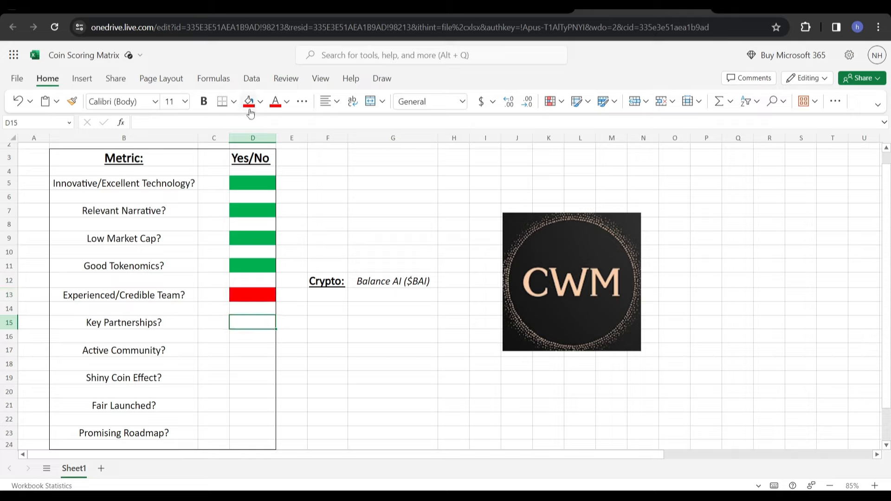
{"action": "left_click", "coordinate": [249, 102]}
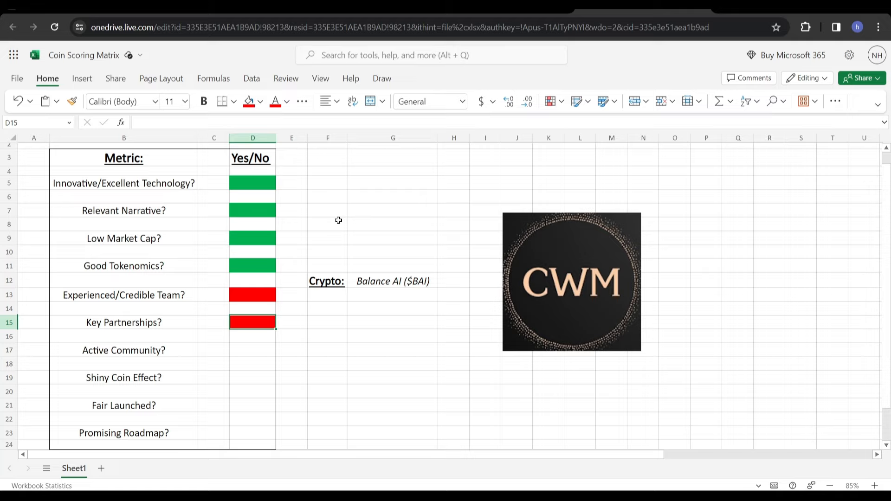
{"action": "mouse_move", "coordinate": [246, 353]}
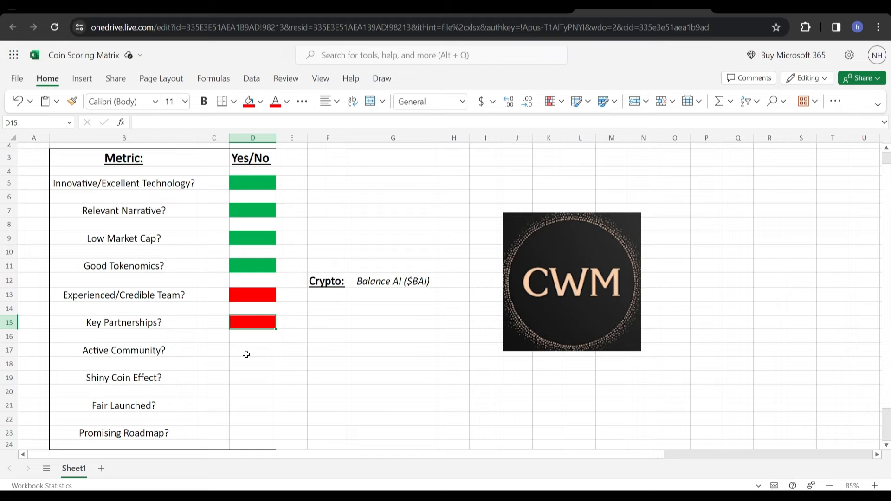
Fill the Active Community answer cell (D17) yellow
{"action": "left_click", "coordinate": [253, 350]}
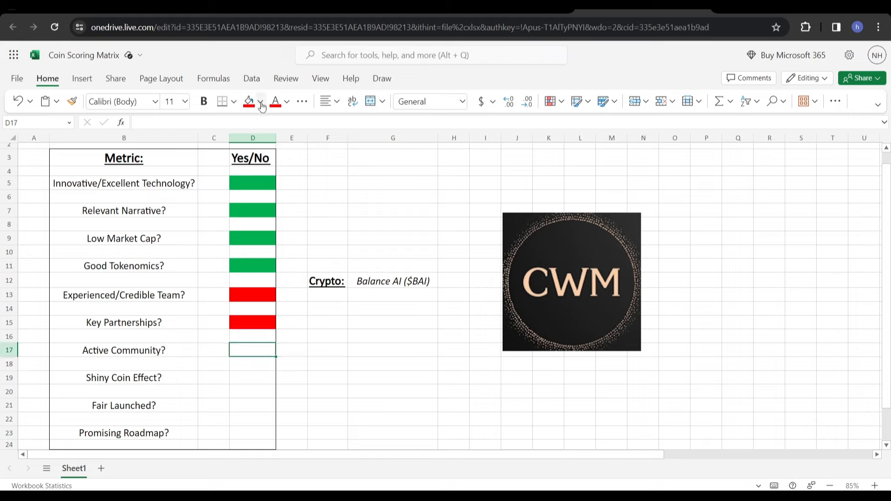
{"action": "left_click", "coordinate": [262, 101]}
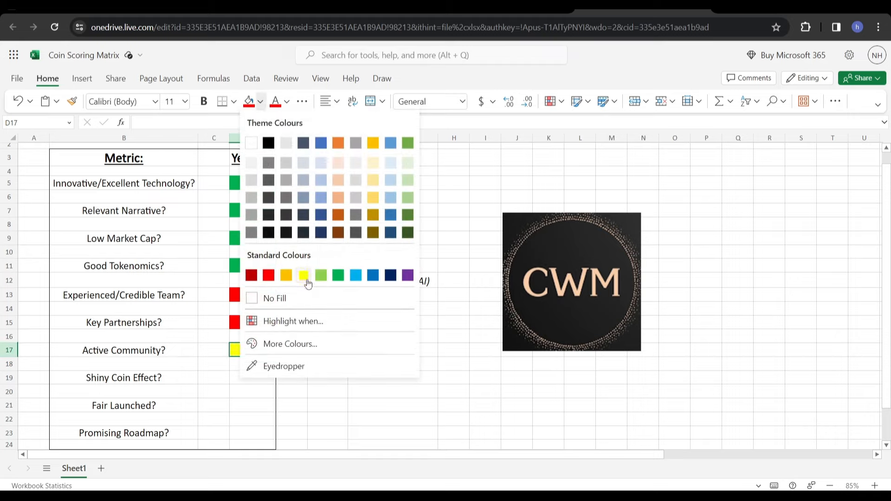
{"action": "left_click", "coordinate": [303, 275]}
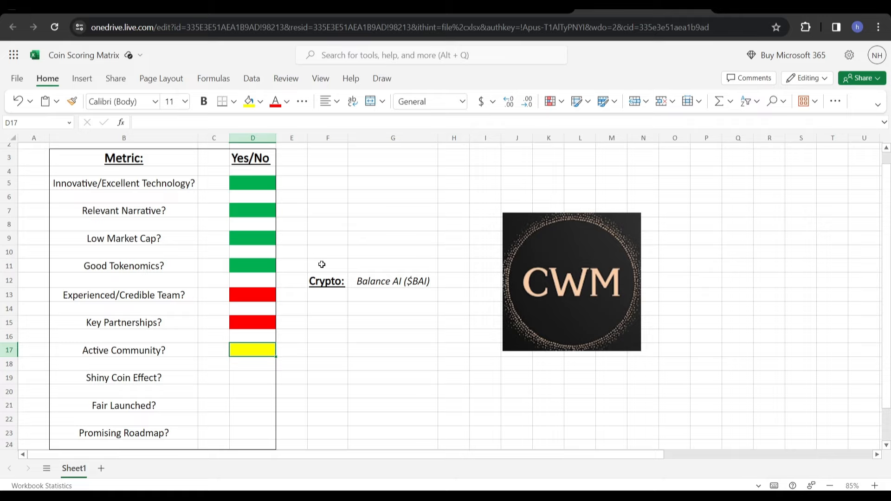
{"action": "mouse_move", "coordinate": [239, 354]}
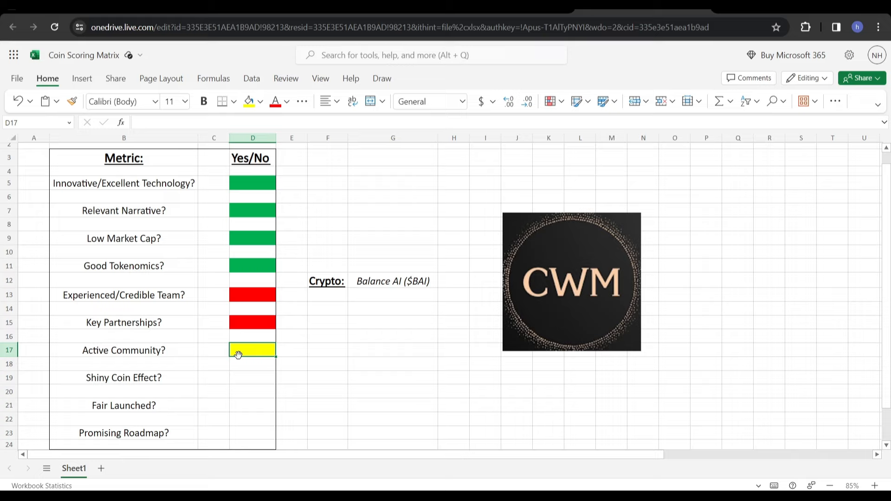
{"action": "mouse_move", "coordinate": [250, 373]}
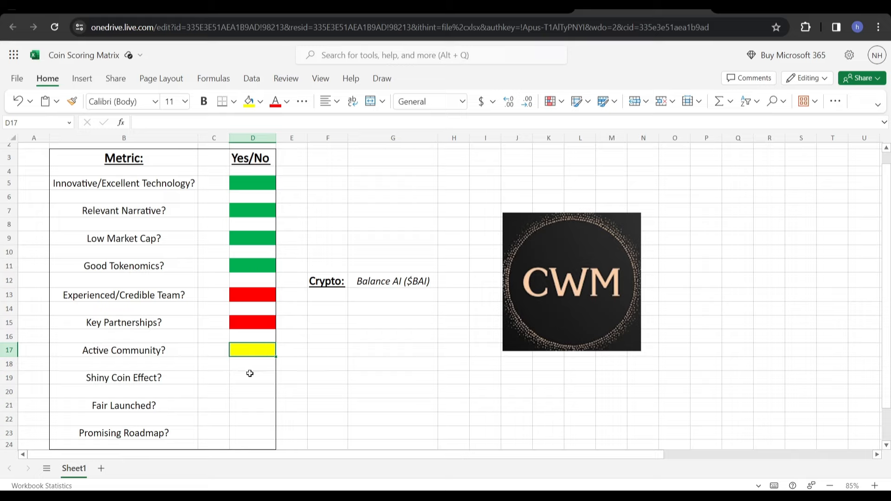
Fill Shiny Coin Effect (D19) green and Fair Launched (D21) red
{"action": "left_click", "coordinate": [262, 101]}
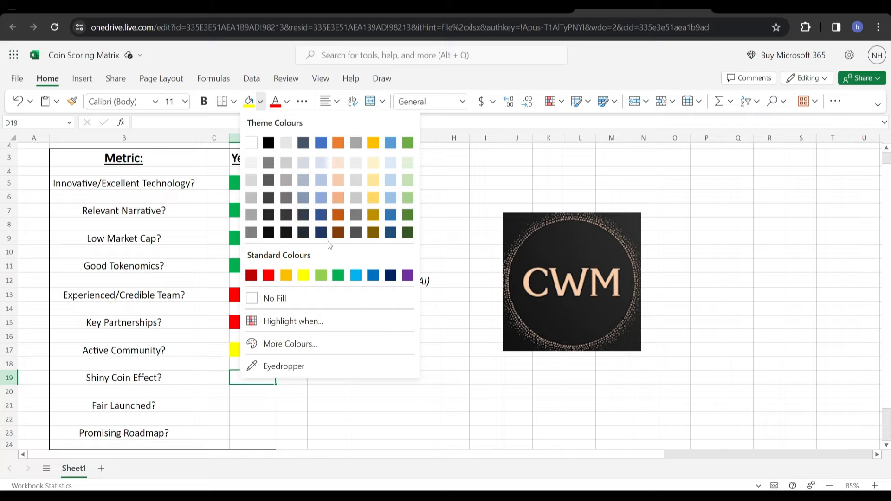
{"action": "left_click", "coordinate": [338, 276]}
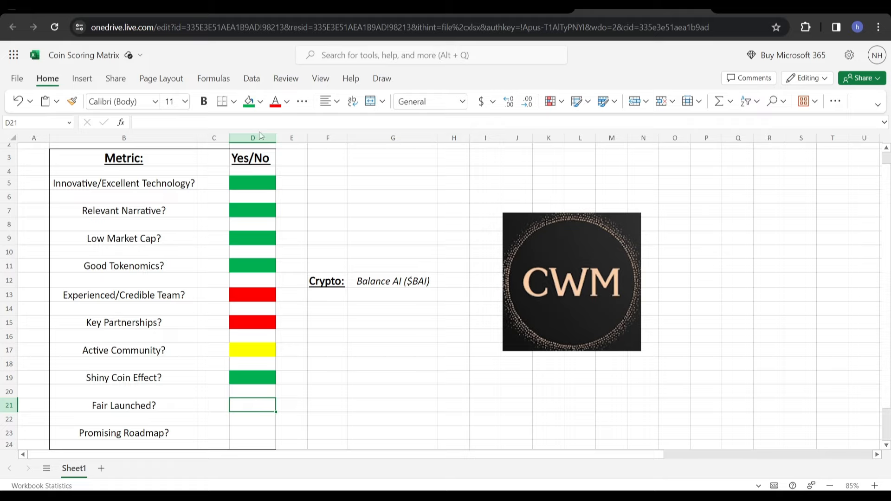
{"action": "mouse_move", "coordinate": [249, 101]}
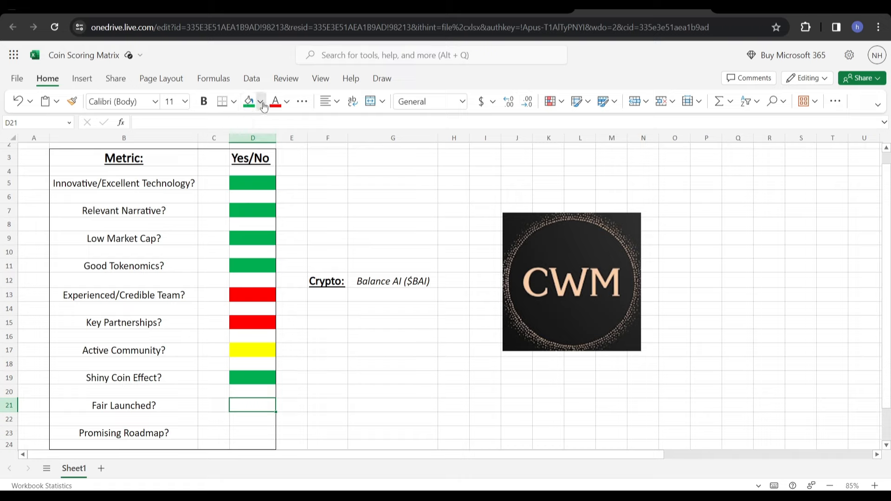
{"action": "left_click", "coordinate": [249, 101]}
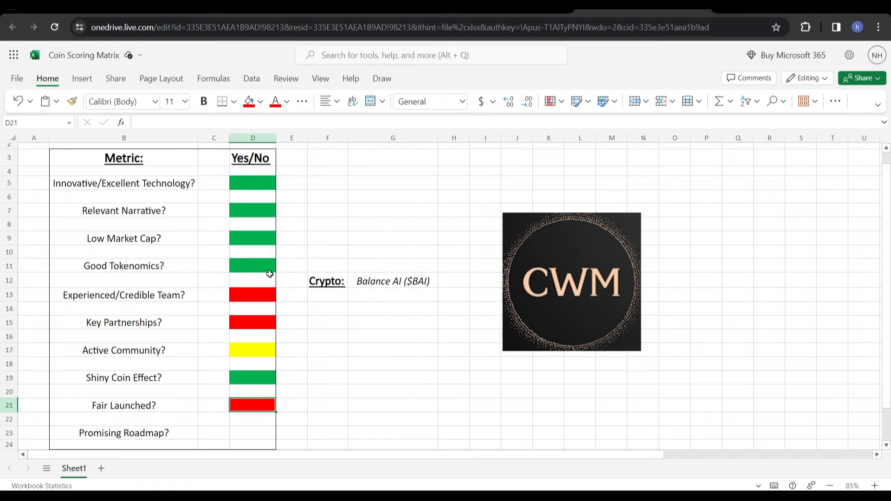
{"action": "mouse_move", "coordinate": [331, 324]}
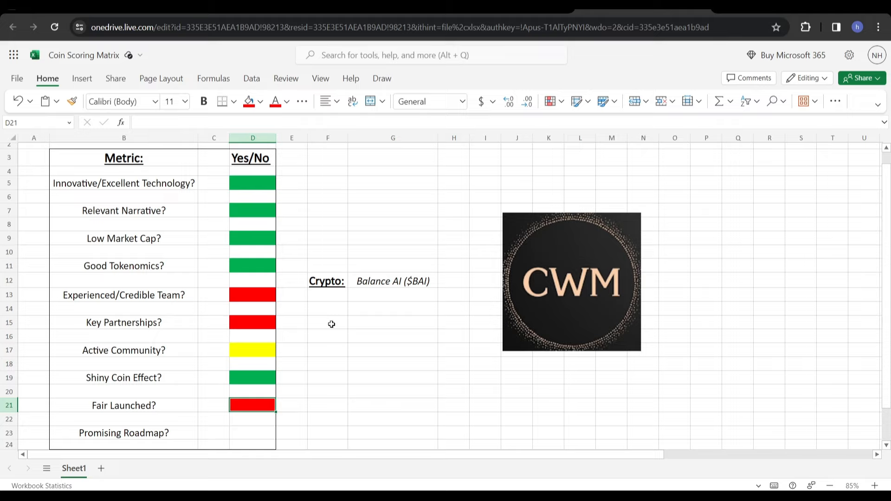
{"action": "mouse_move", "coordinate": [256, 427]}
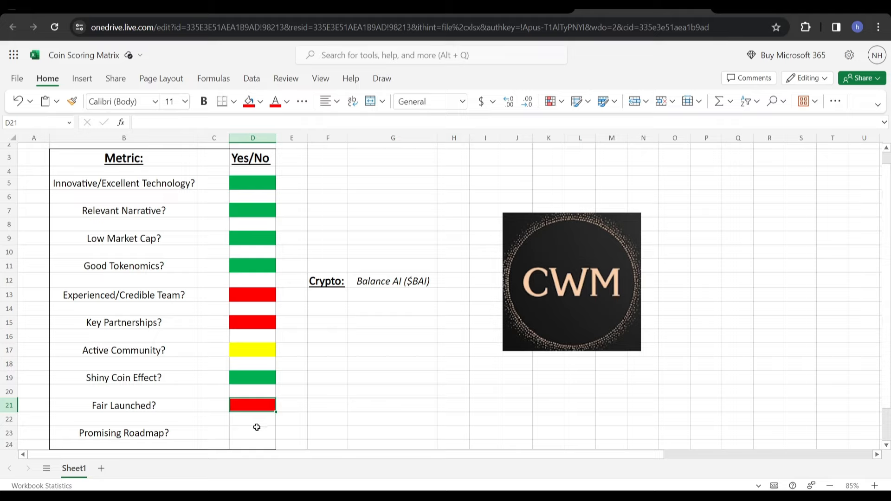
Fill the Promising Roadmap answer cell (D23) yellow
{"action": "left_click", "coordinate": [252, 432]}
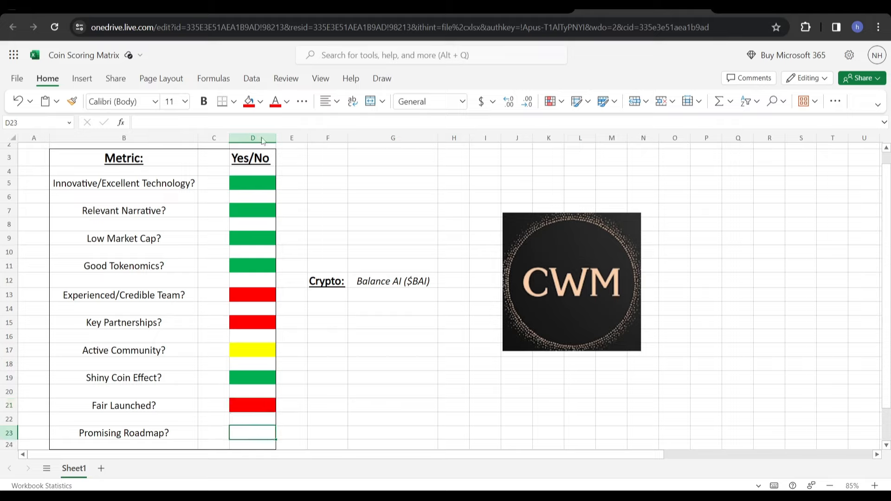
{"action": "left_click", "coordinate": [261, 101]}
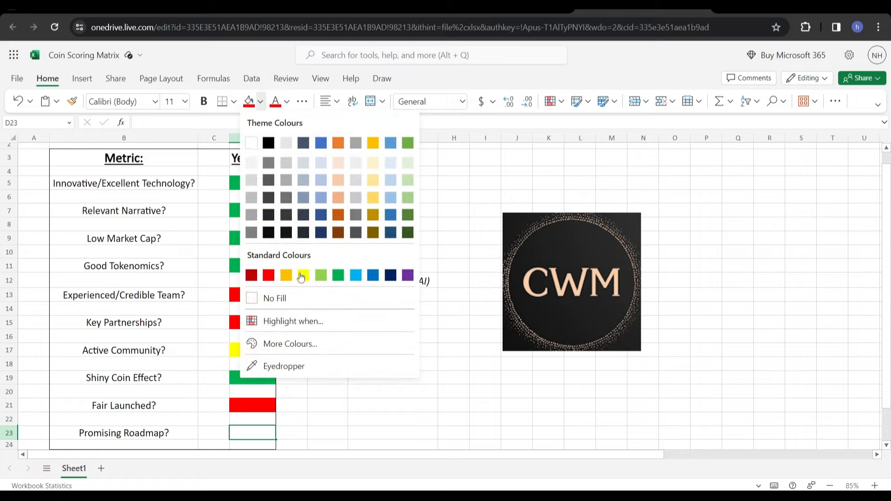
{"action": "left_click", "coordinate": [285, 276]}
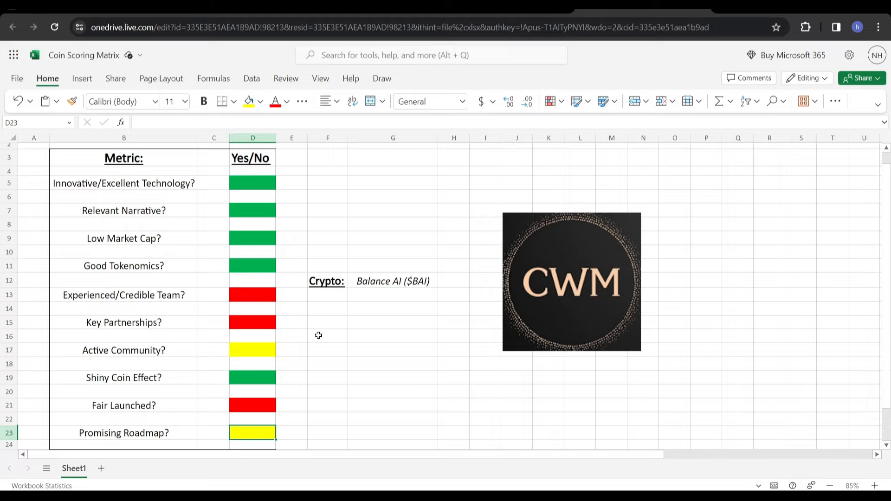
{"action": "mouse_move", "coordinate": [332, 347]}
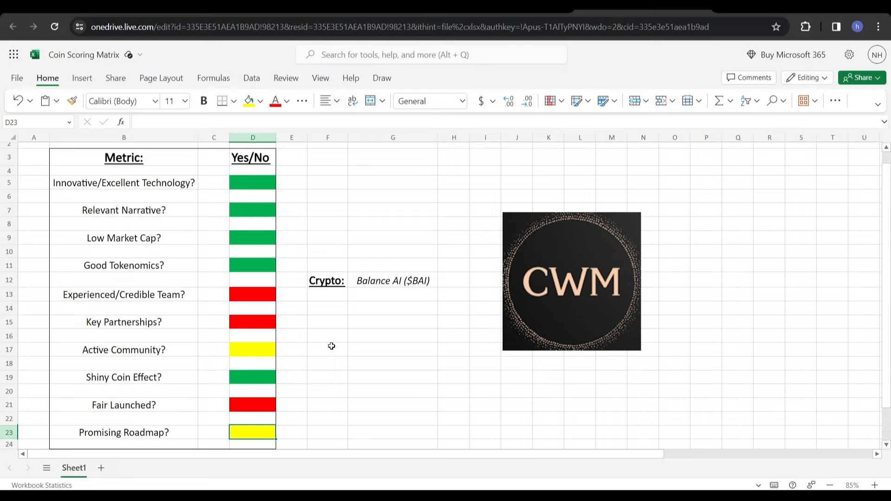